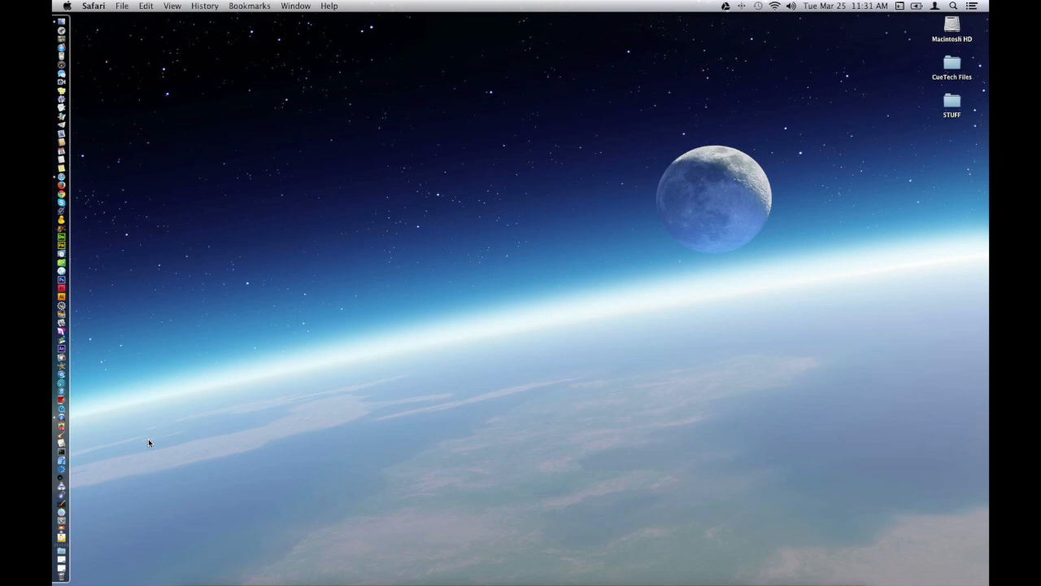
pyautogui.moveTo(184, 492)
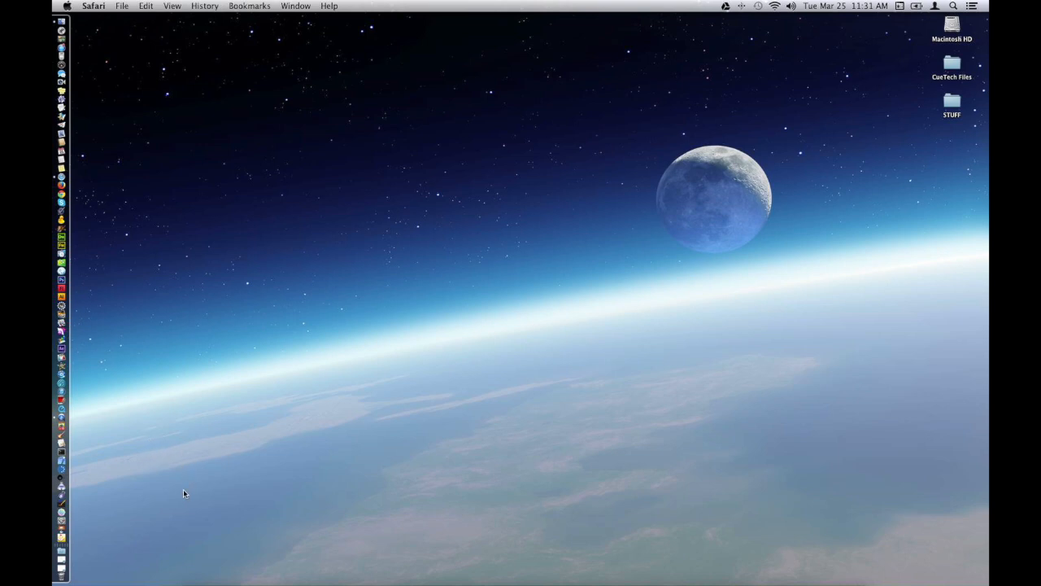
pyautogui.moveTo(78, 561)
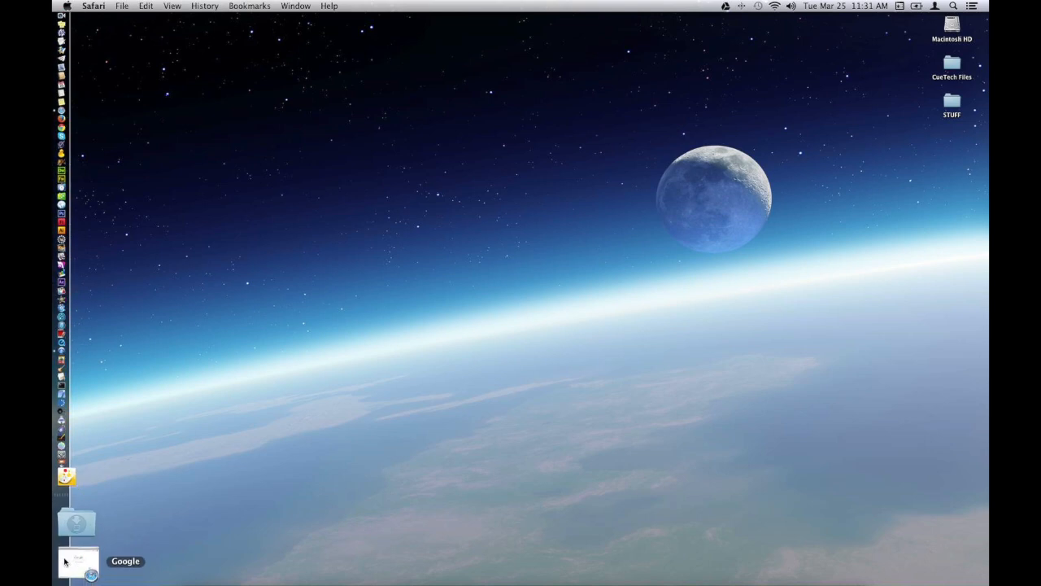
# Navigate Safari to figure53.com and reach the QLab product page.
pyautogui.click(78, 561)
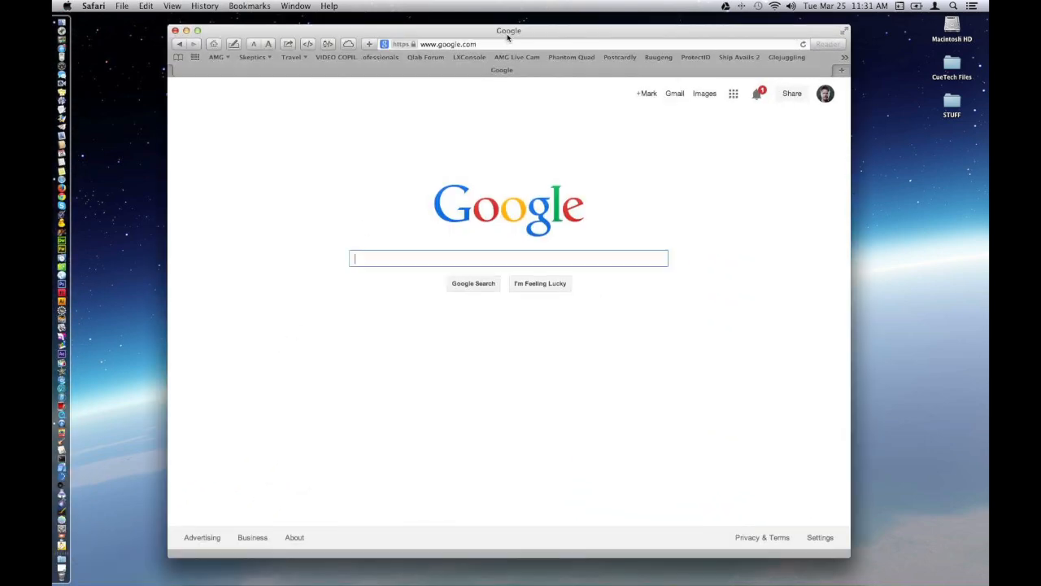
pyautogui.click(448, 44)
pyautogui.write('figure53')
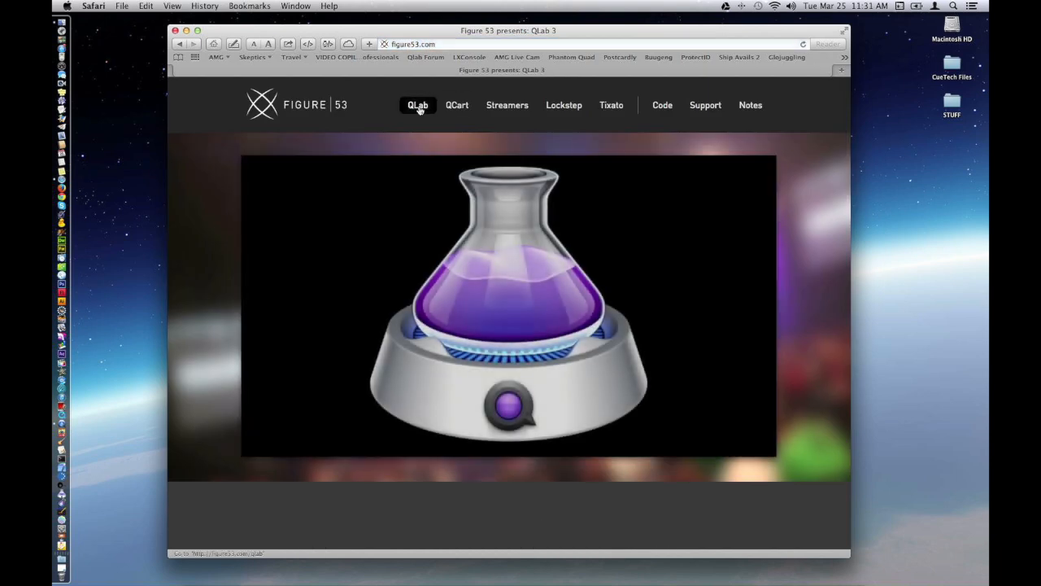
pyautogui.click(416, 104)
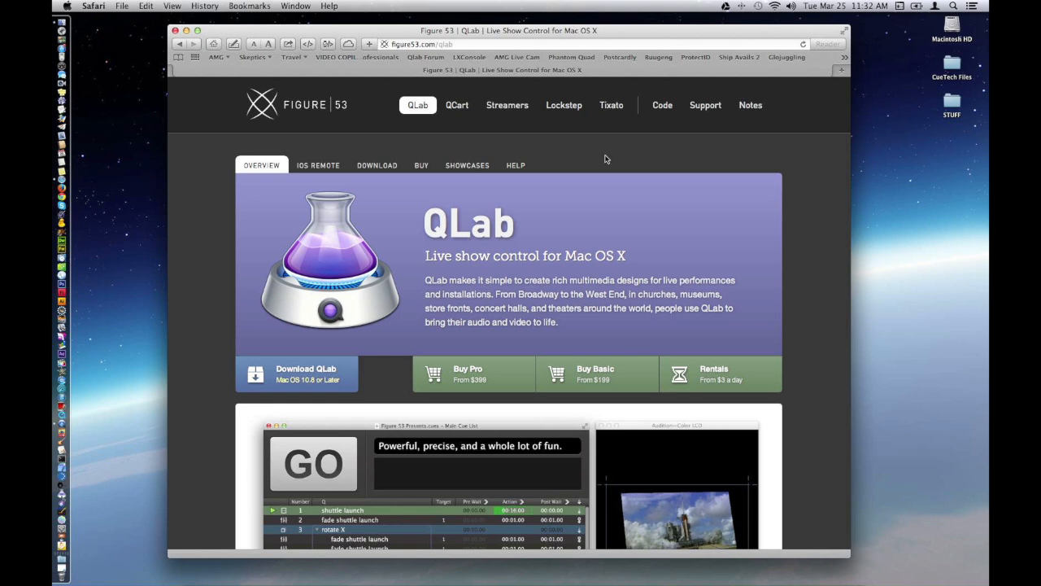
pyautogui.moveTo(377, 166)
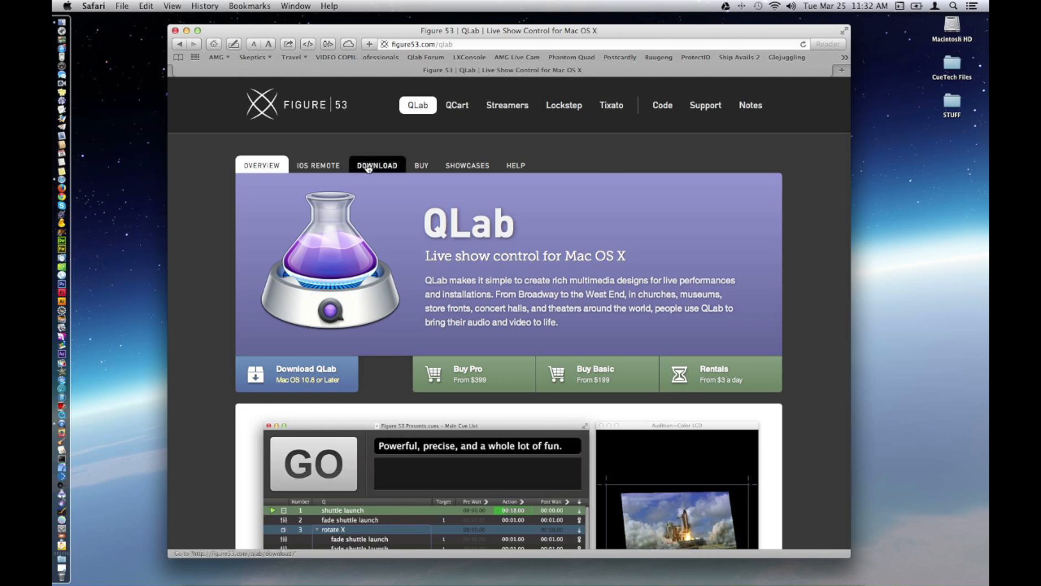
# Go to the QLab download page and start downloading QLab 3.0.16.
pyautogui.click(377, 166)
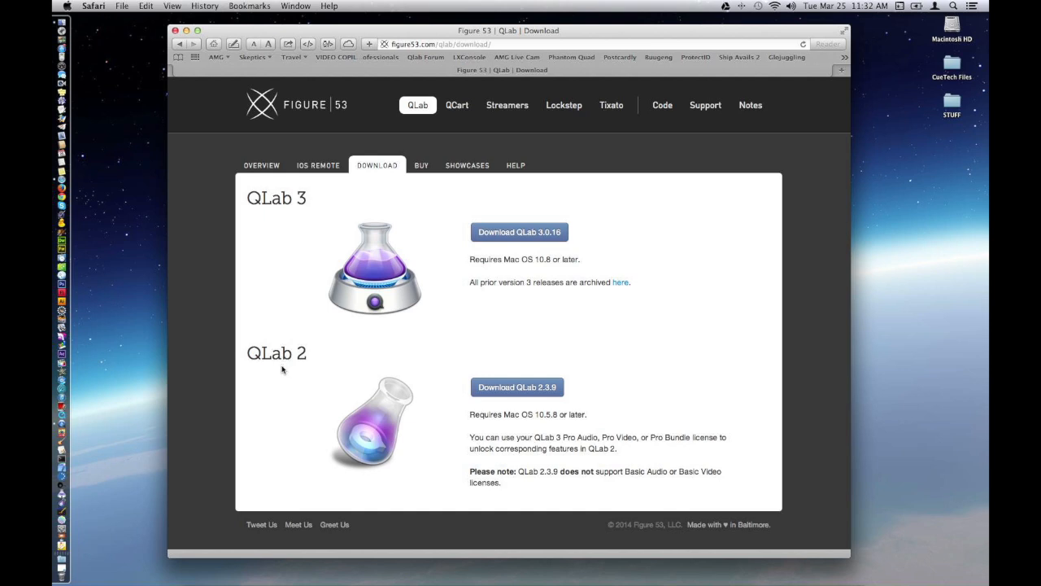
pyautogui.moveTo(537, 218)
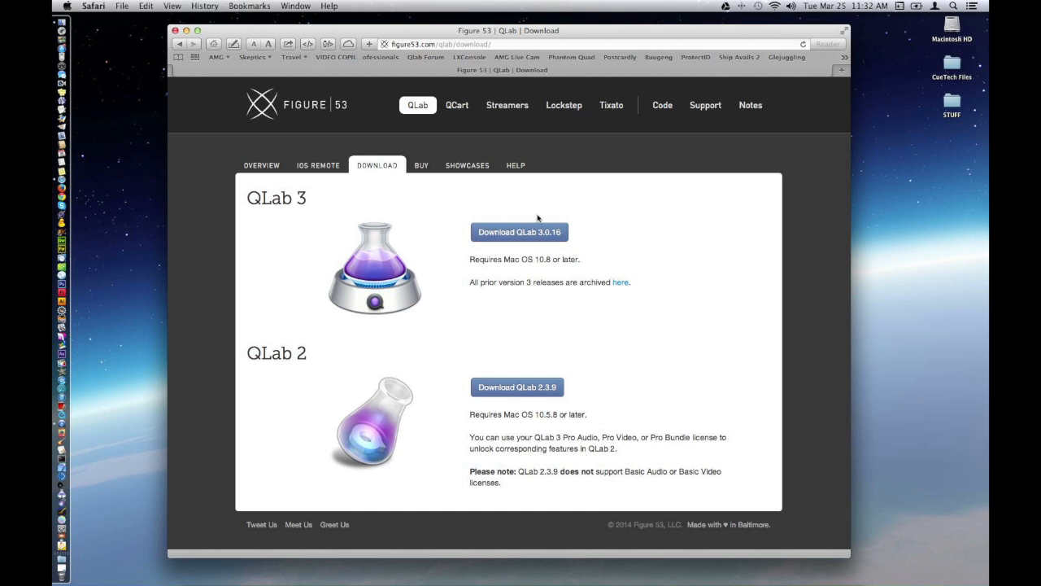
pyautogui.click(519, 231)
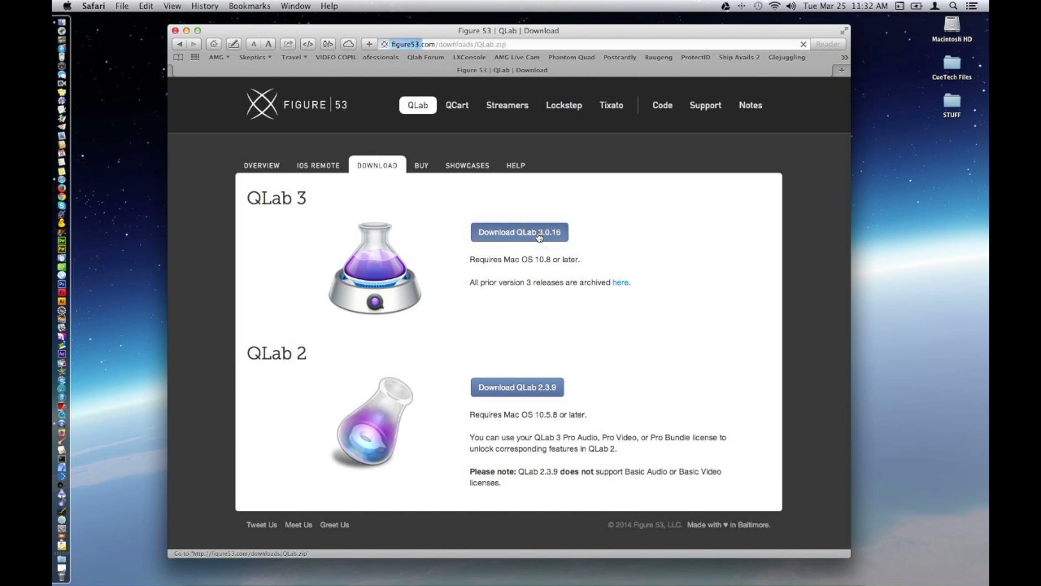
pyautogui.click(519, 231)
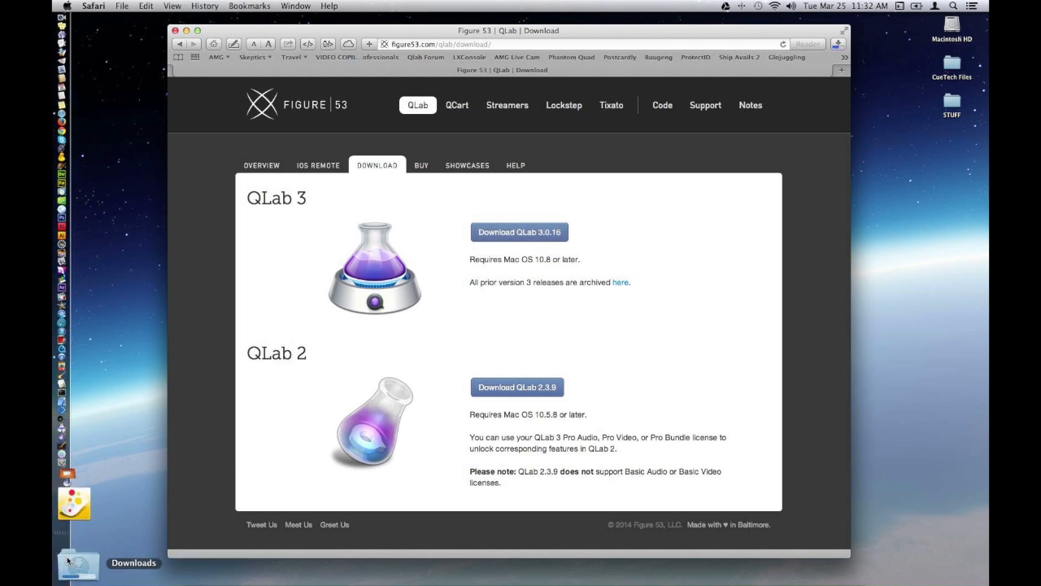
pyautogui.click(78, 561)
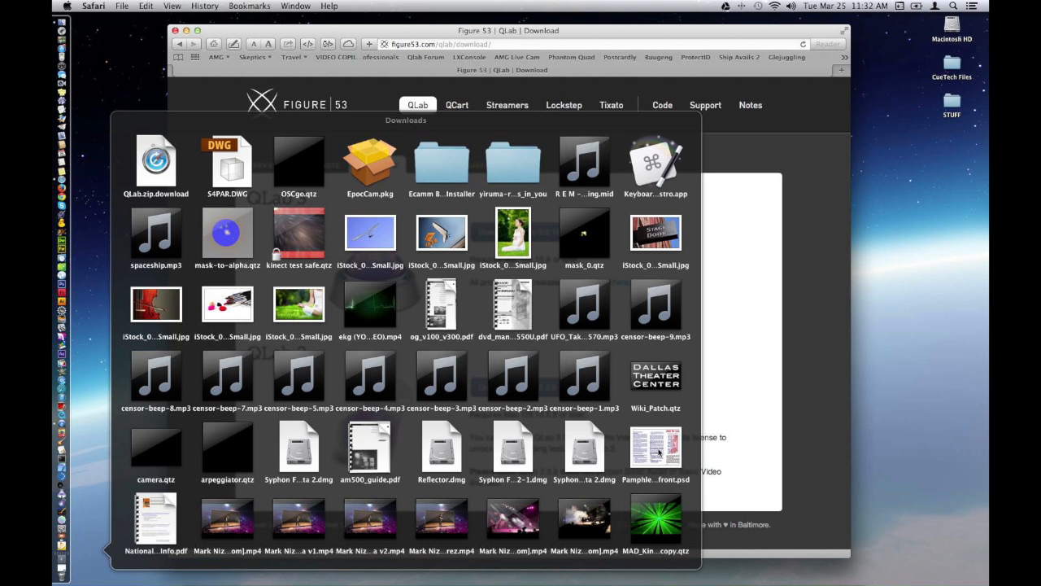
pyautogui.scroll(-3)
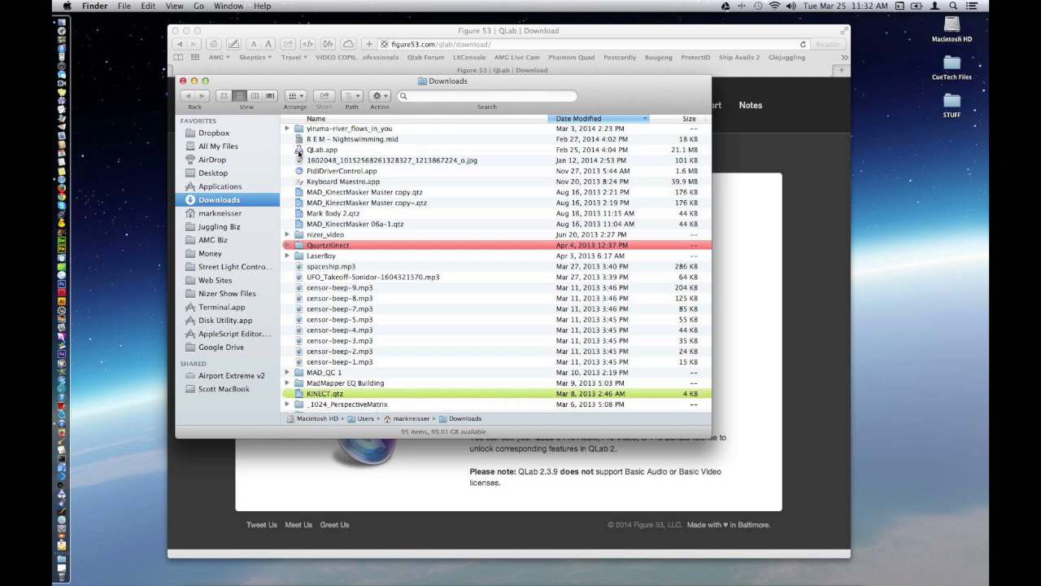
pyautogui.click(322, 149)
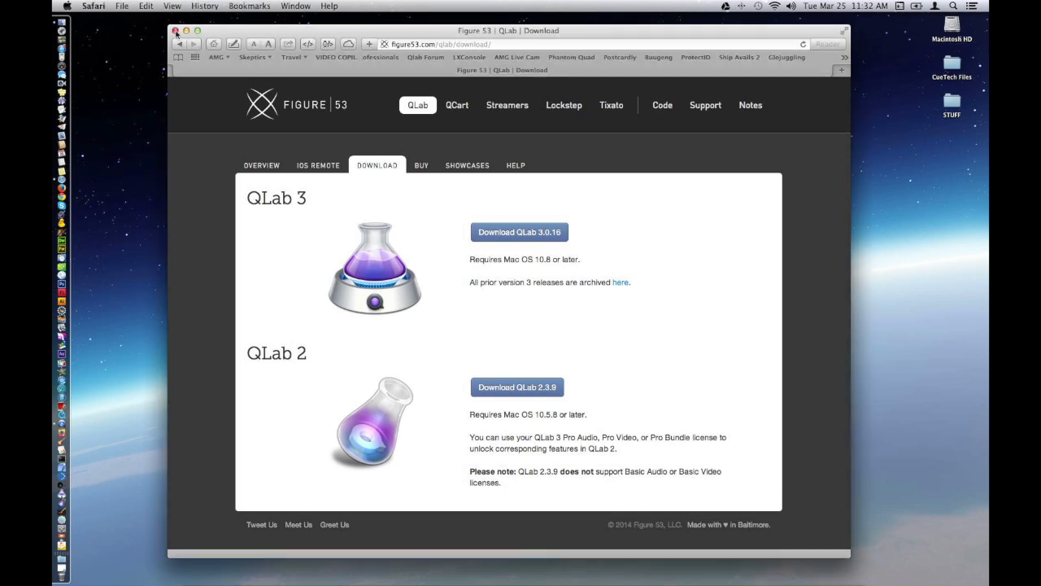
# Hide Safari and launch QLab 3 from the Dock into a new untitled workspace.
pyautogui.click(176, 31)
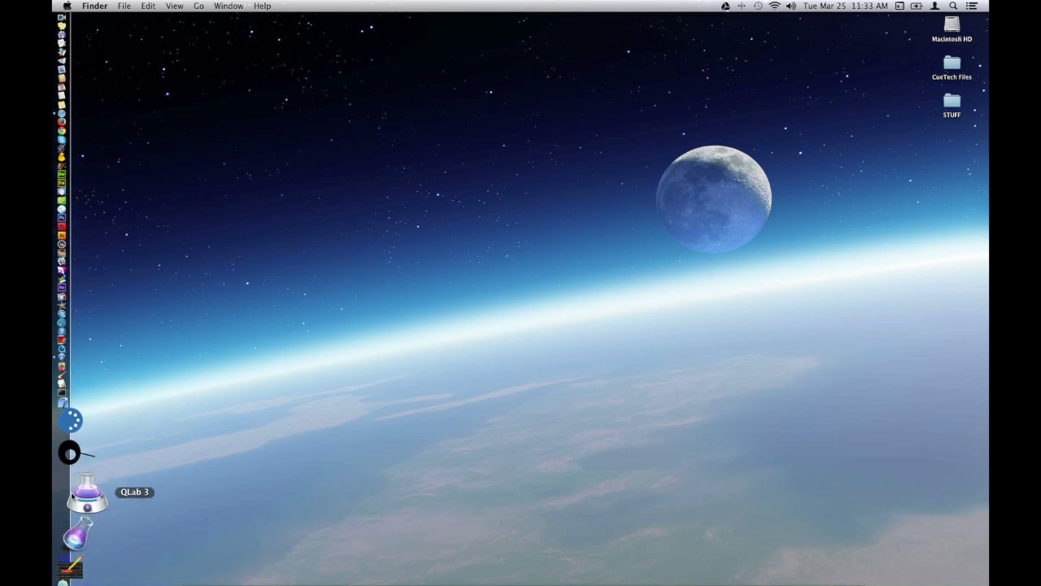
pyautogui.click(88, 496)
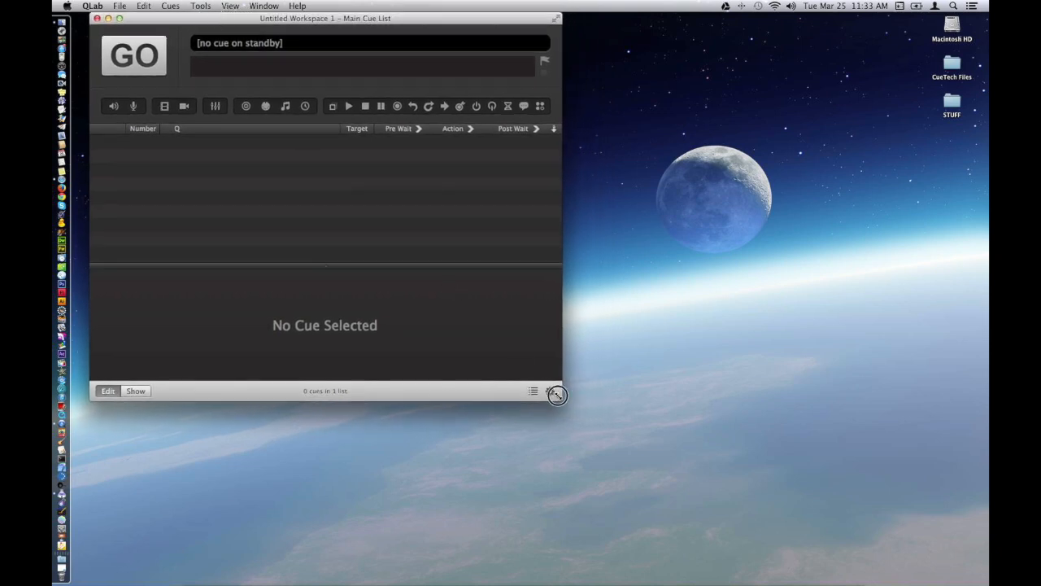
# Enlarge the Untitled Workspace 1 window by its bottom-right corner.
pyautogui.moveTo(556, 395); pyautogui.dragTo(638, 533)
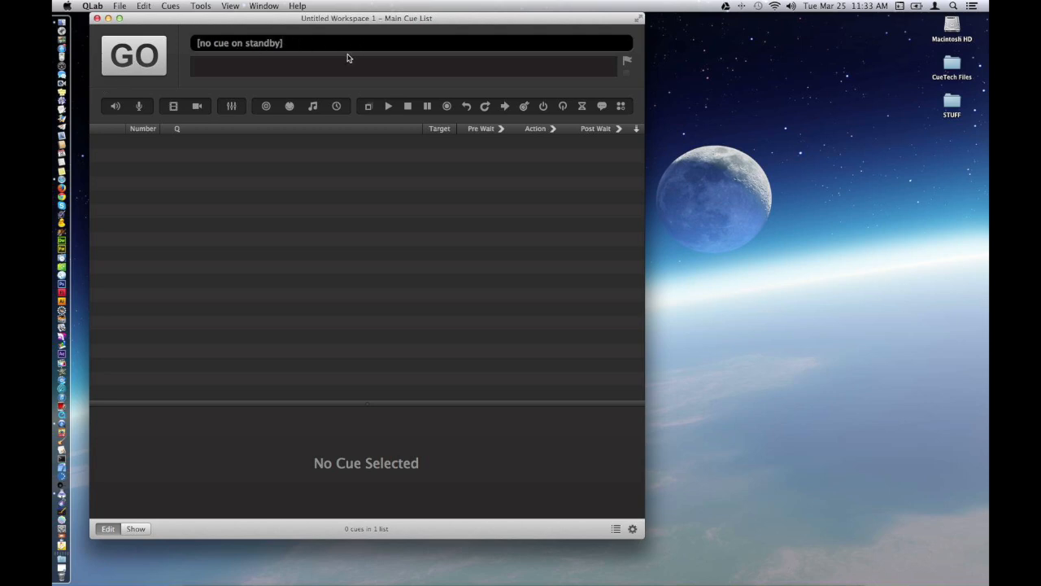
pyautogui.moveTo(262, 63)
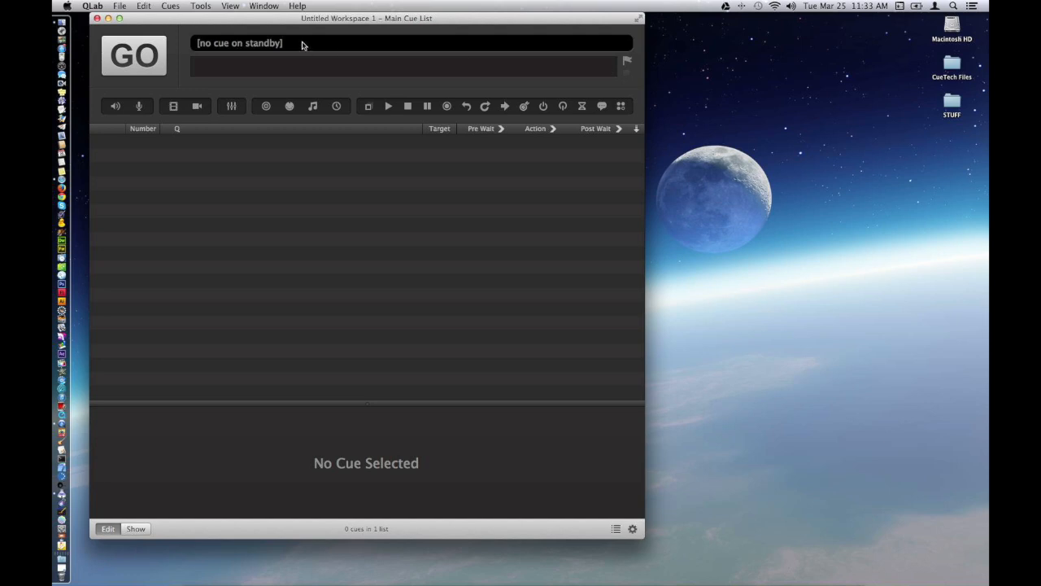
pyautogui.moveTo(254, 88)
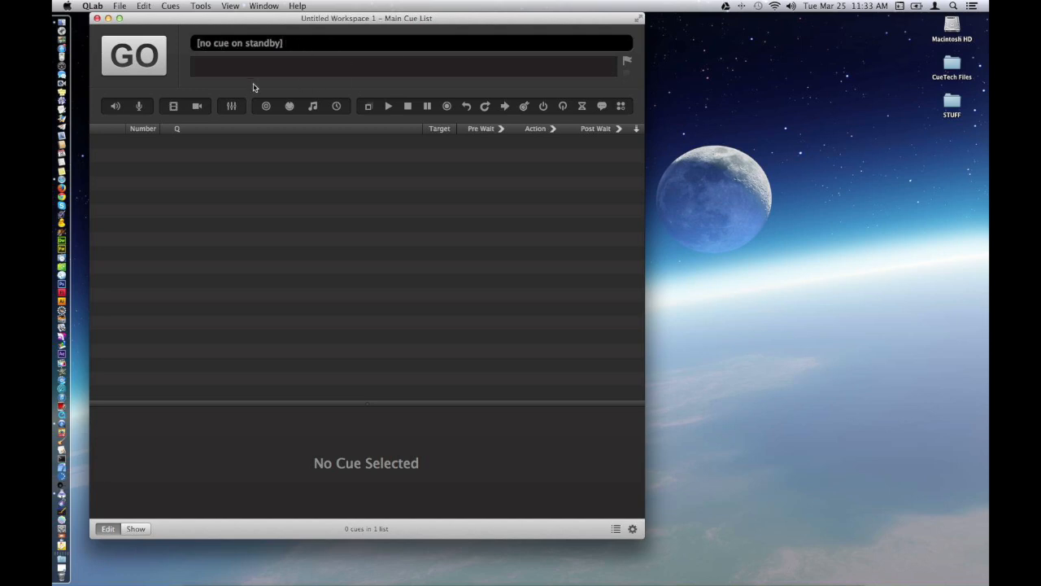
pyautogui.moveTo(140, 106)
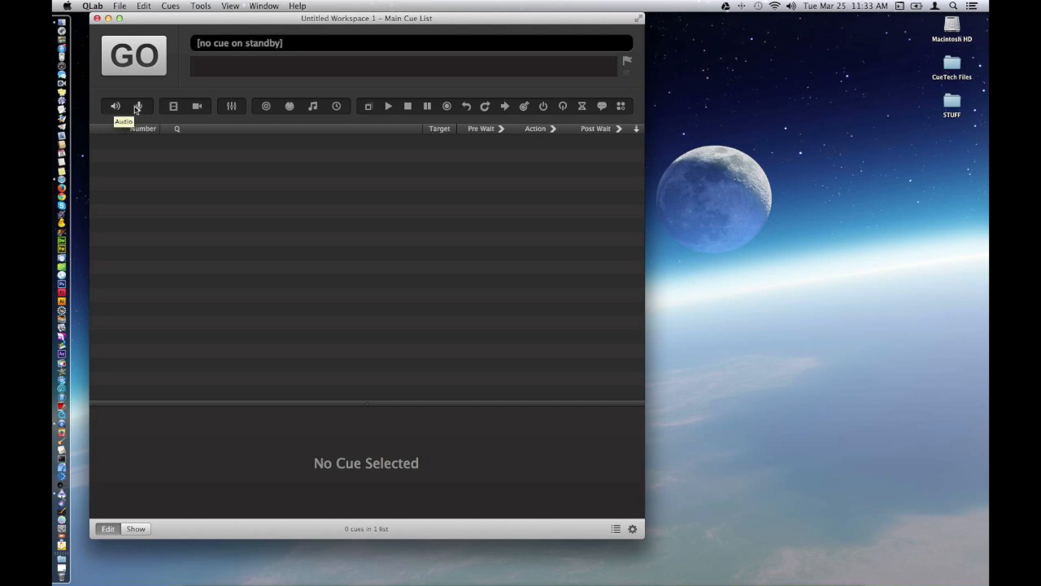
pyautogui.moveTo(139, 105)
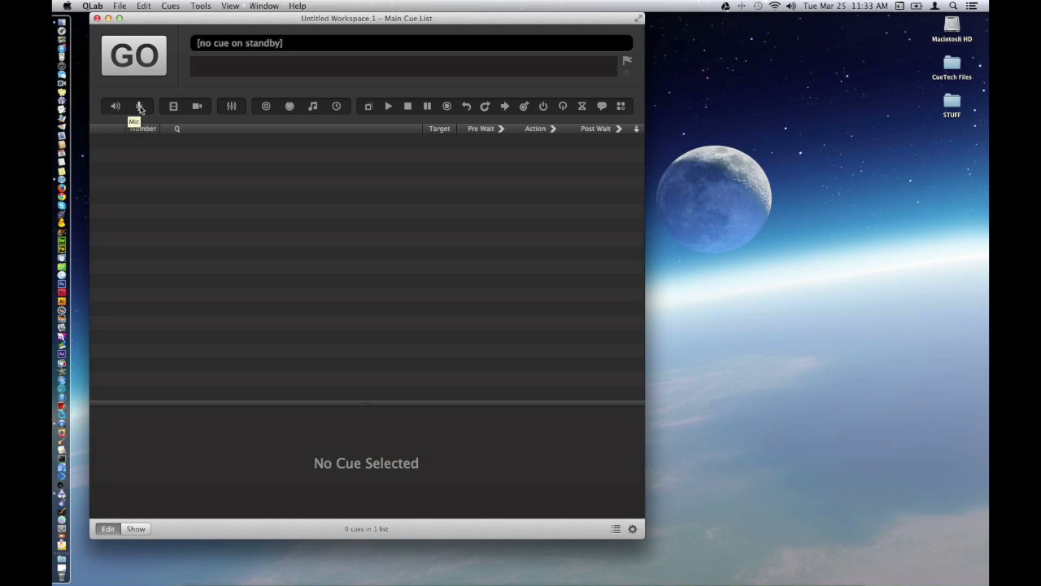
pyautogui.moveTo(114, 106)
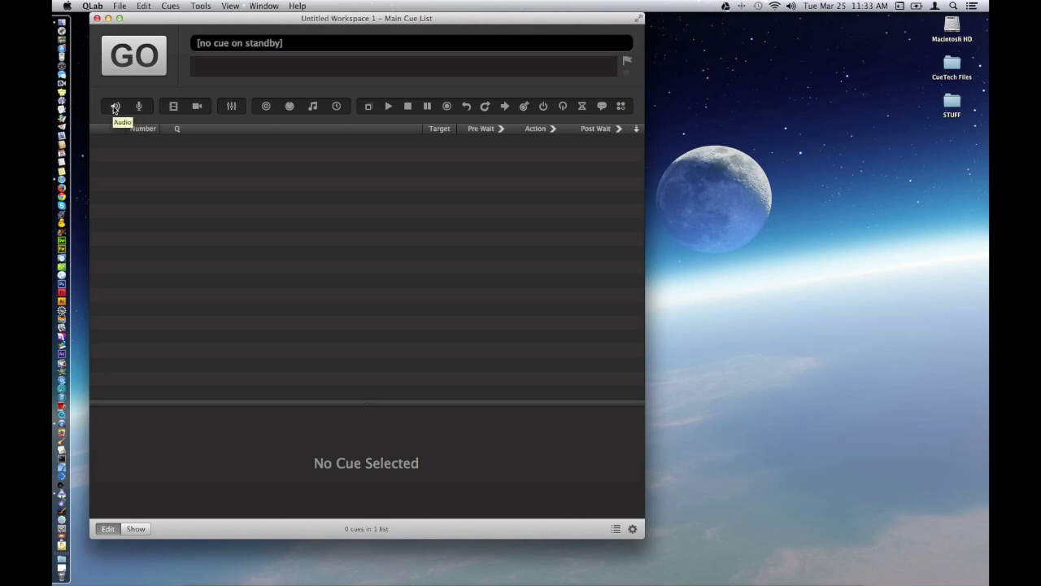
pyautogui.moveTo(173, 106)
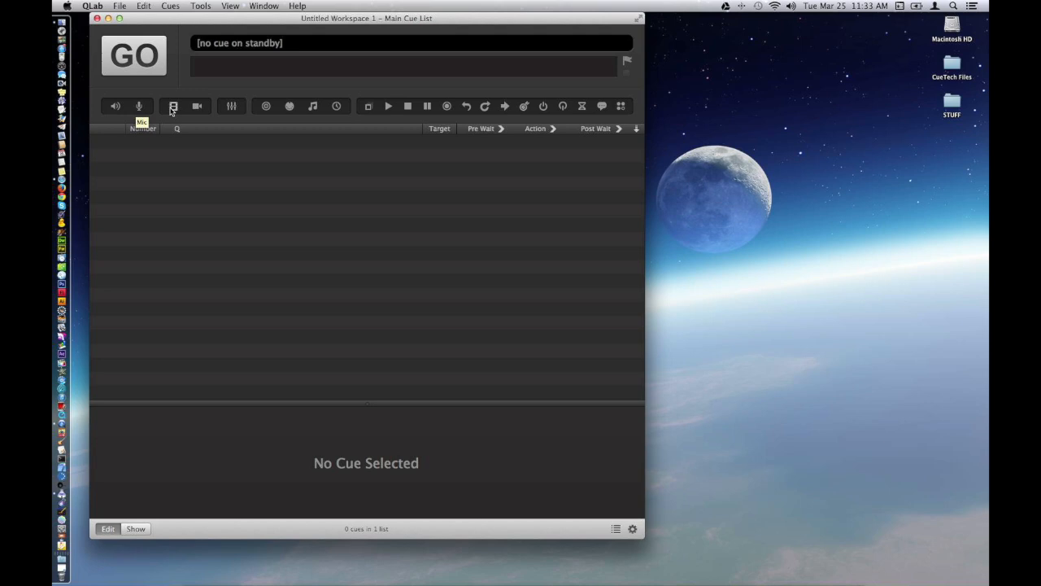
pyautogui.moveTo(197, 106)
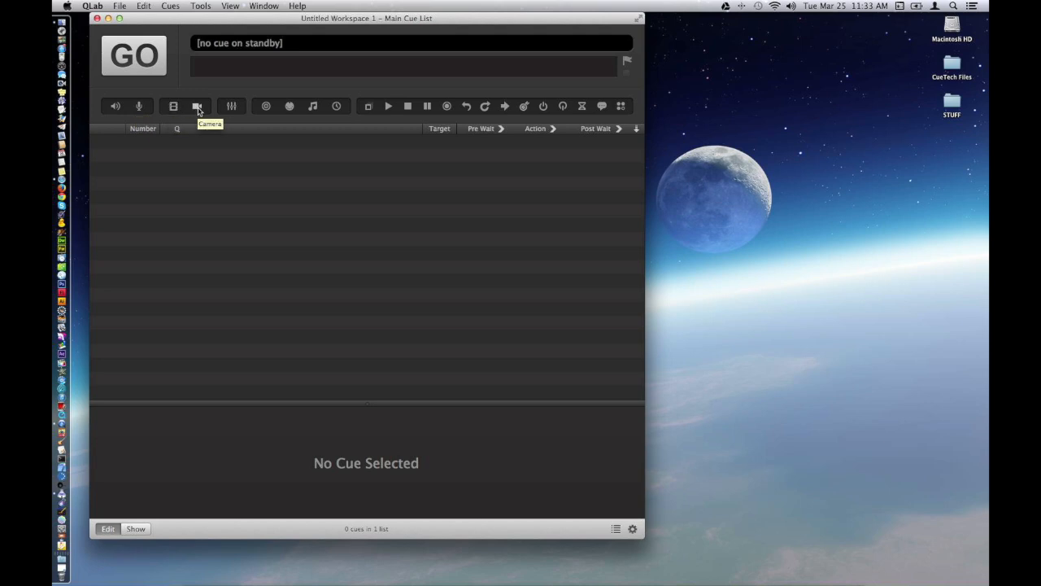
pyautogui.moveTo(231, 106)
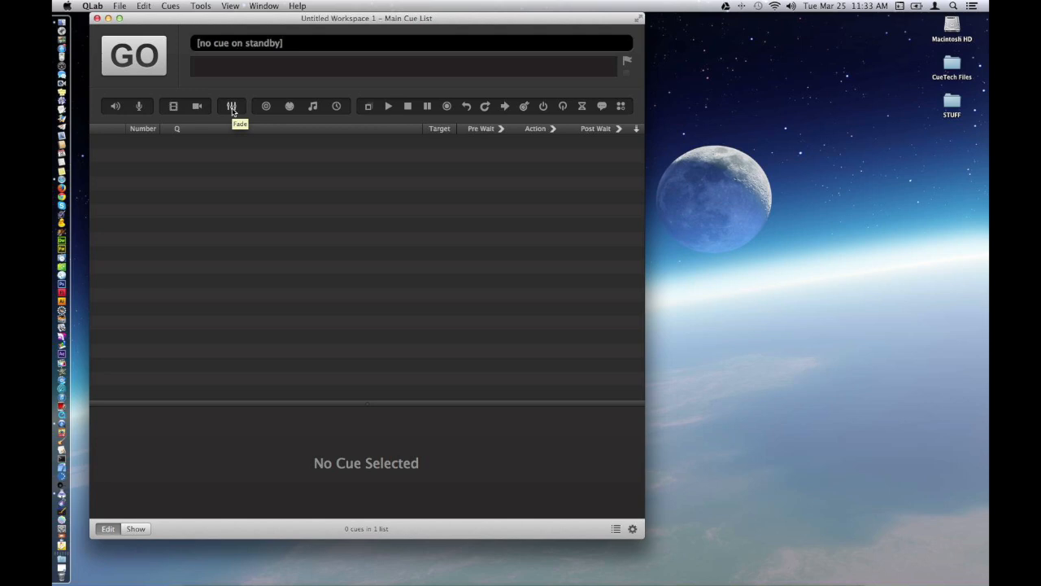
pyautogui.moveTo(267, 106)
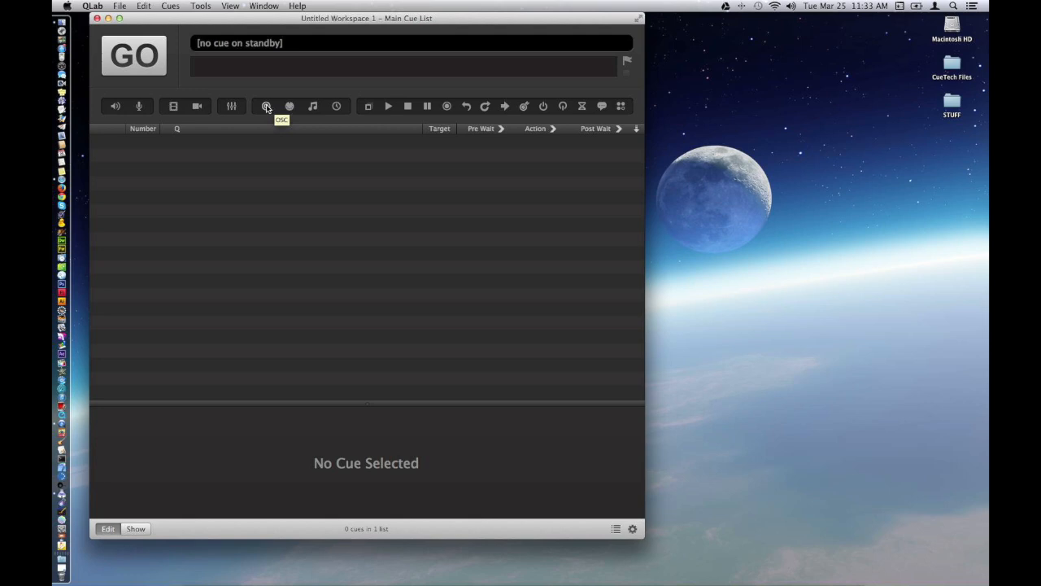
pyautogui.moveTo(289, 106)
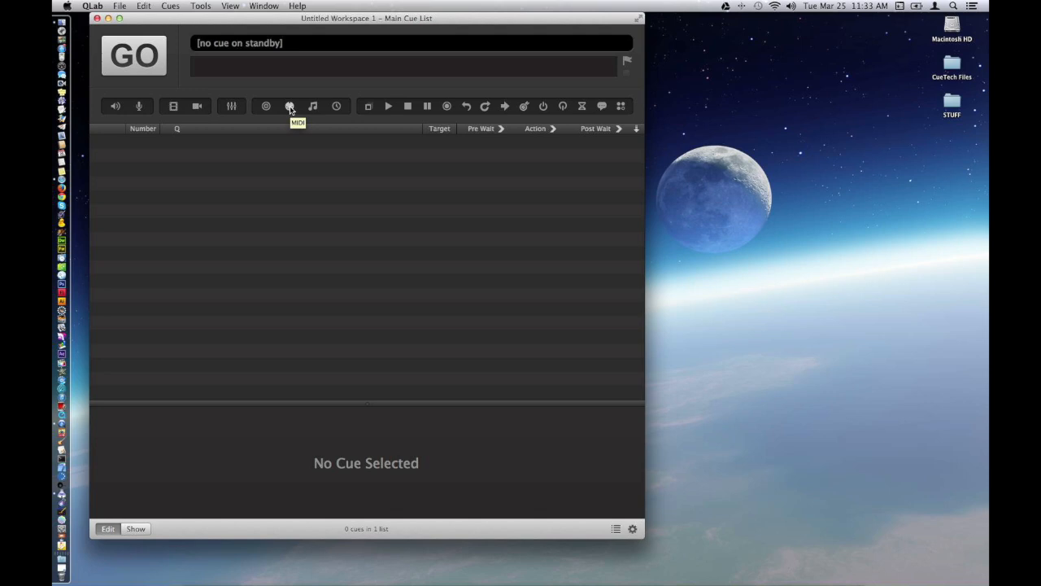
pyautogui.moveTo(313, 106)
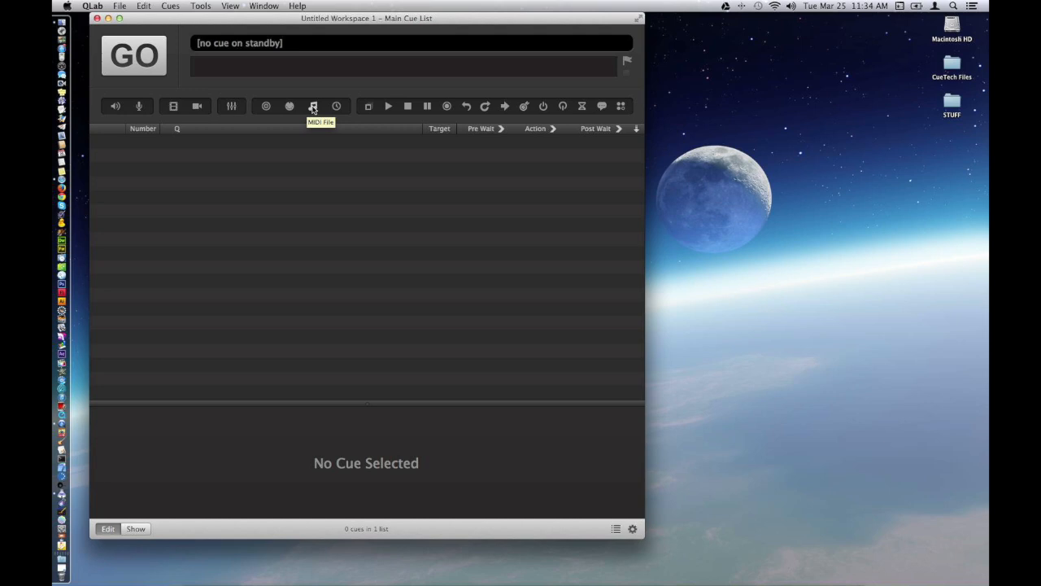
pyautogui.moveTo(337, 105)
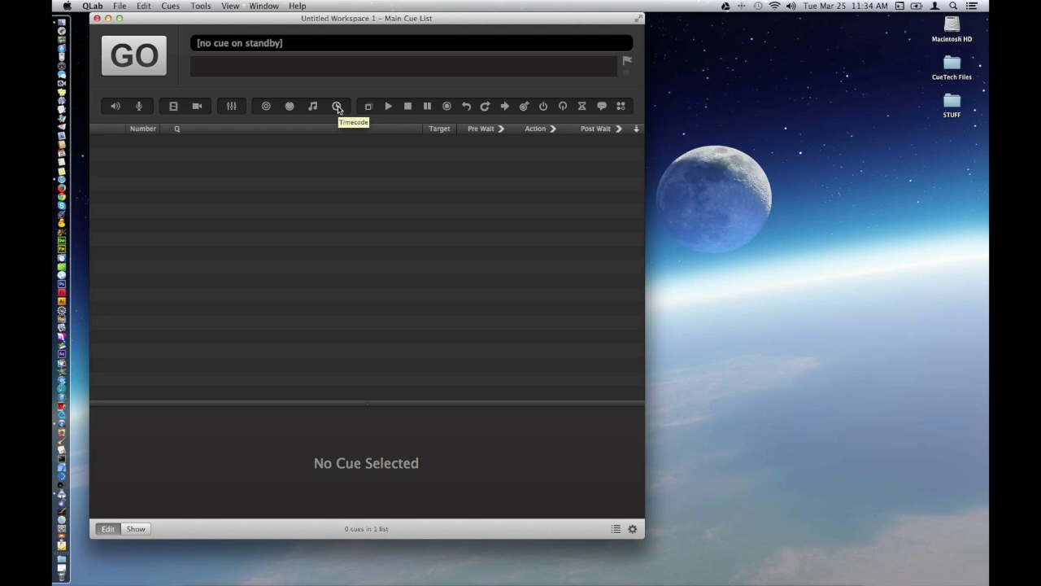
pyautogui.moveTo(368, 106)
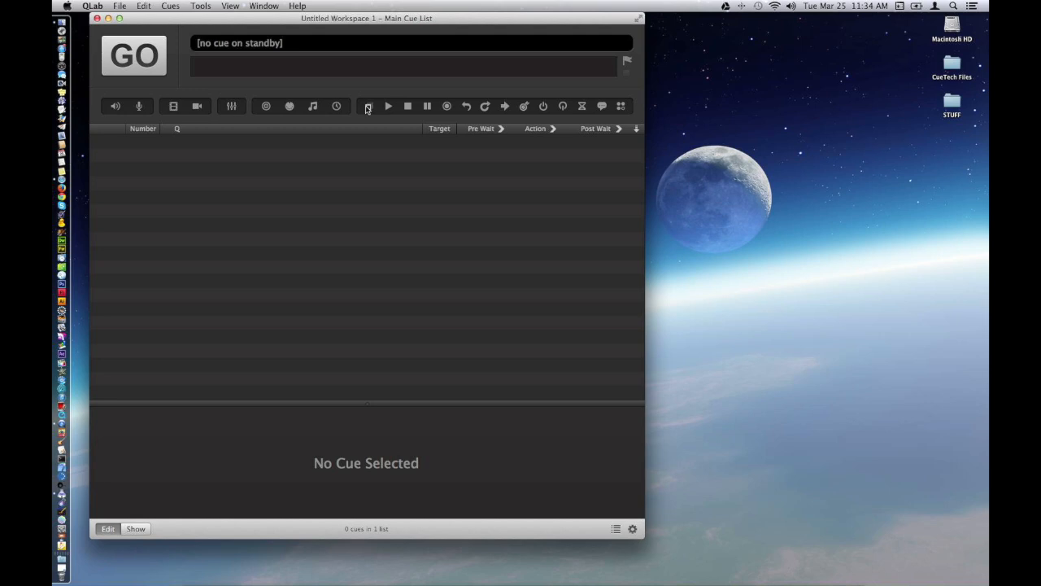
pyautogui.moveTo(387, 106)
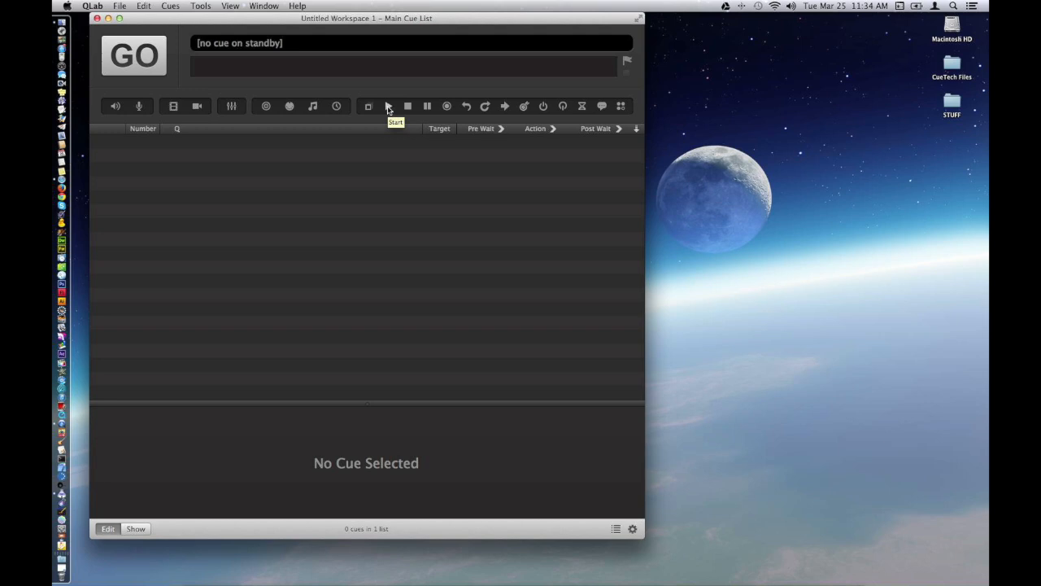
pyautogui.moveTo(407, 106)
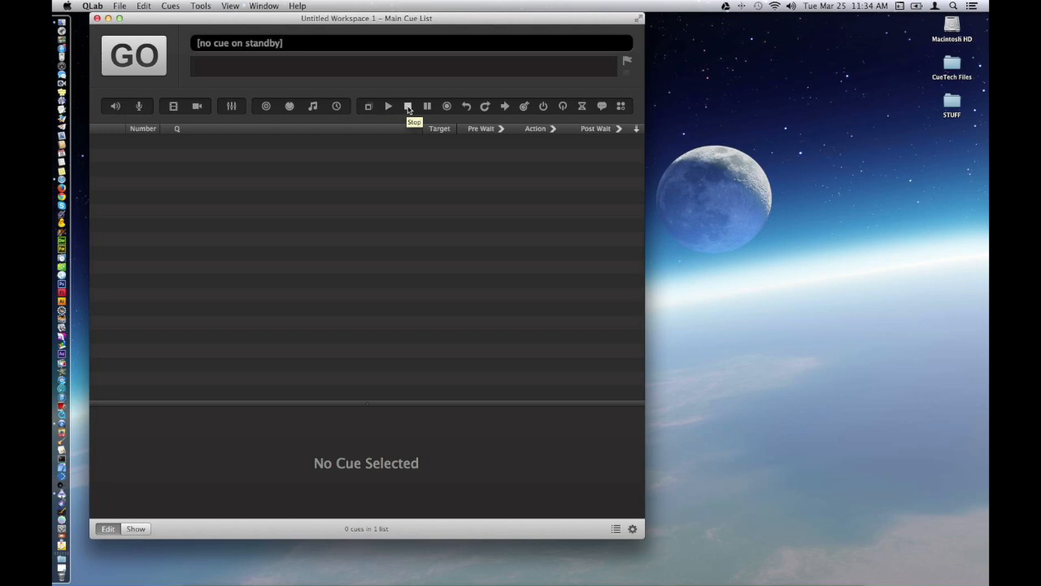
pyautogui.moveTo(426, 106)
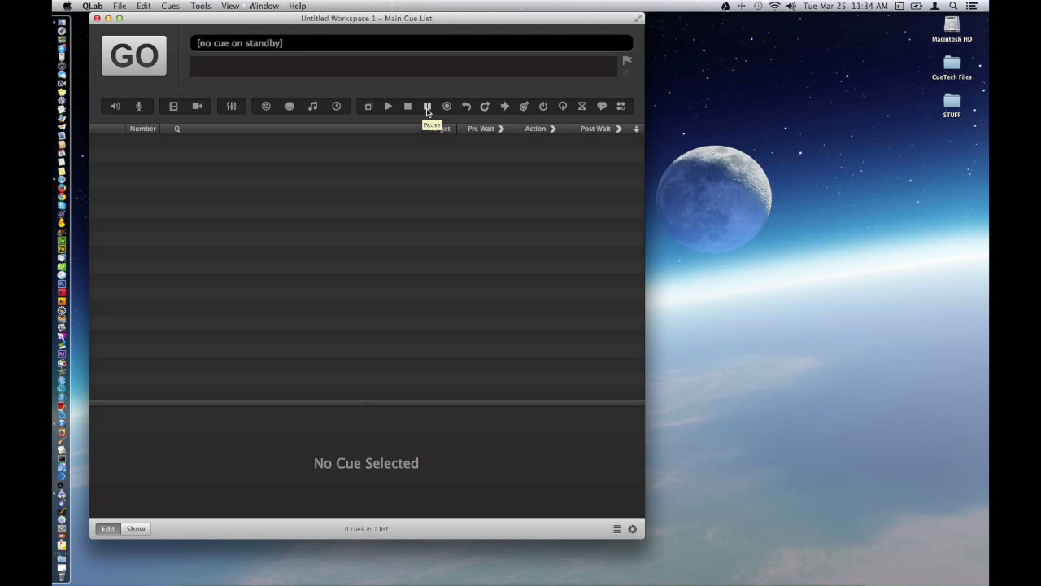
pyautogui.moveTo(446, 106)
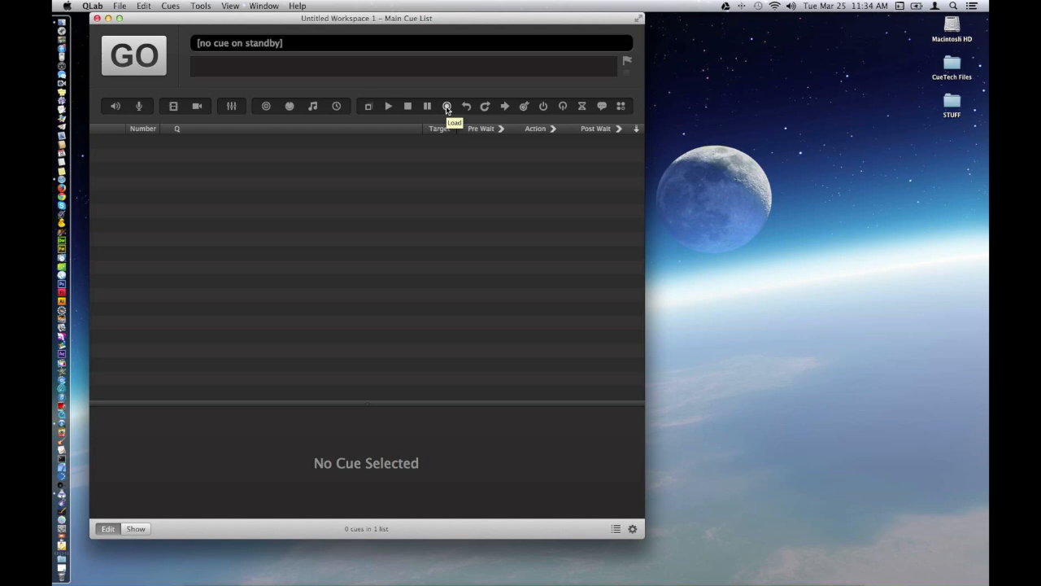
pyautogui.moveTo(466, 106)
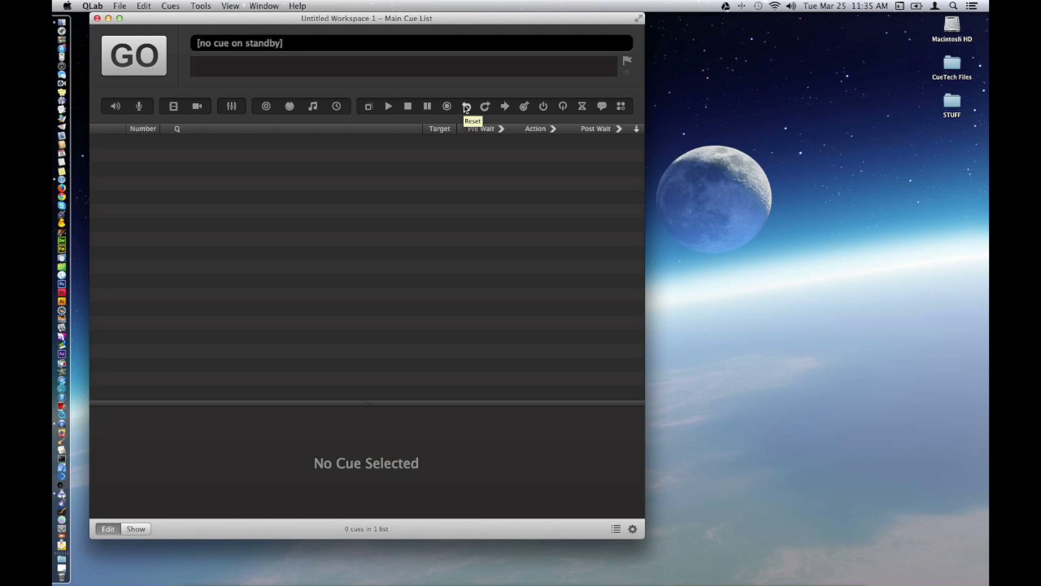
pyautogui.moveTo(484, 106)
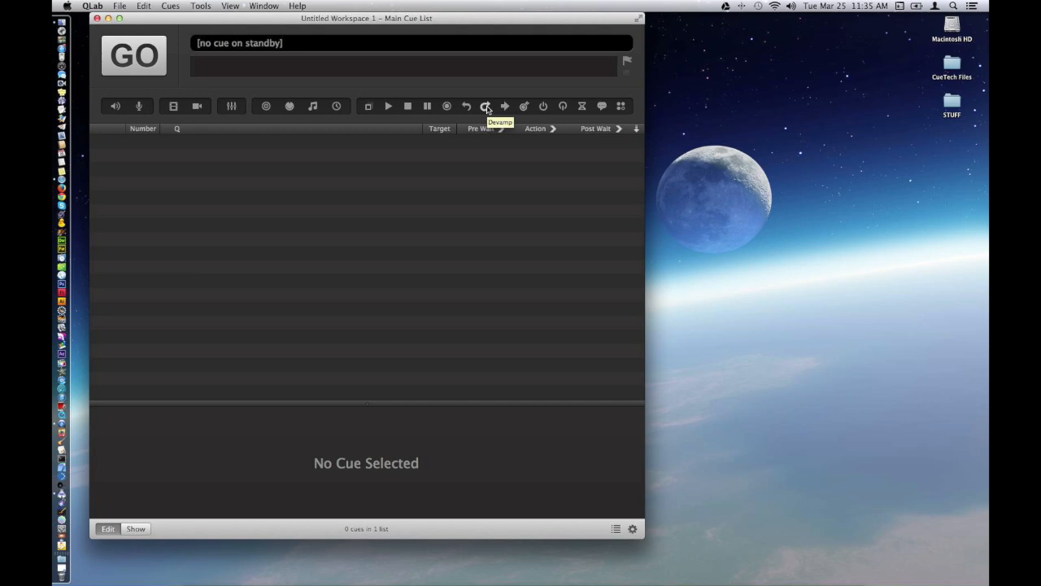
pyautogui.moveTo(504, 107)
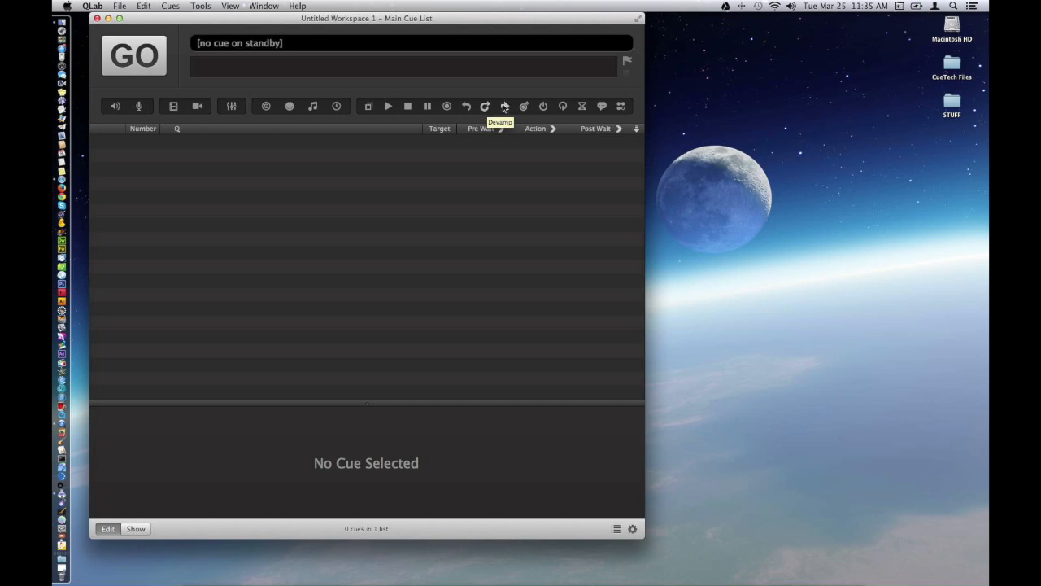
pyautogui.moveTo(504, 106)
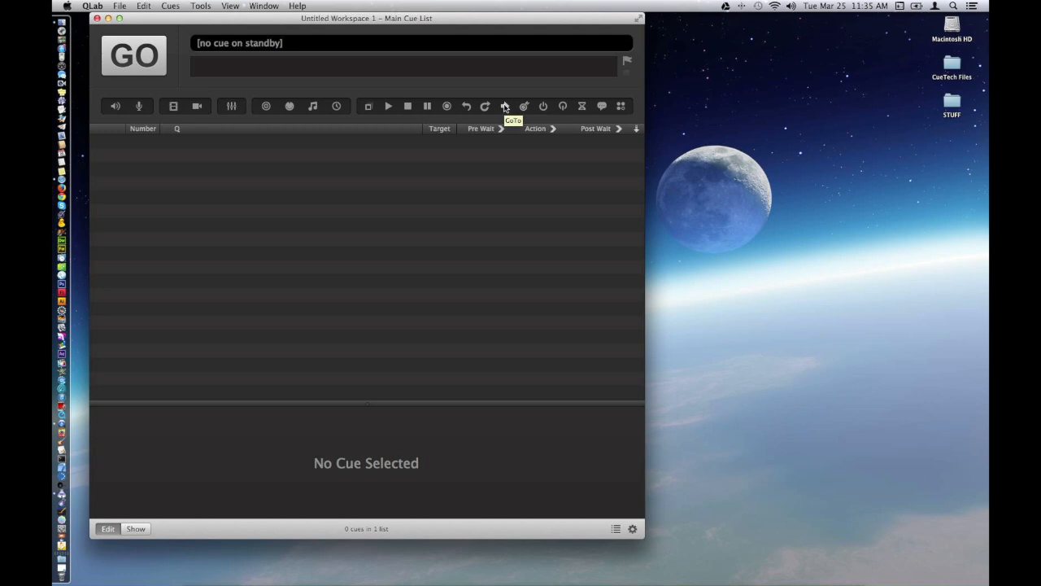
pyautogui.moveTo(524, 105)
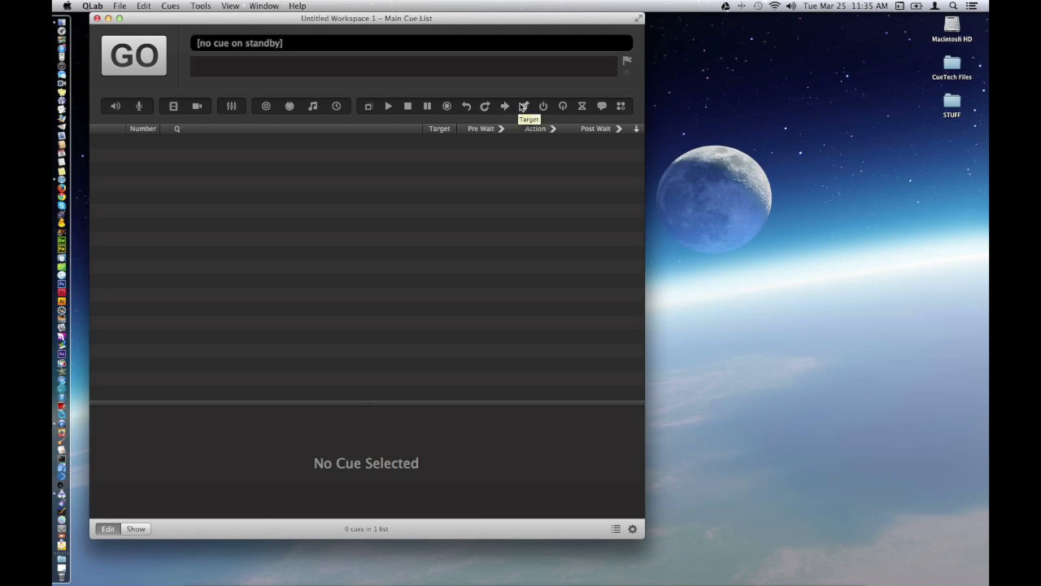
pyautogui.moveTo(524, 106)
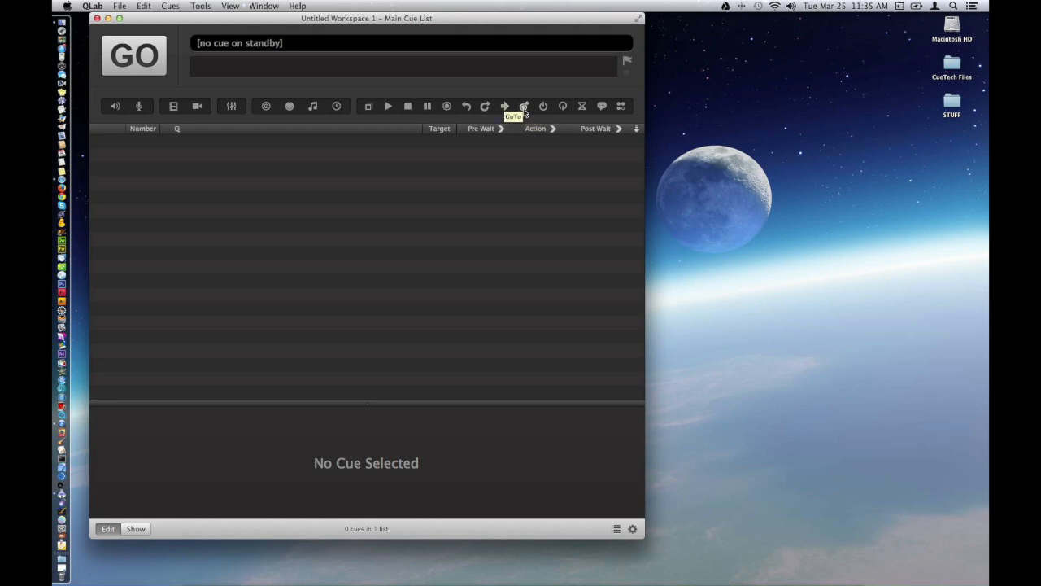
pyautogui.moveTo(543, 105)
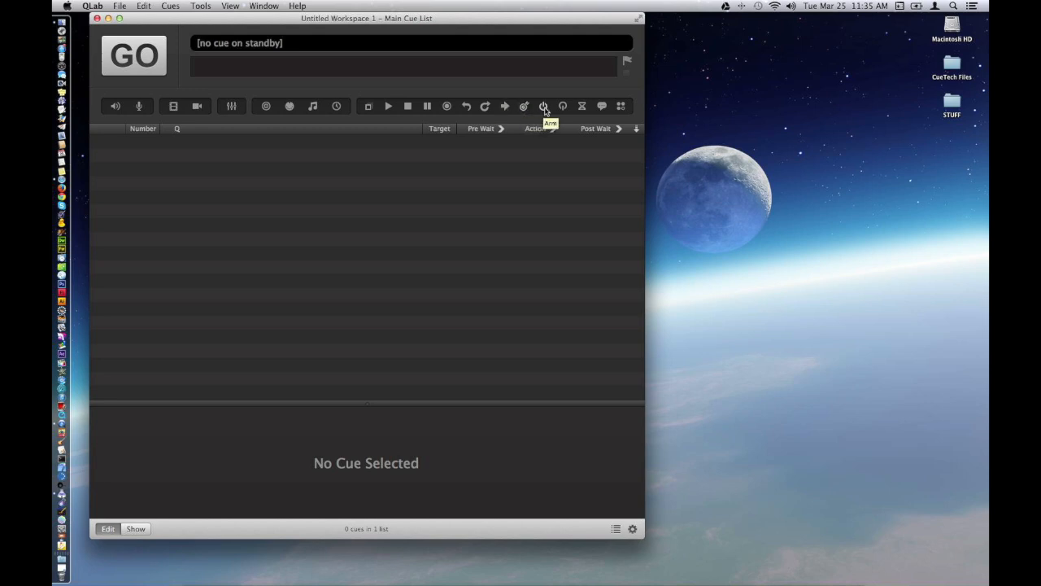
pyautogui.moveTo(563, 106)
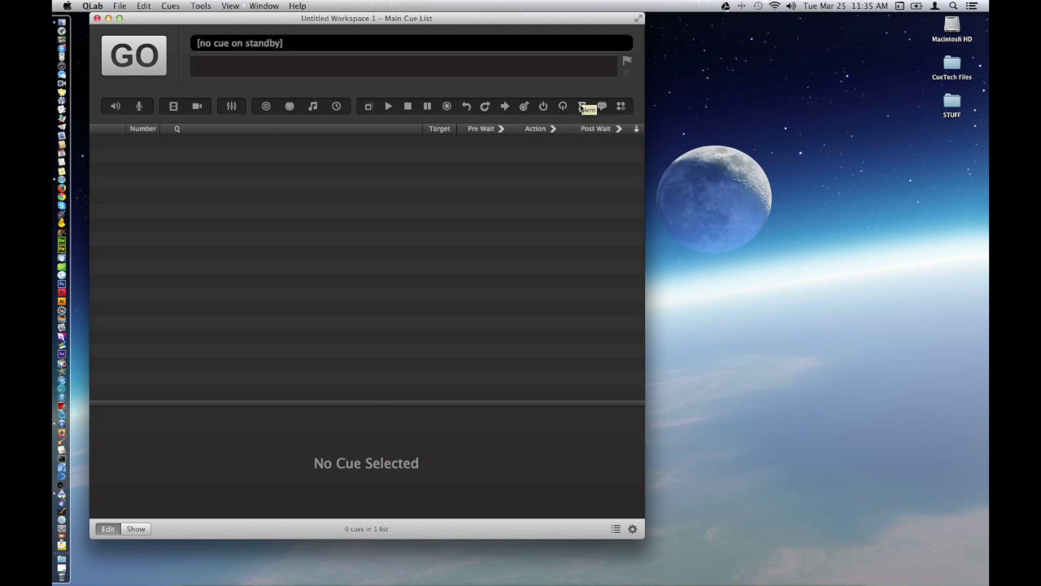
pyautogui.moveTo(582, 106)
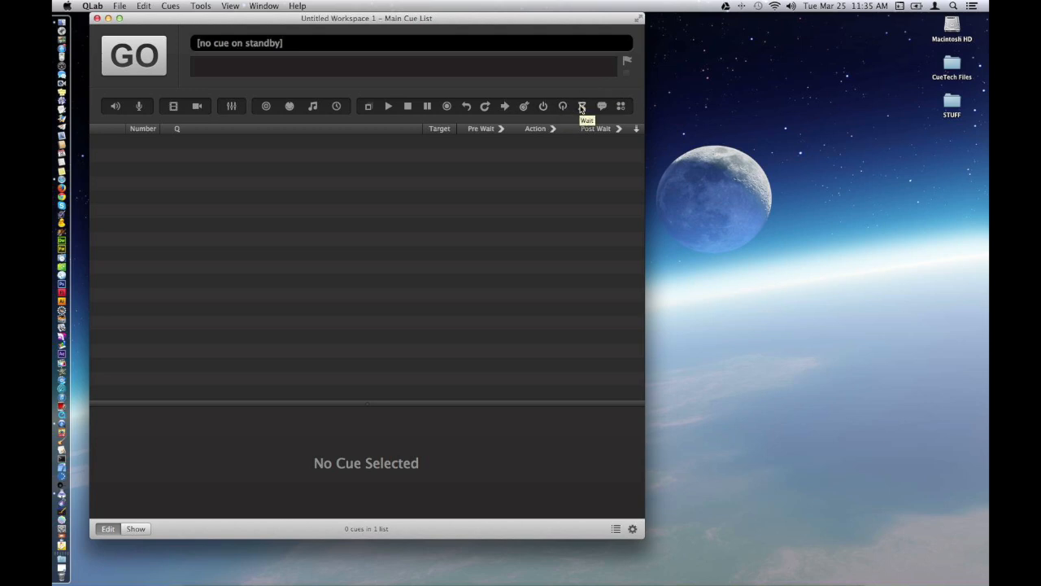
pyautogui.moveTo(602, 106)
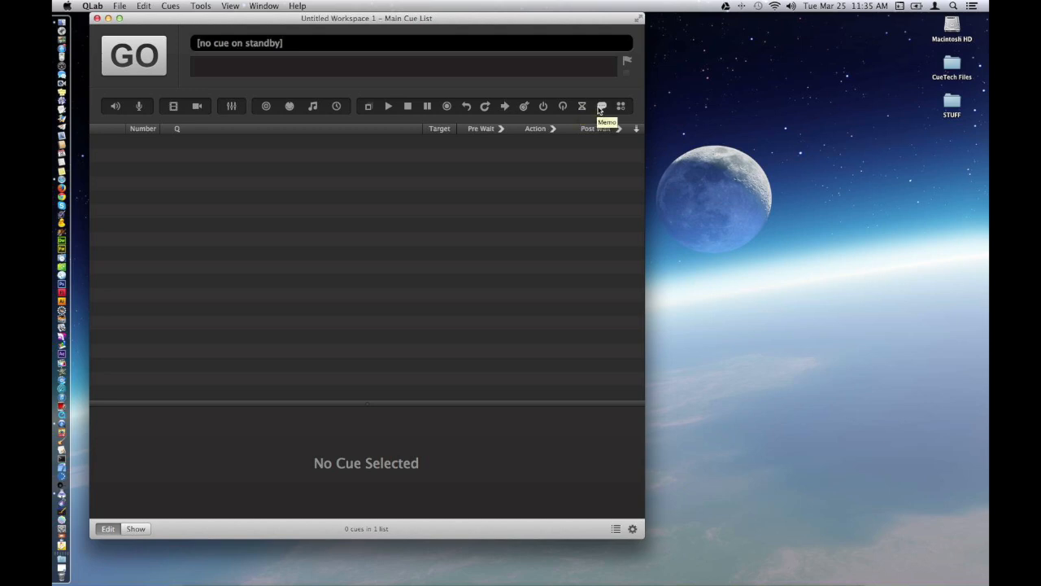
pyautogui.moveTo(622, 105)
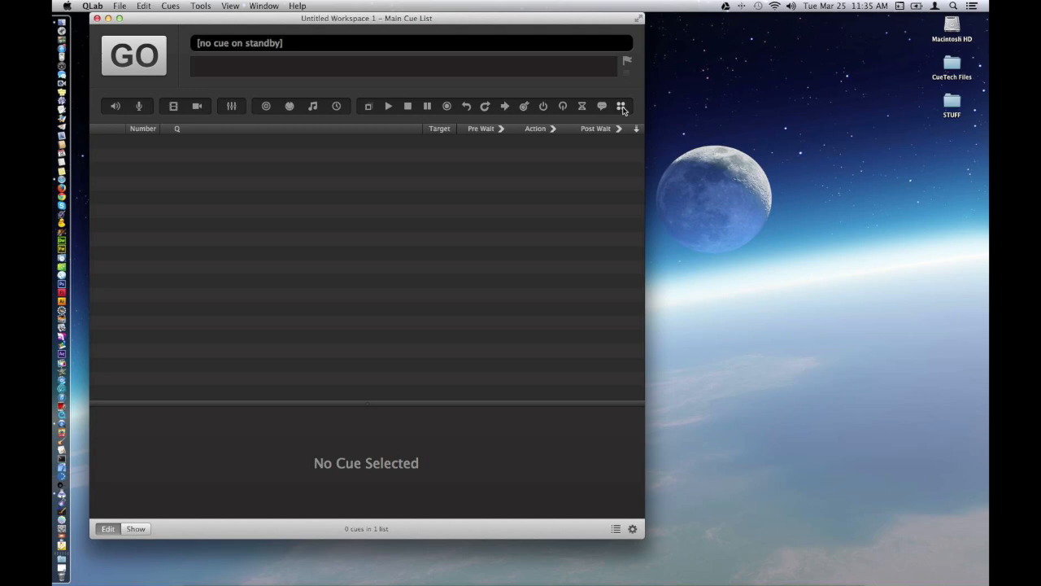
pyautogui.moveTo(244, 192)
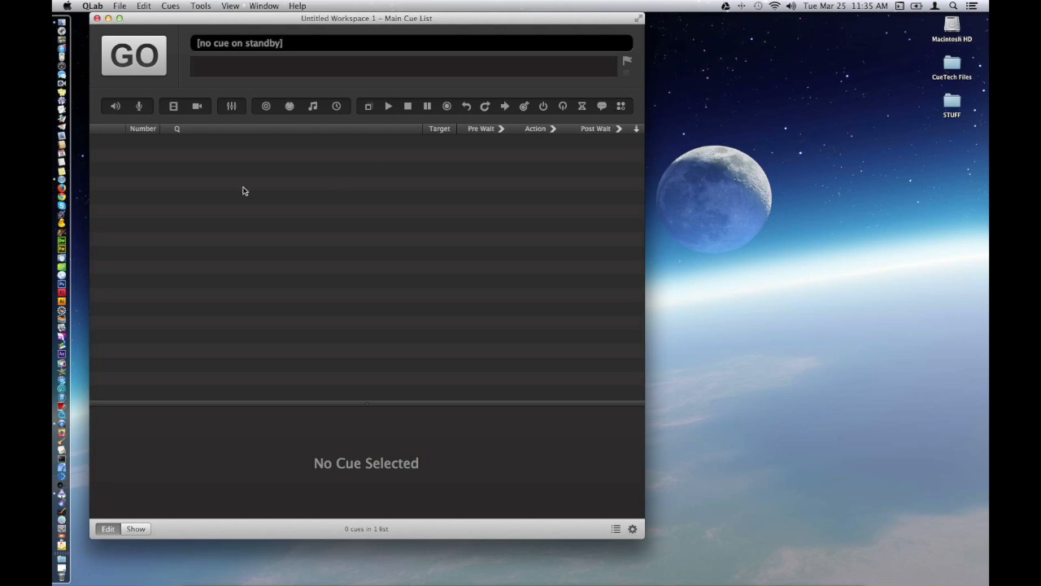
pyautogui.moveTo(263, 446)
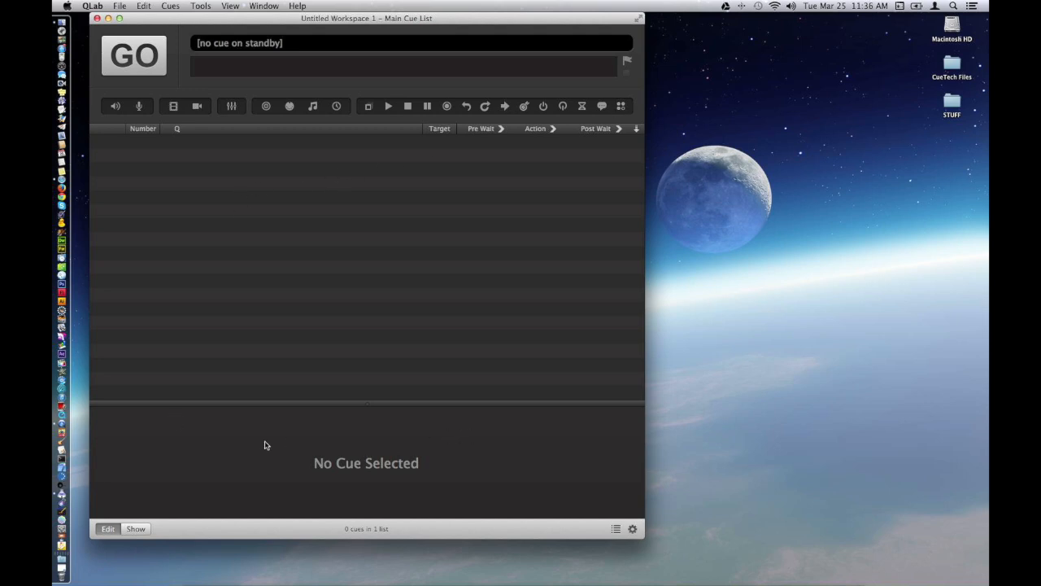
pyautogui.moveTo(322, 215)
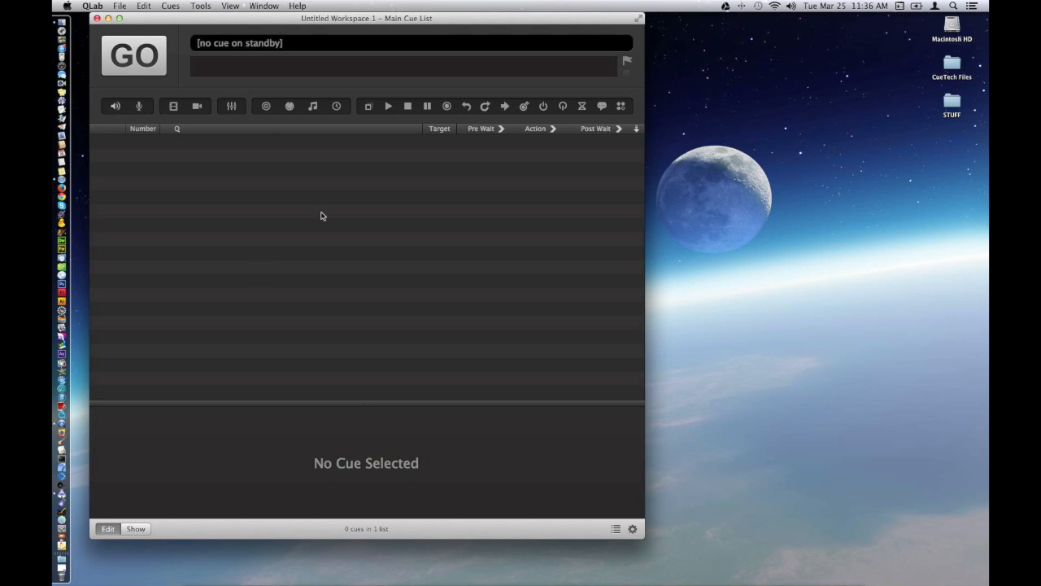
pyautogui.moveTo(84, 535)
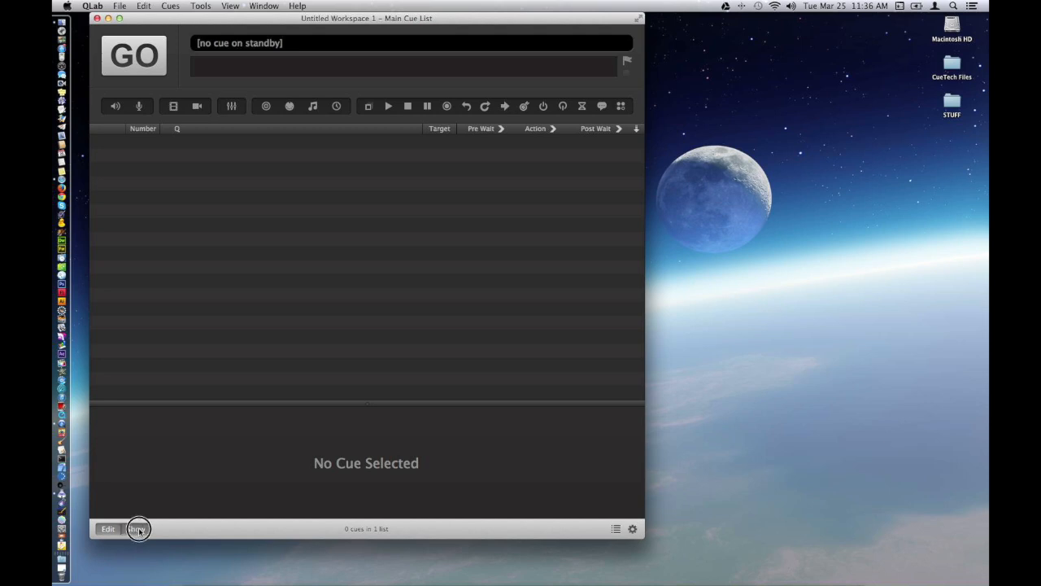
pyautogui.click(137, 529)
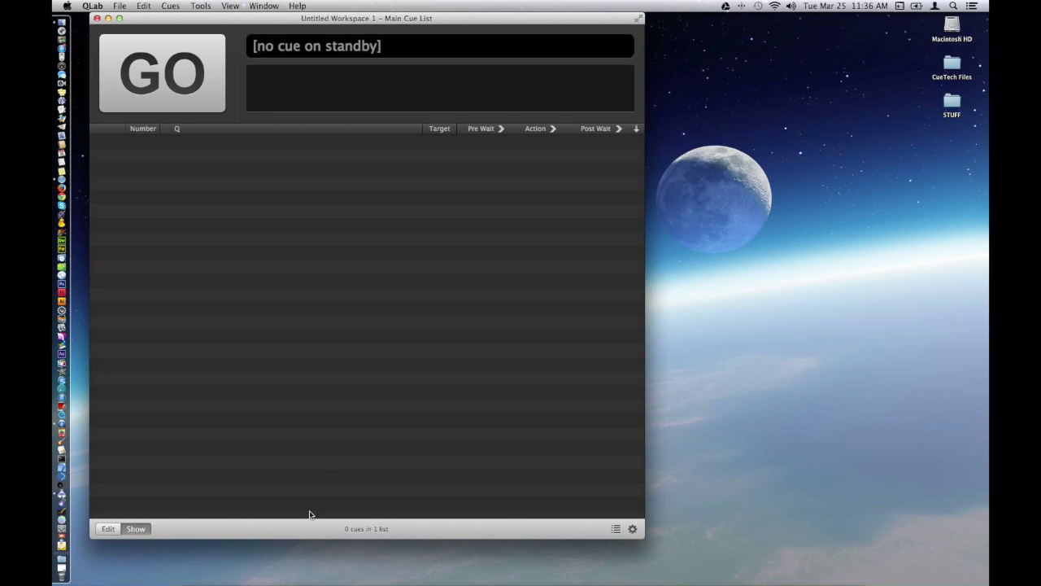
pyautogui.moveTo(382, 65)
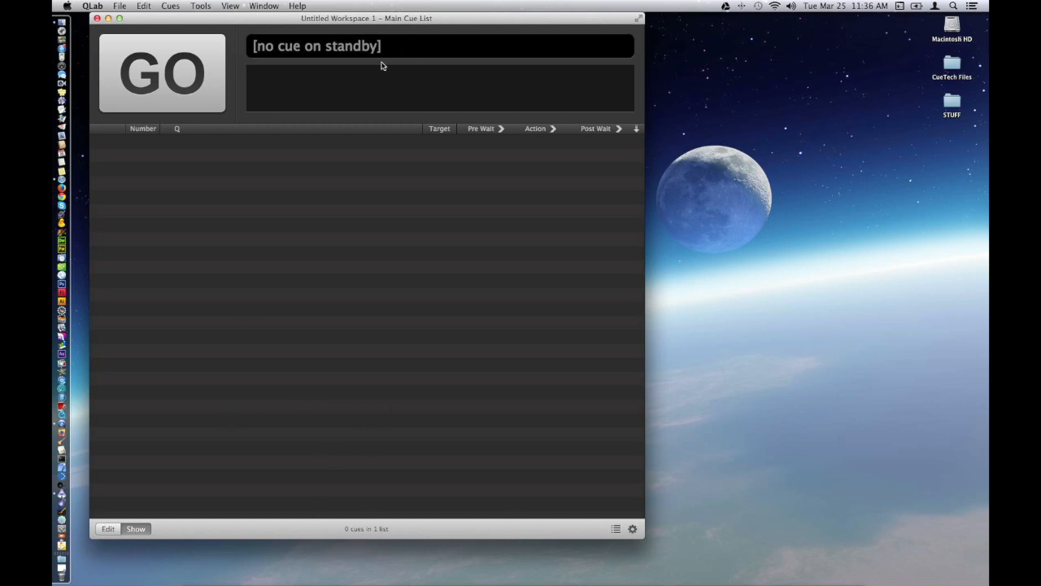
pyautogui.moveTo(150, 46)
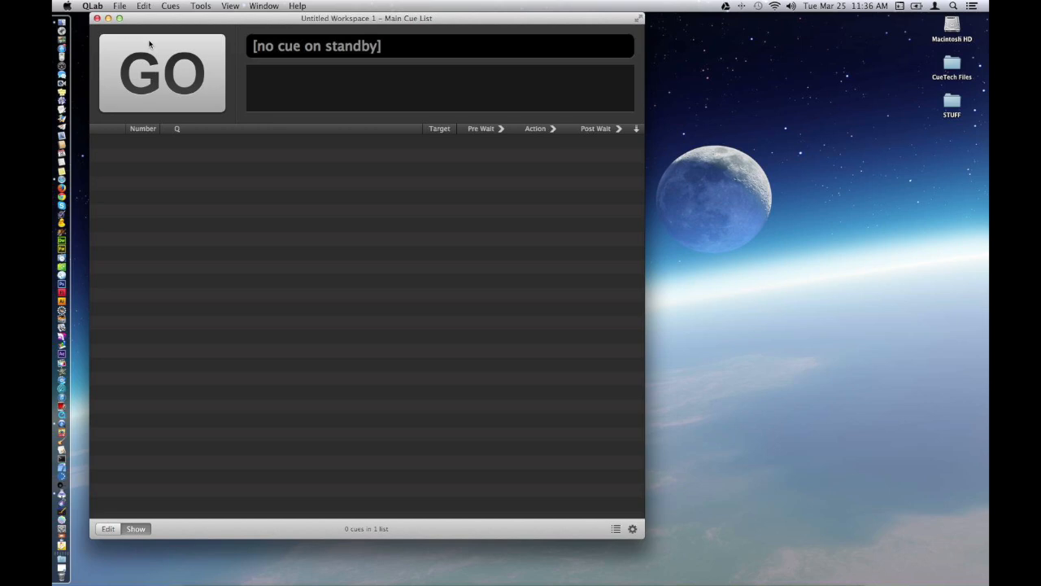
pyautogui.moveTo(186, 355)
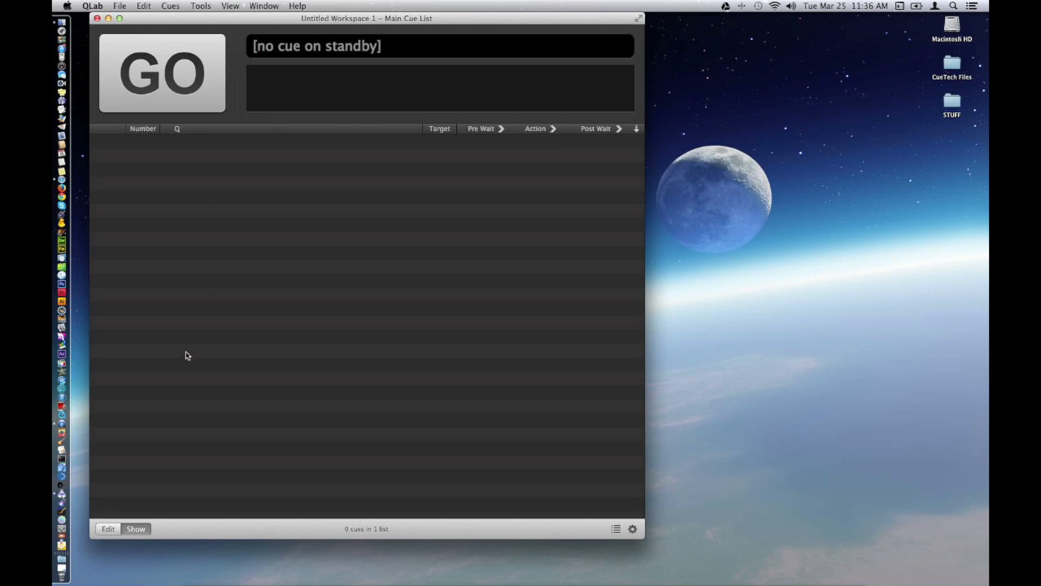
pyautogui.moveTo(122, 514)
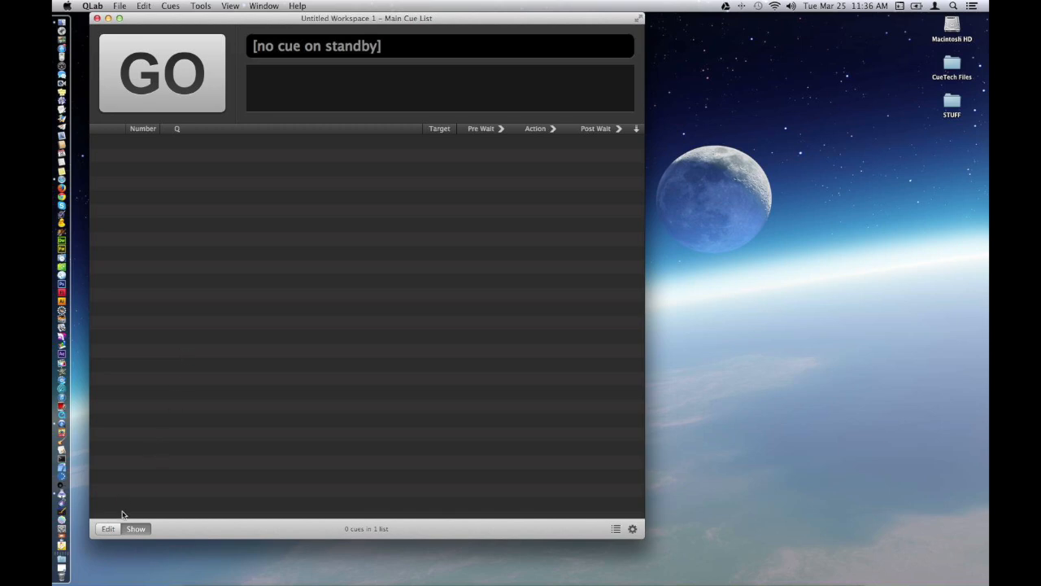
pyautogui.click(108, 529)
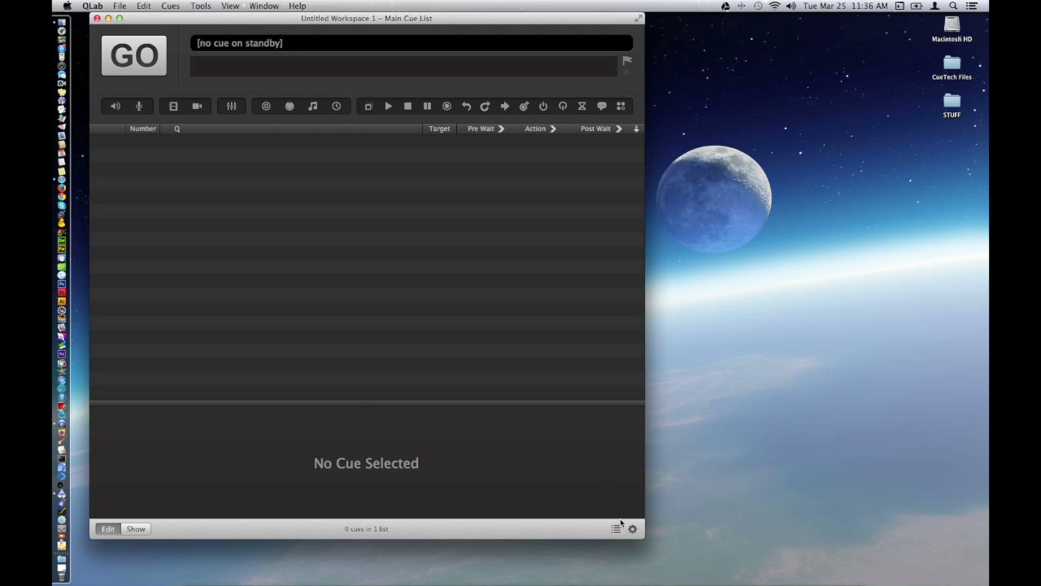
pyautogui.click(615, 528)
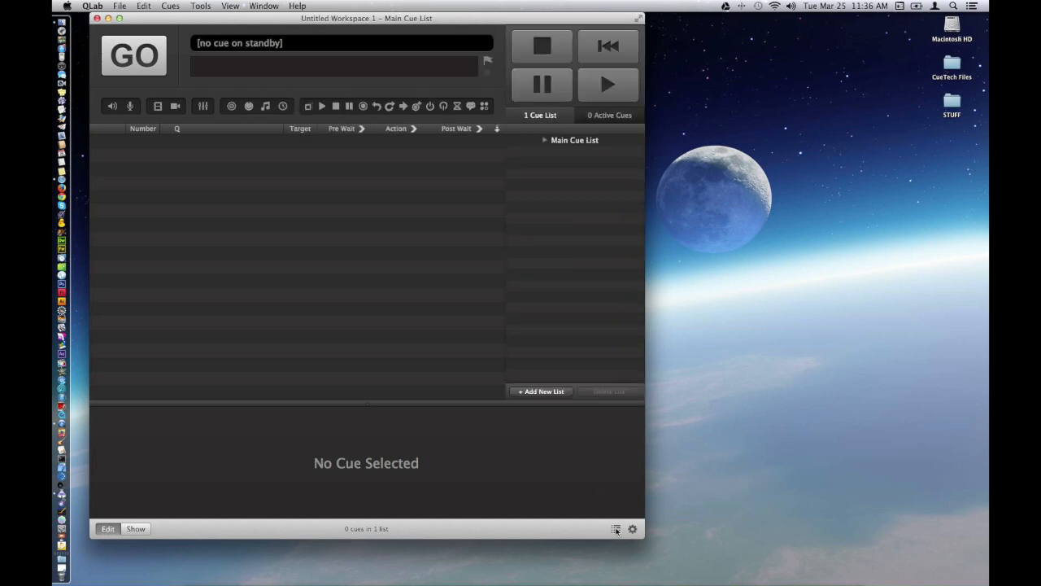
pyautogui.moveTo(527, 247)
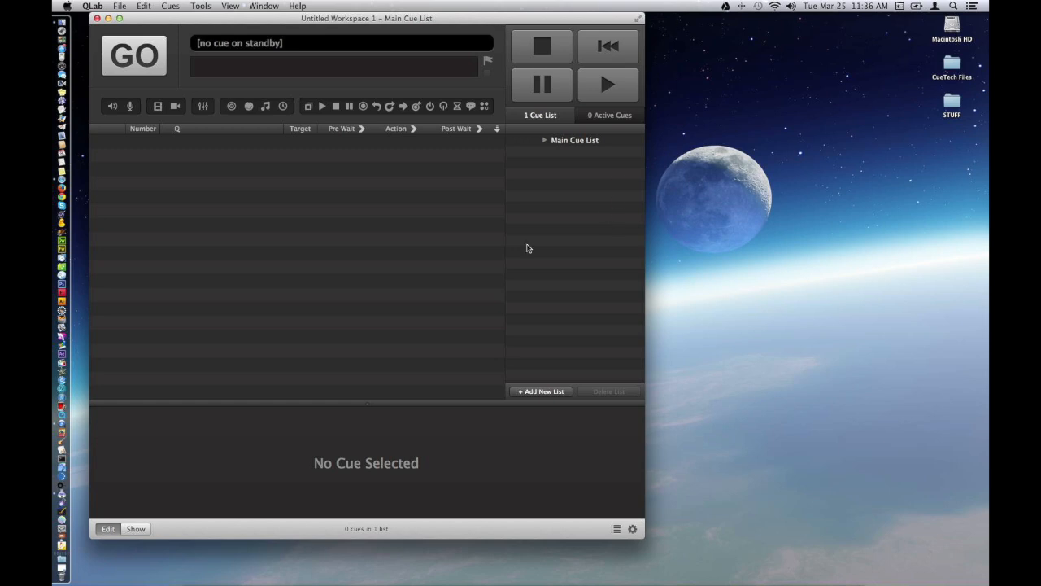
pyautogui.moveTo(584, 75)
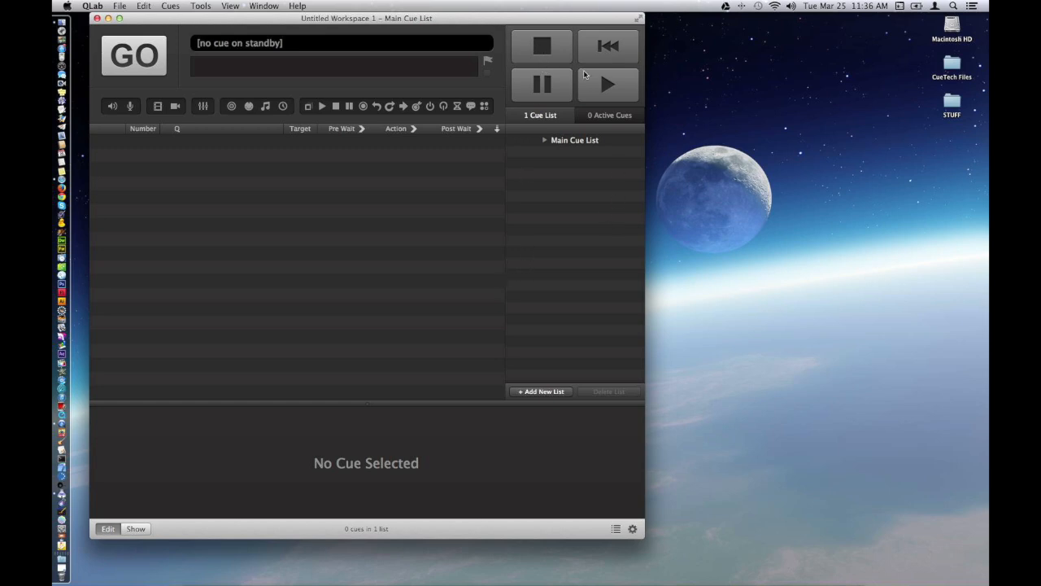
pyautogui.moveTo(608, 45)
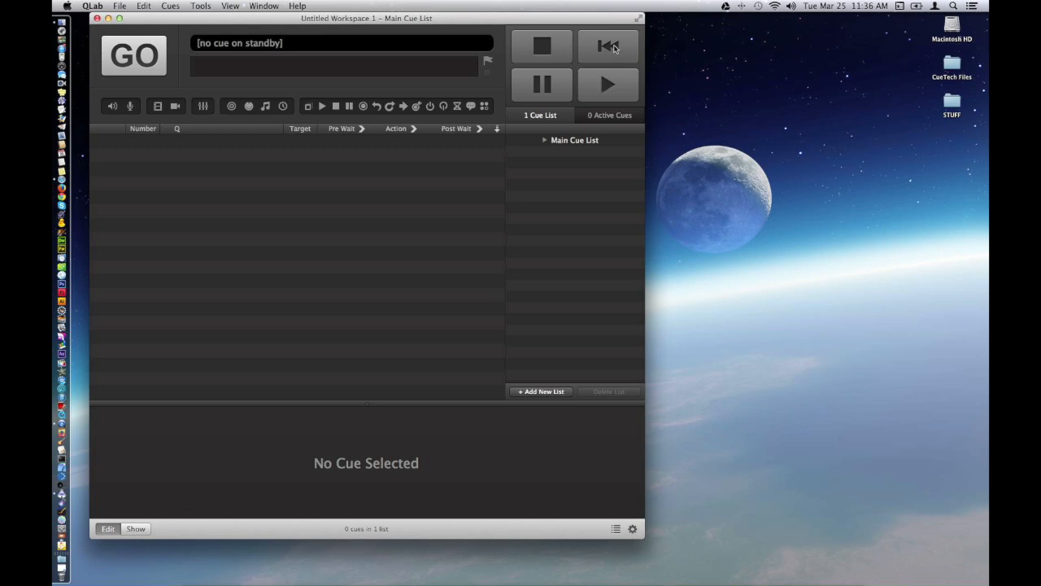
pyautogui.moveTo(585, 114)
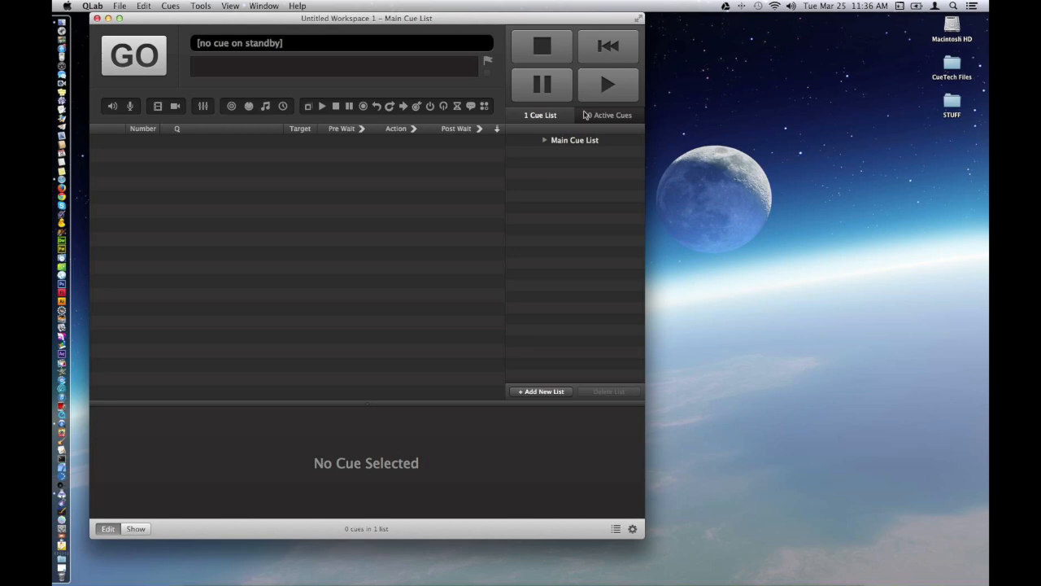
pyautogui.moveTo(226, 42)
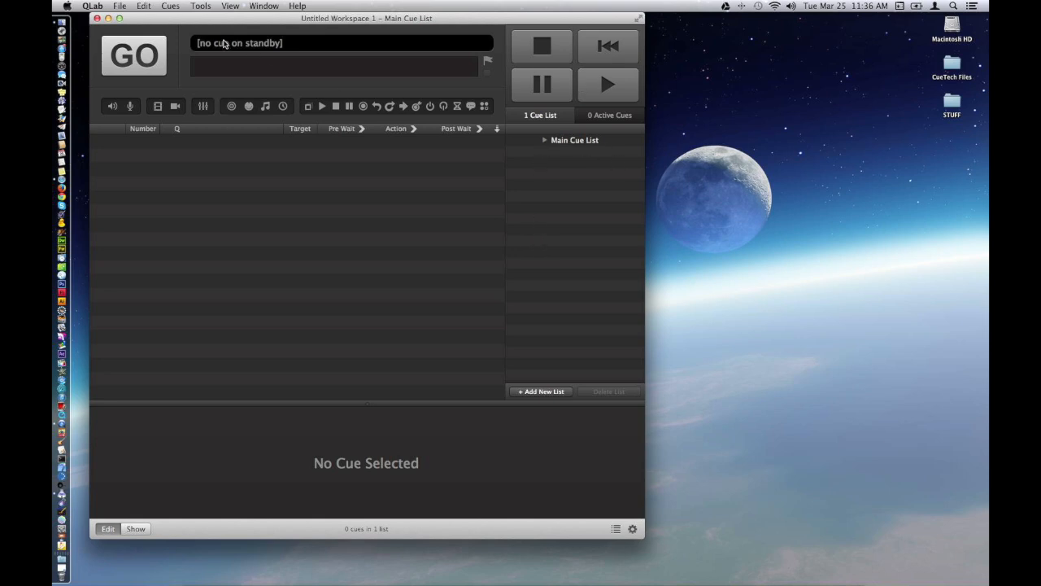
pyautogui.moveTo(181, 101)
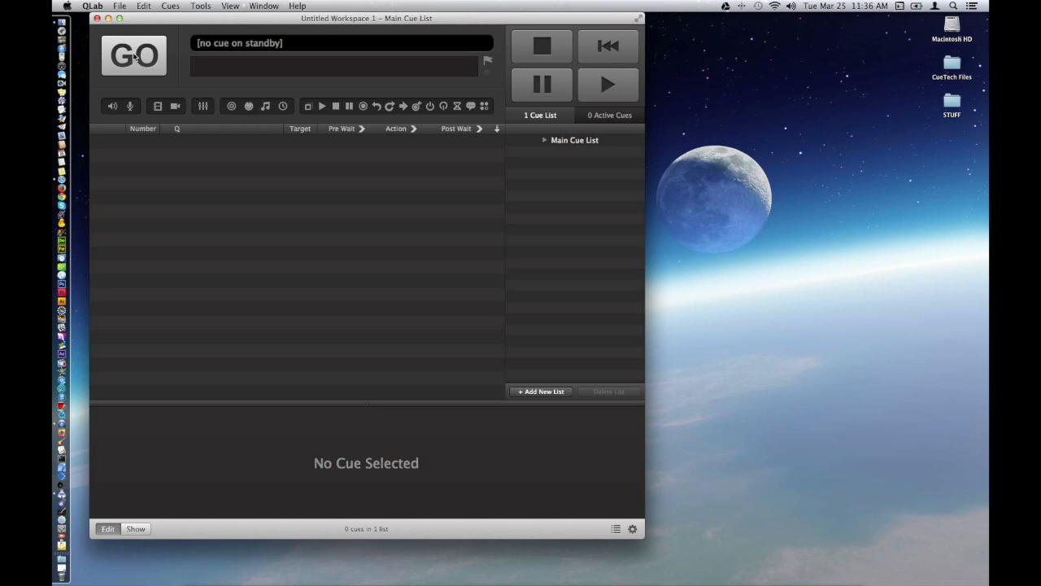
pyautogui.moveTo(634, 42)
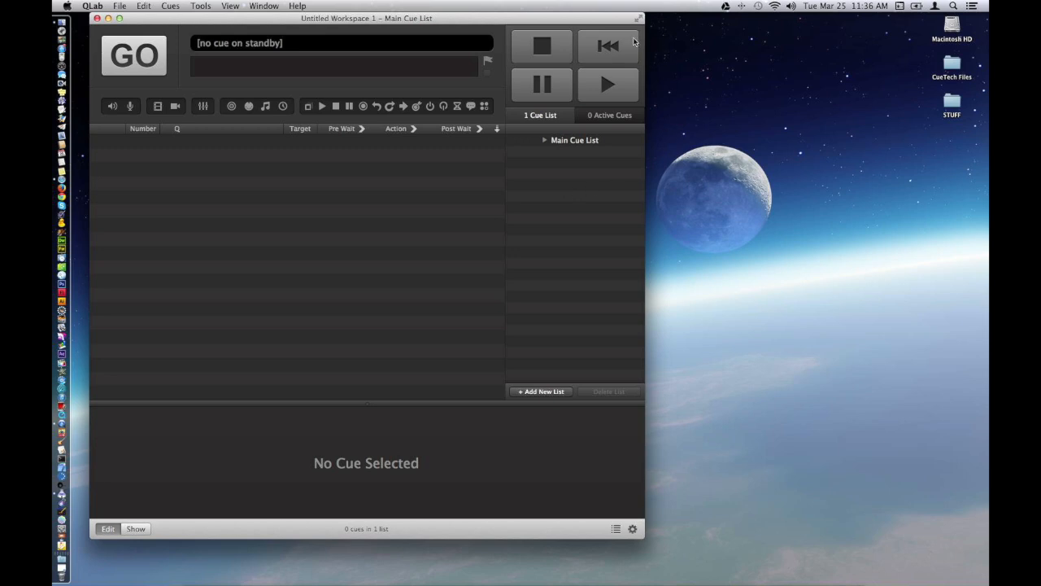
pyautogui.moveTo(546, 122)
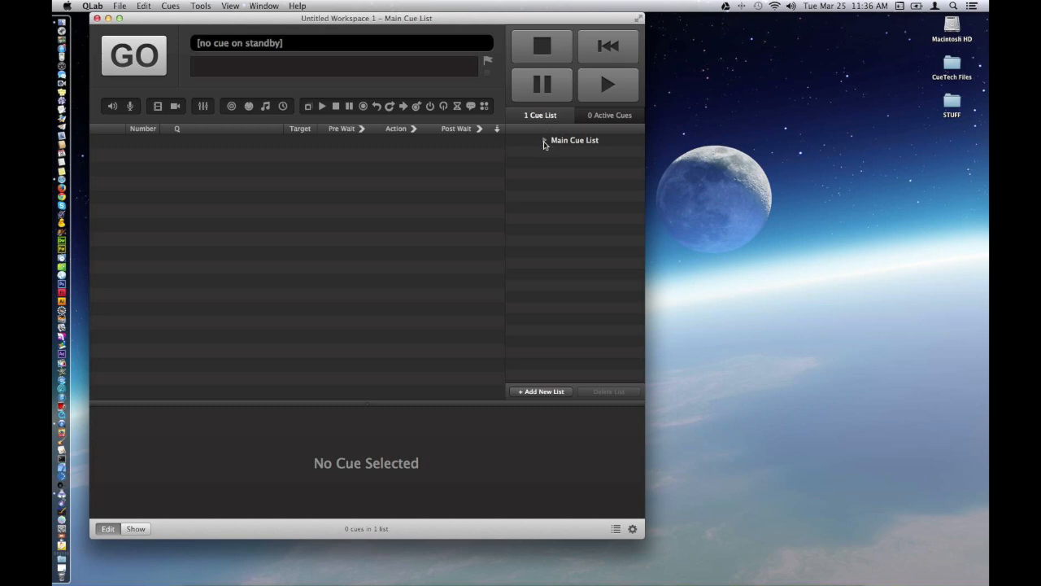
pyautogui.moveTo(594, 145)
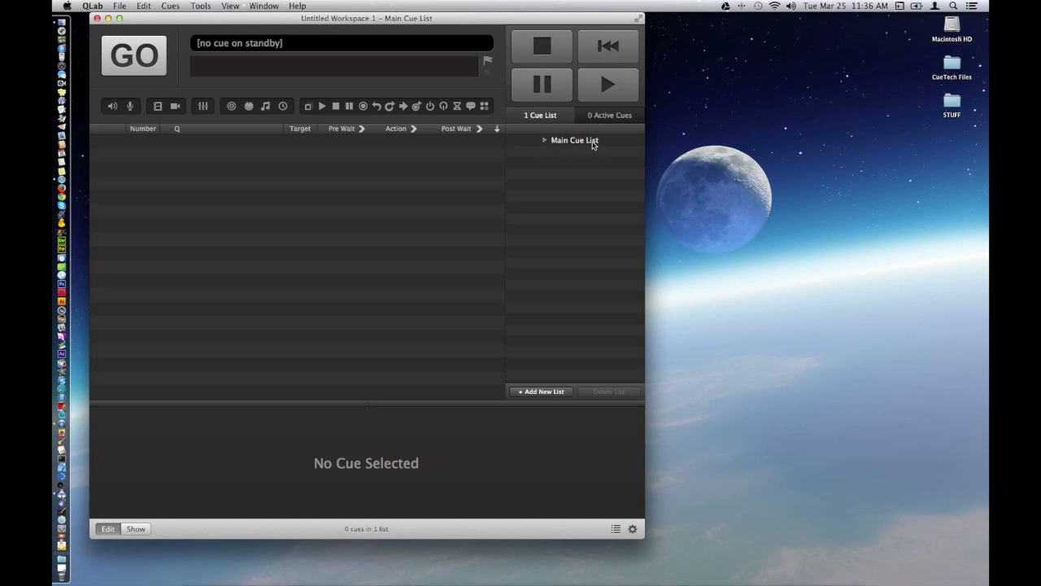
pyautogui.moveTo(524, 392)
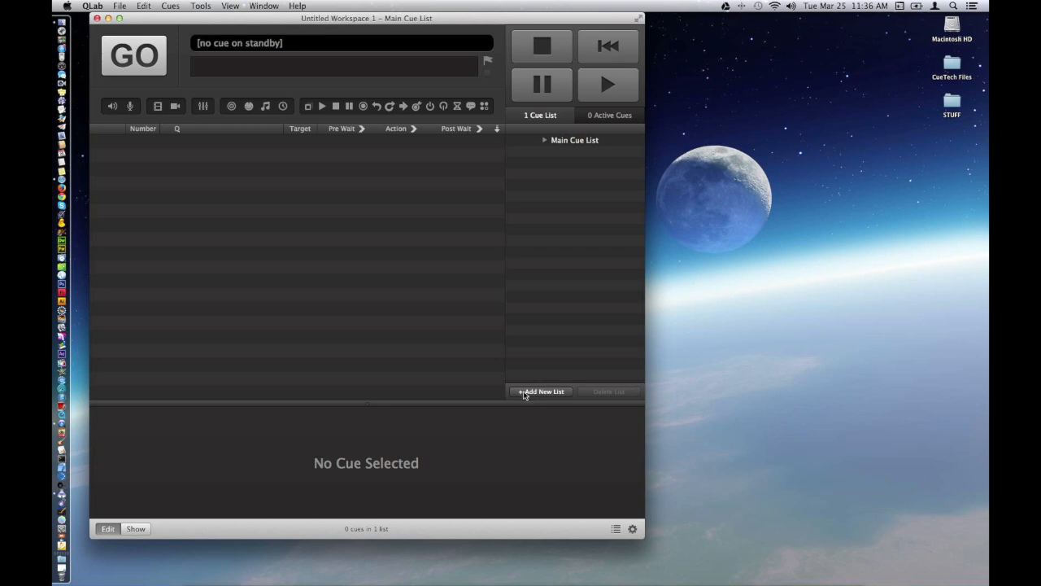
pyautogui.moveTo(571, 276)
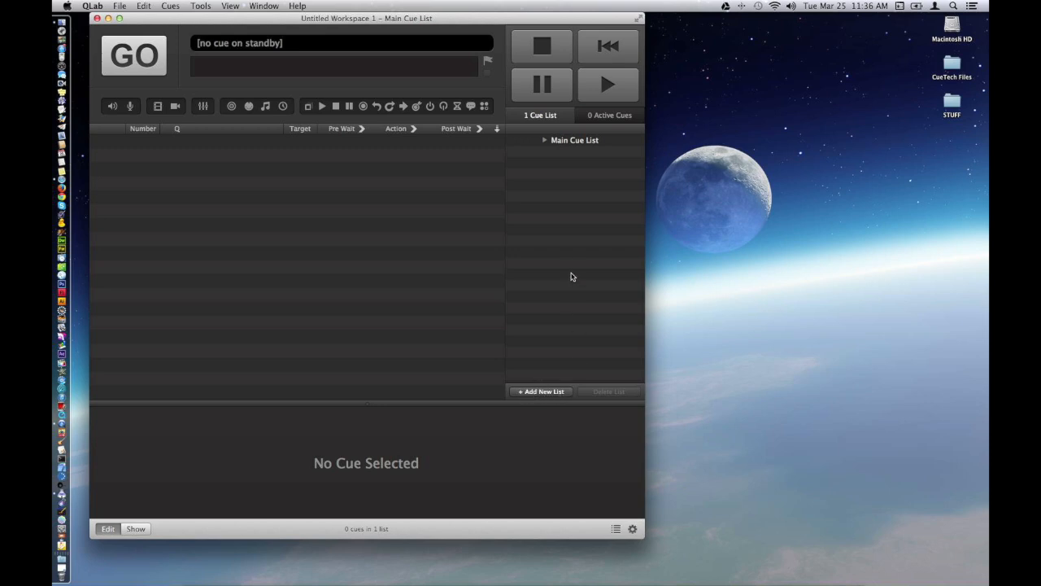
pyautogui.moveTo(605, 147)
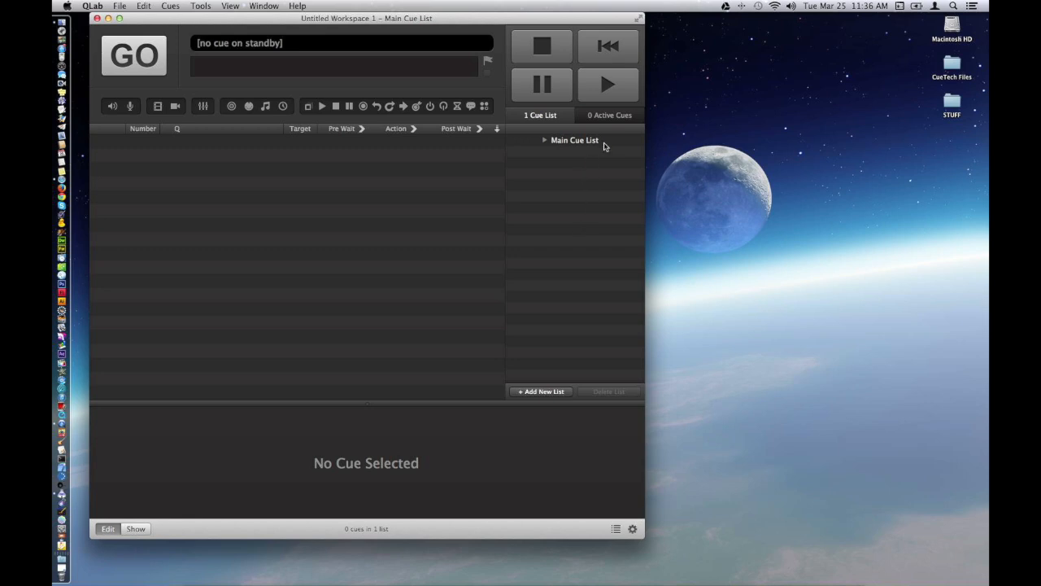
# Switch the workspace into Show mode with the Active Cues panel visible.
pyautogui.click(608, 114)
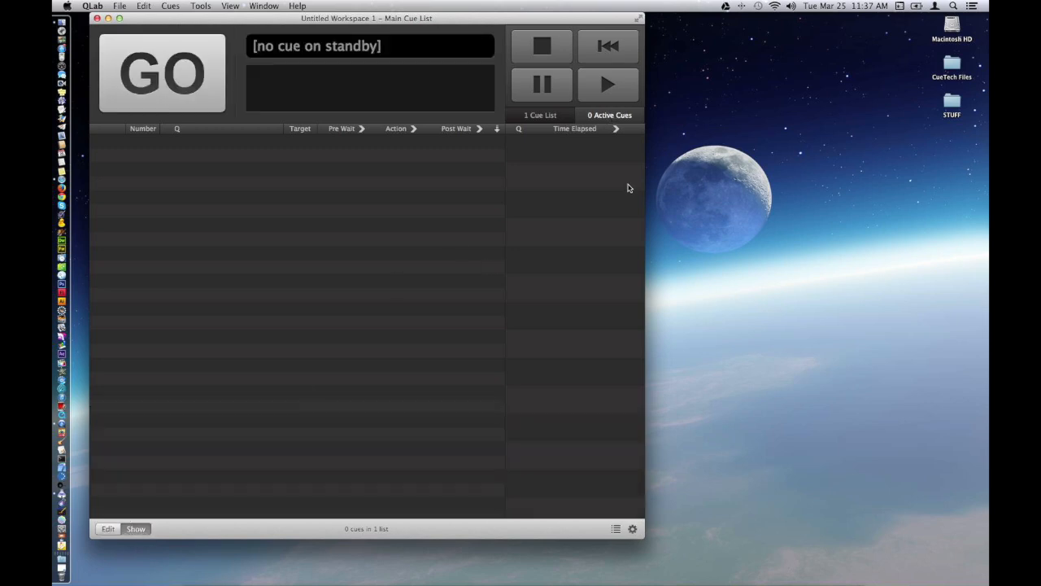
pyautogui.moveTo(592, 212)
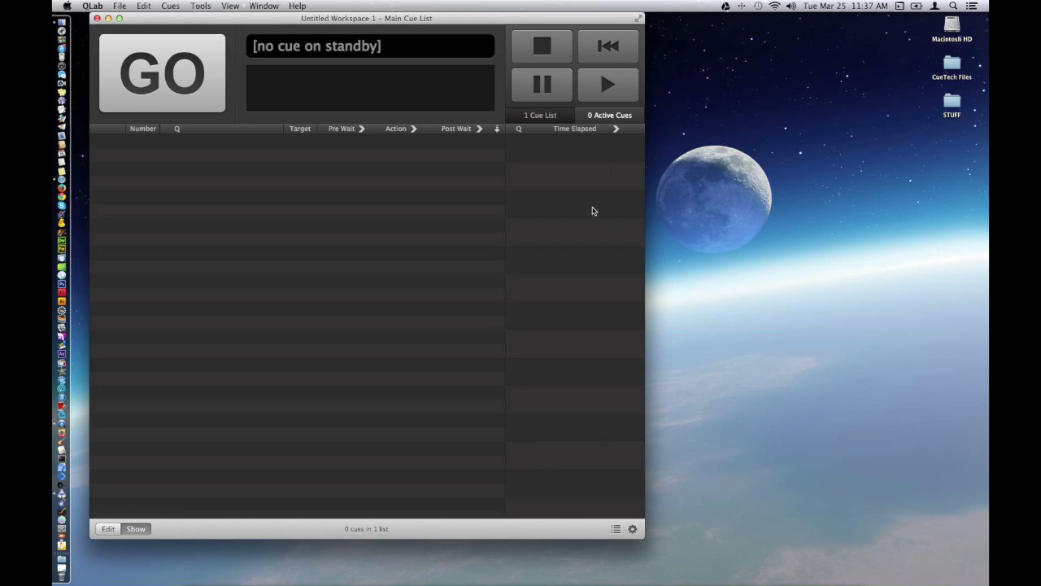
pyautogui.moveTo(602, 185)
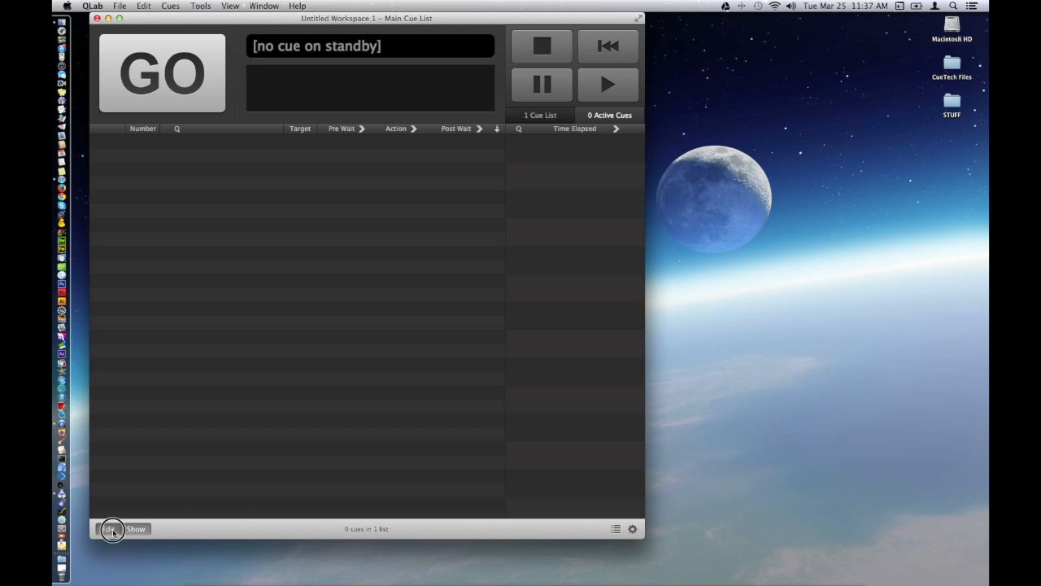
# Return the workspace to Edit mode.
pyautogui.click(108, 529)
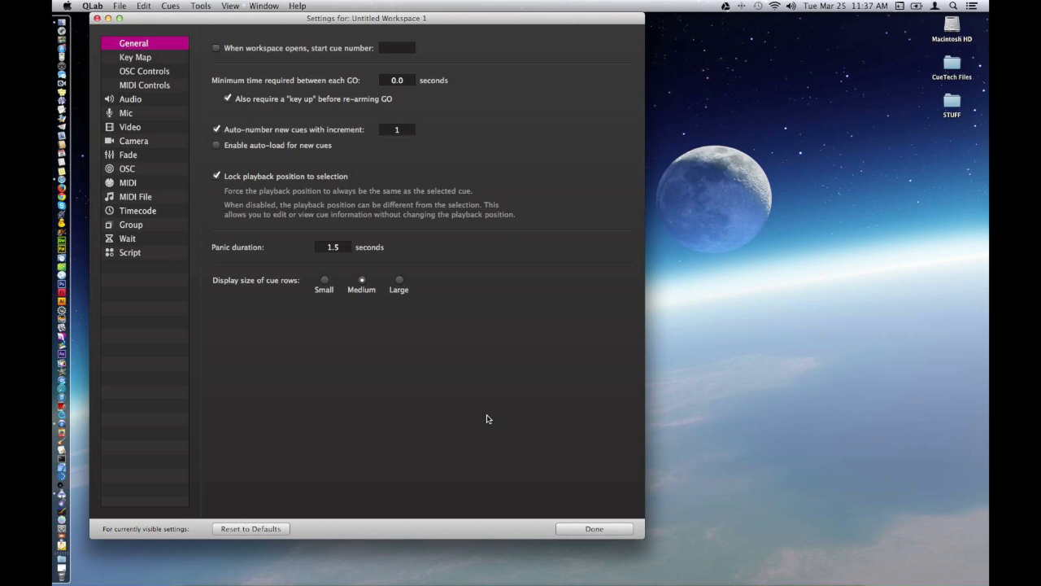
pyautogui.moveTo(195, 91)
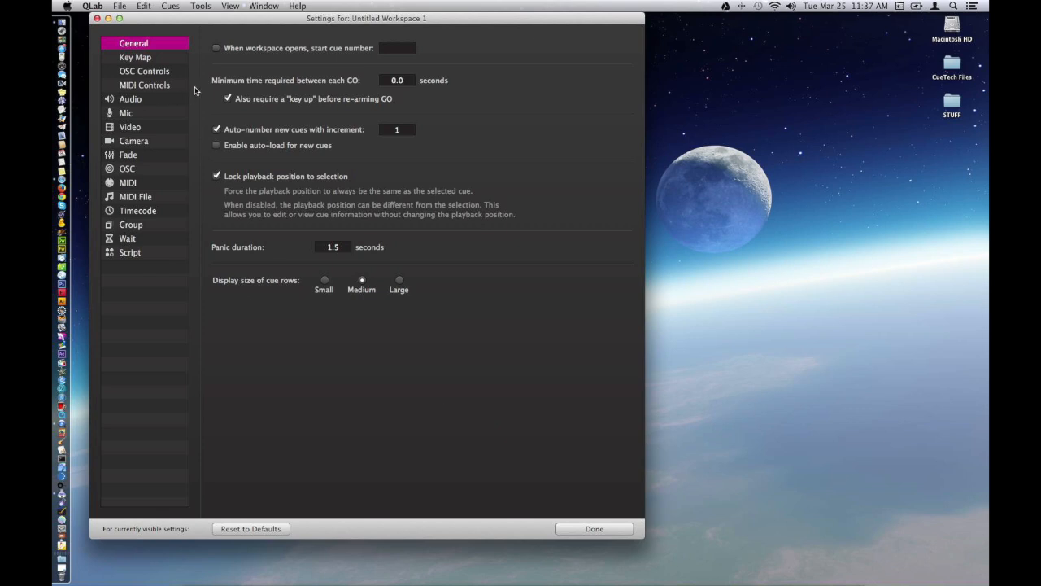
pyautogui.moveTo(269, 62)
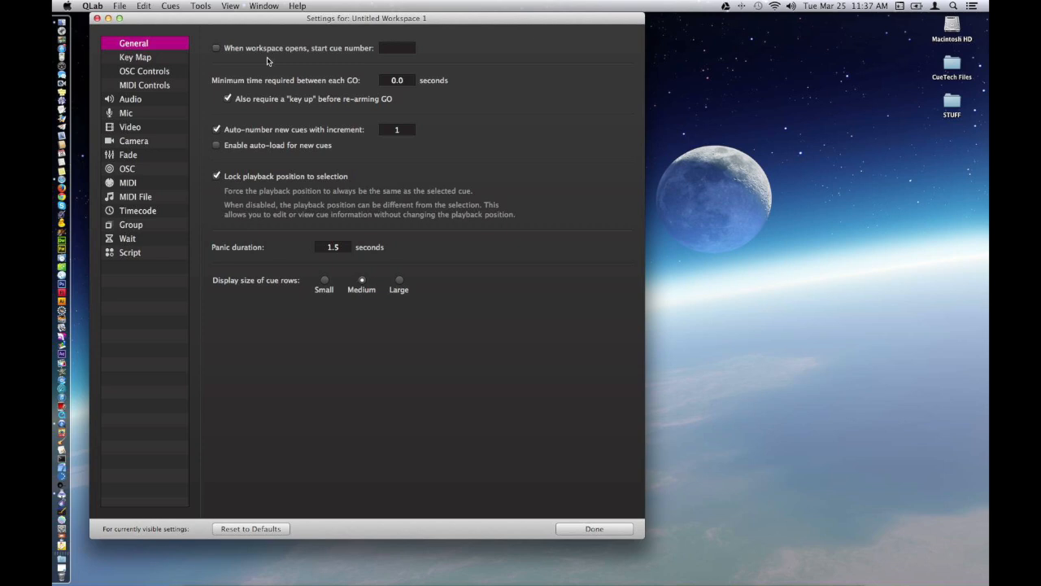
pyautogui.moveTo(237, 63)
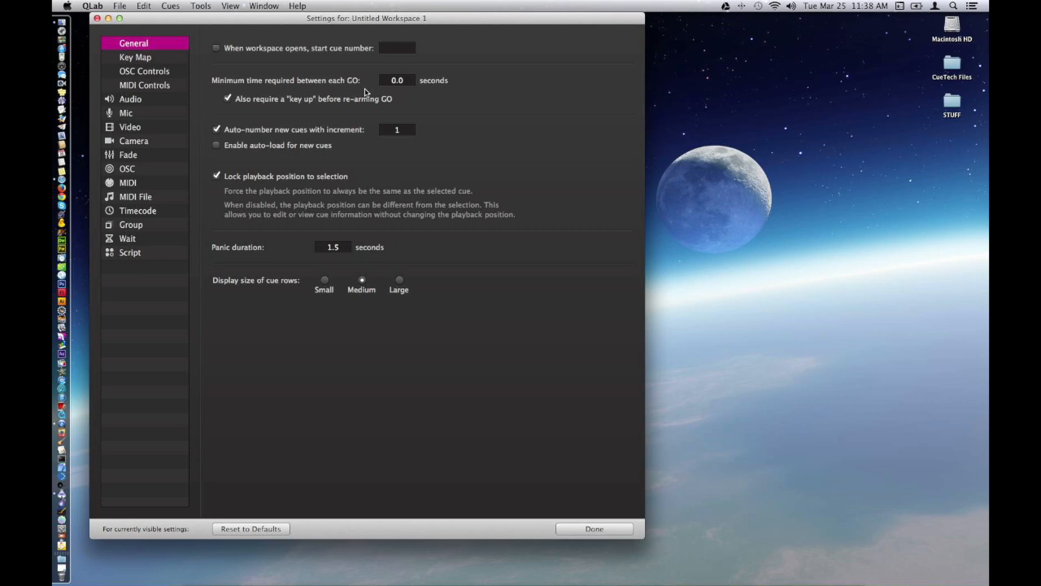
pyautogui.moveTo(362, 96)
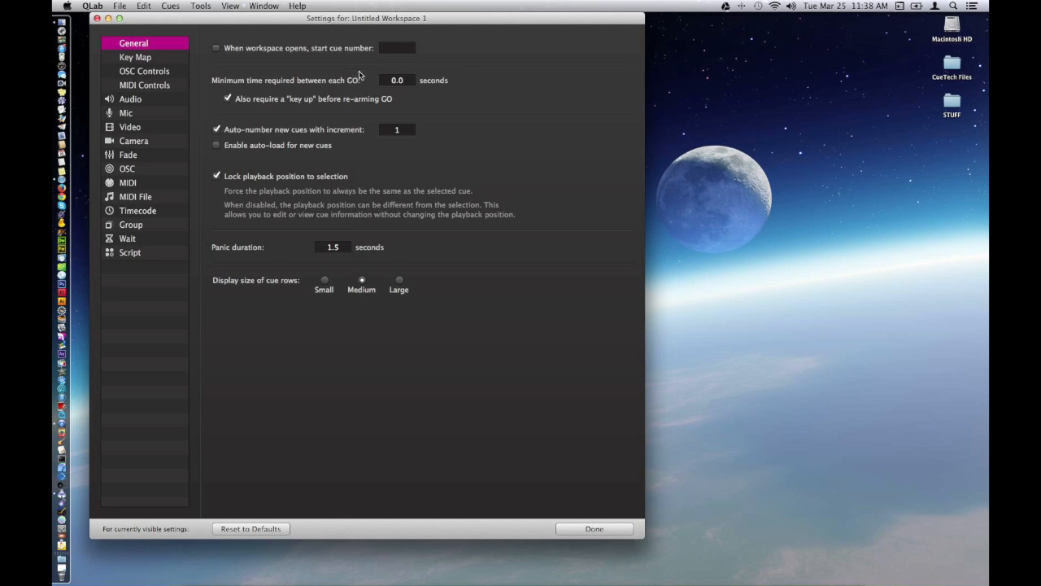
pyautogui.moveTo(475, 98)
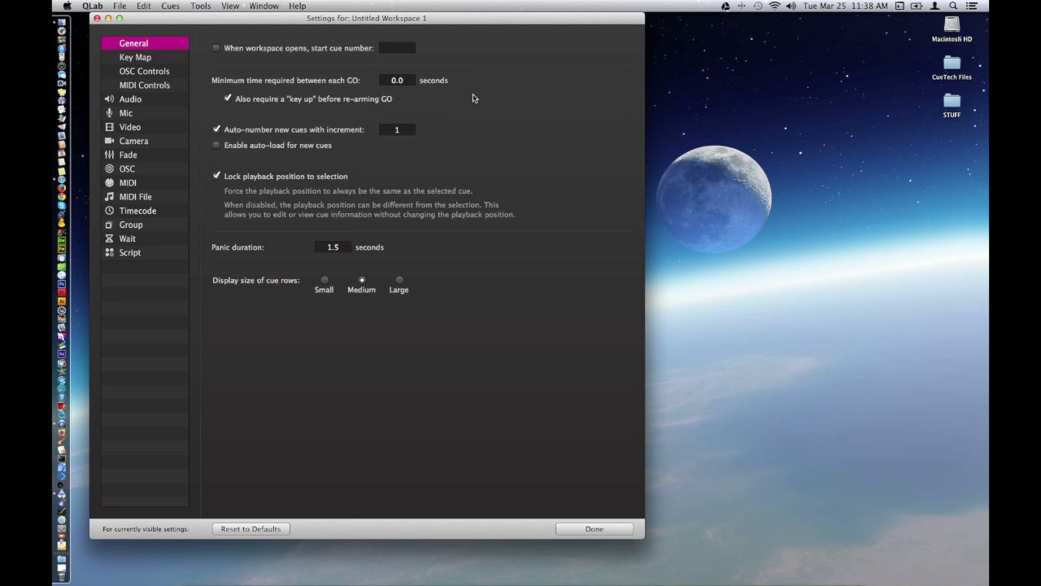
pyautogui.moveTo(456, 93)
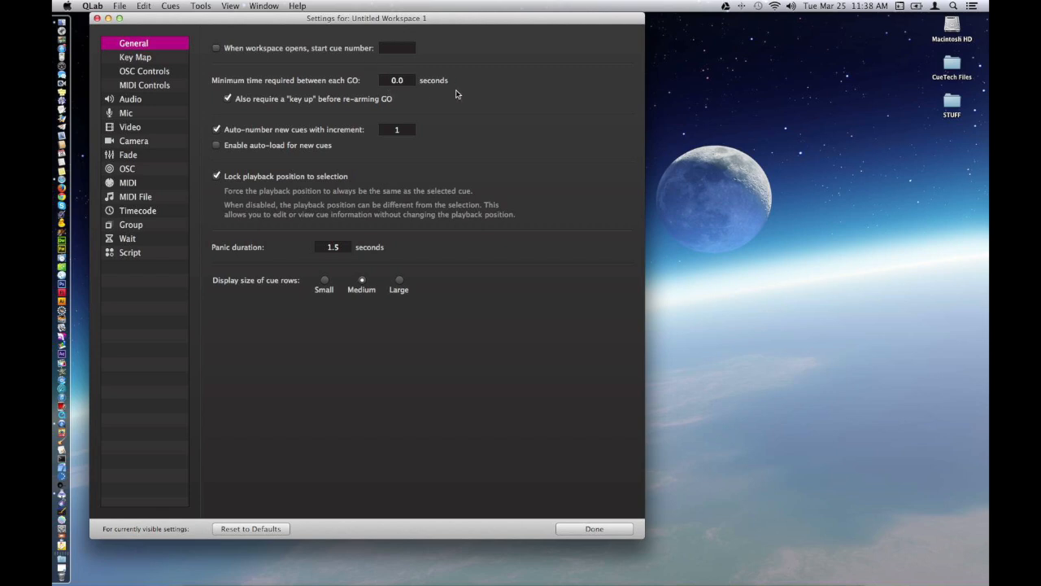
pyautogui.moveTo(242, 112)
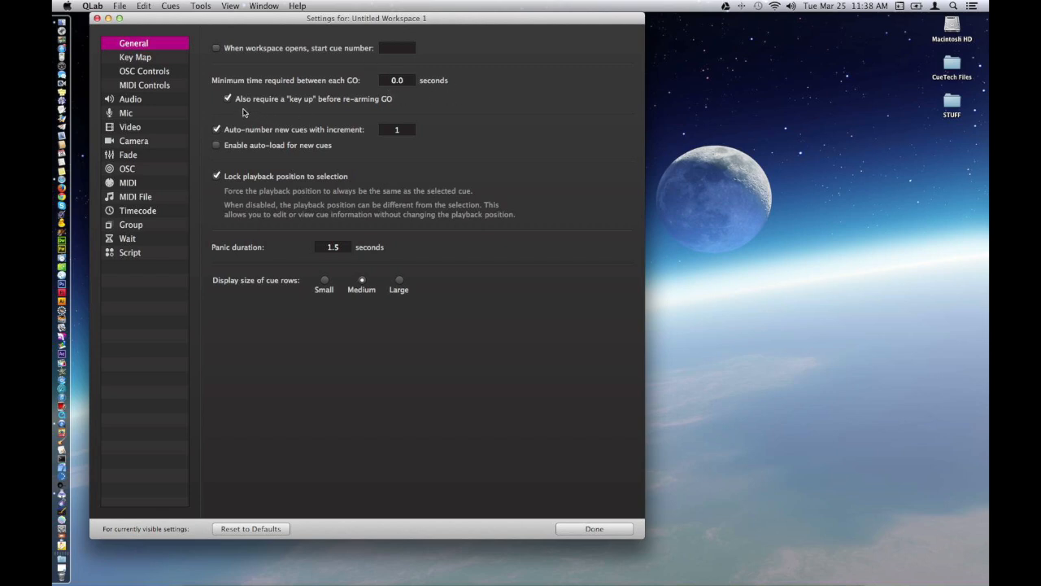
pyautogui.moveTo(274, 114)
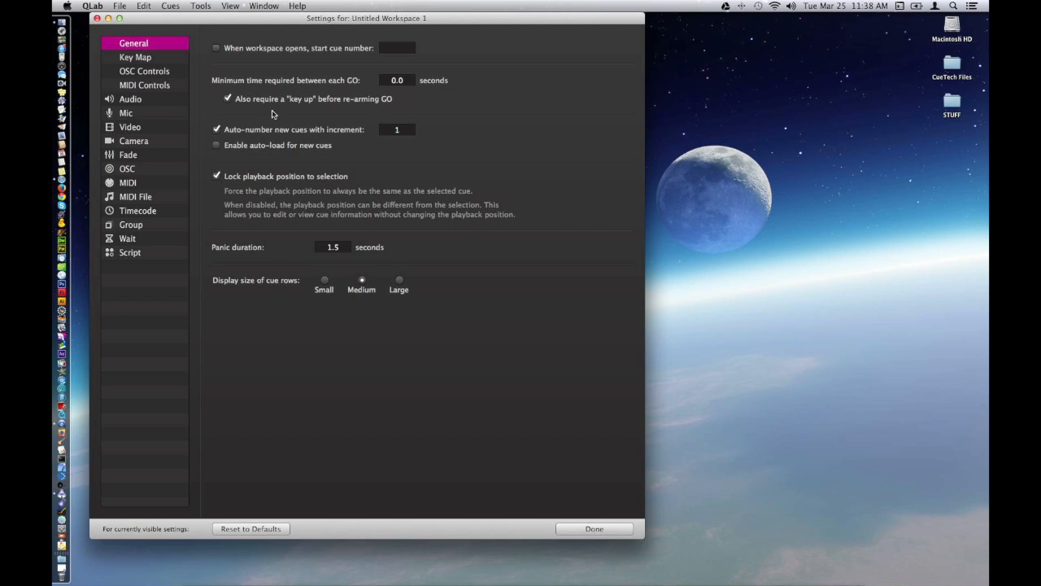
pyautogui.moveTo(233, 114)
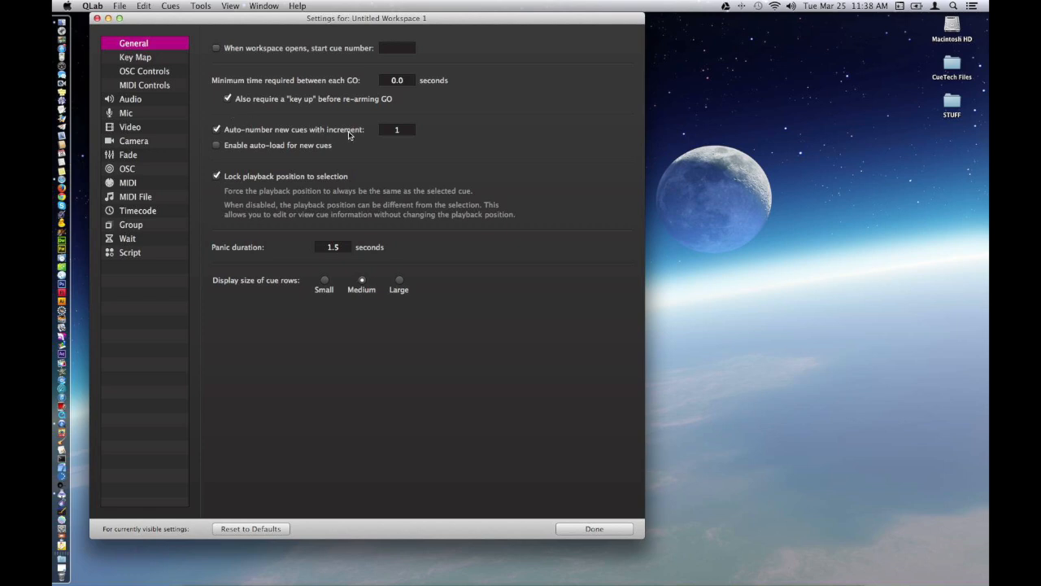
pyautogui.moveTo(427, 137)
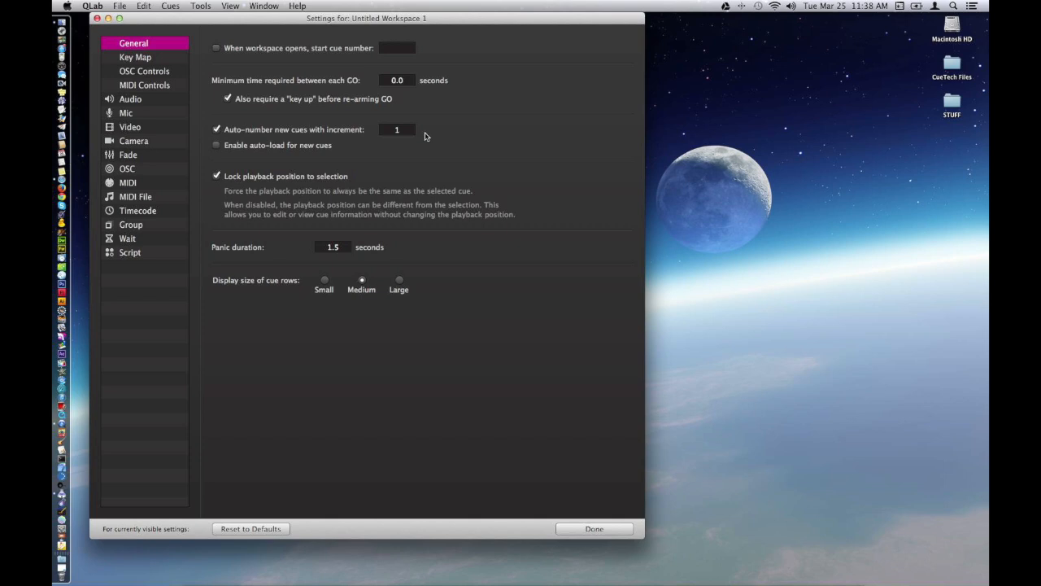
pyautogui.moveTo(247, 158)
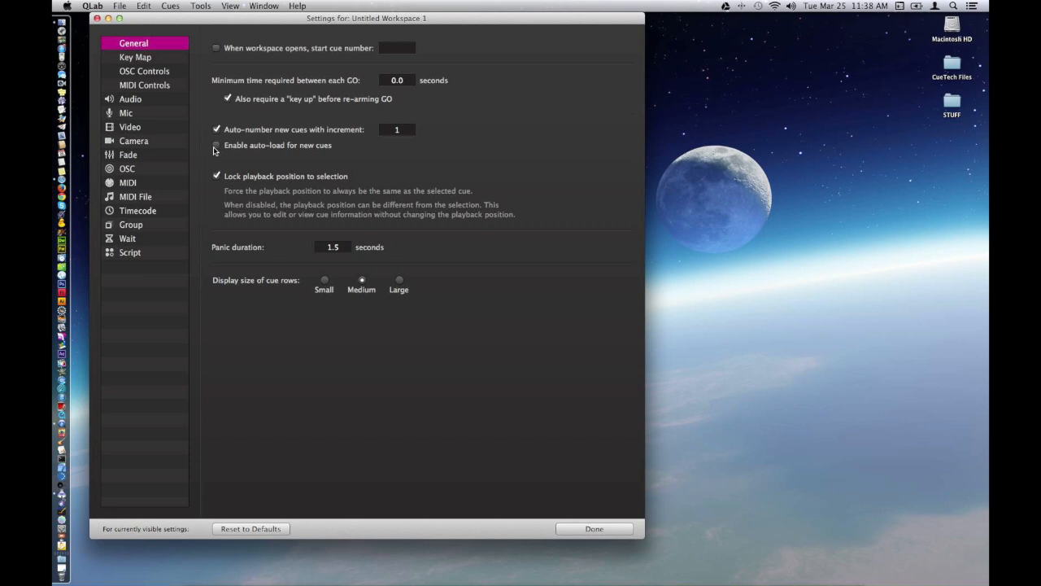
pyautogui.click(216, 145)
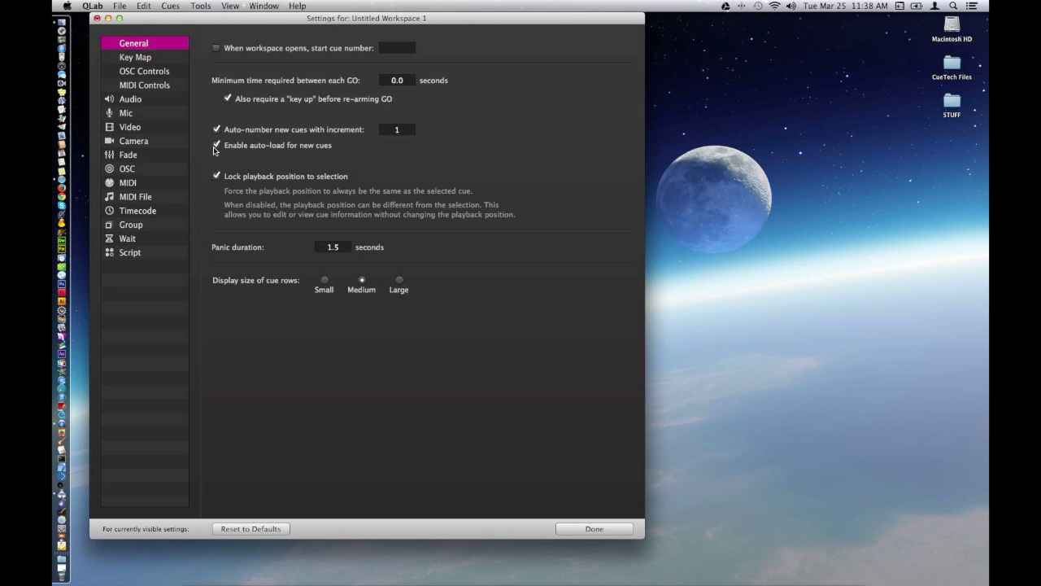
pyautogui.click(217, 175)
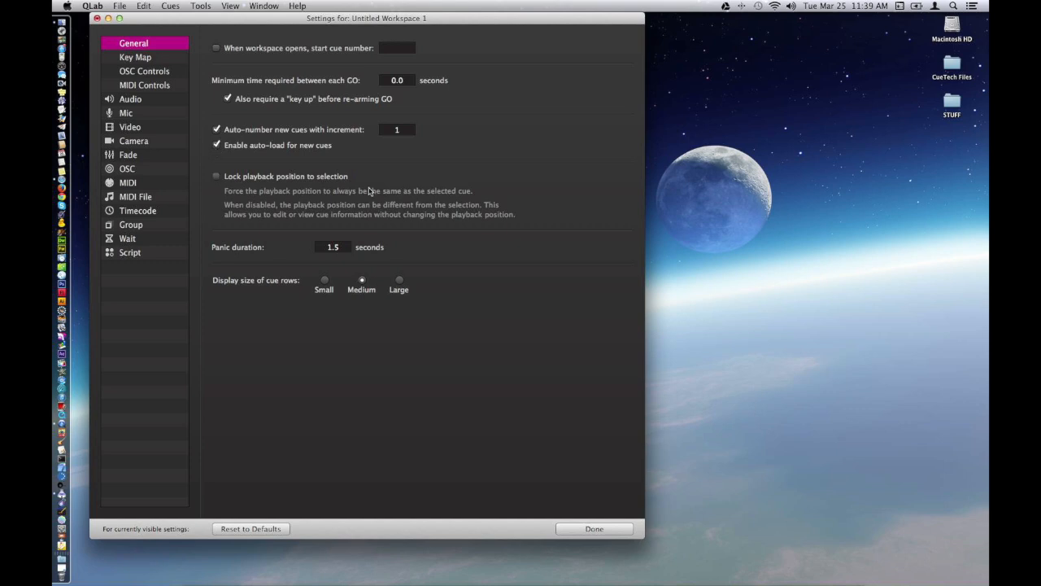
pyautogui.moveTo(350, 189)
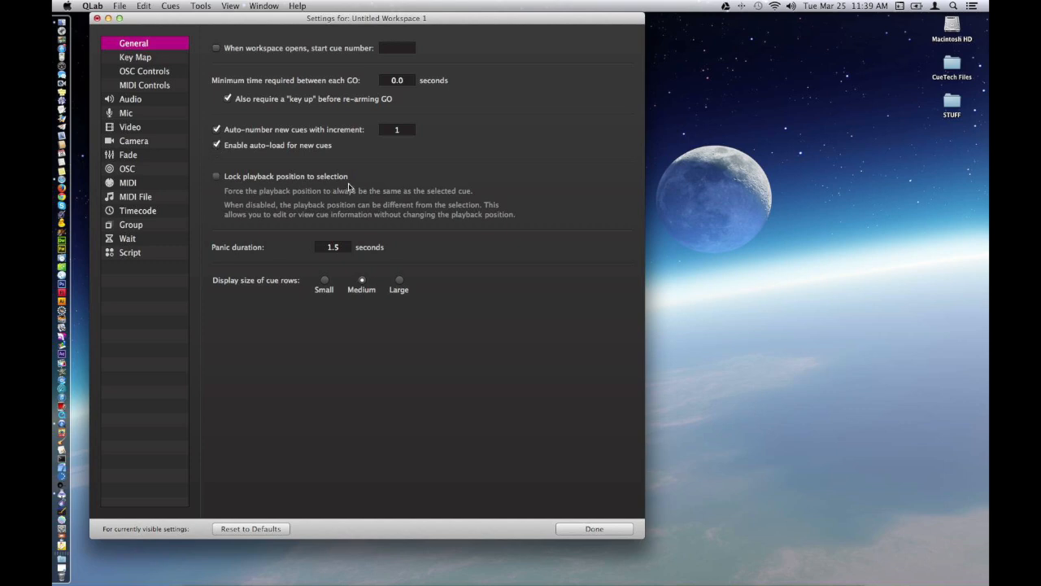
pyautogui.click(215, 175)
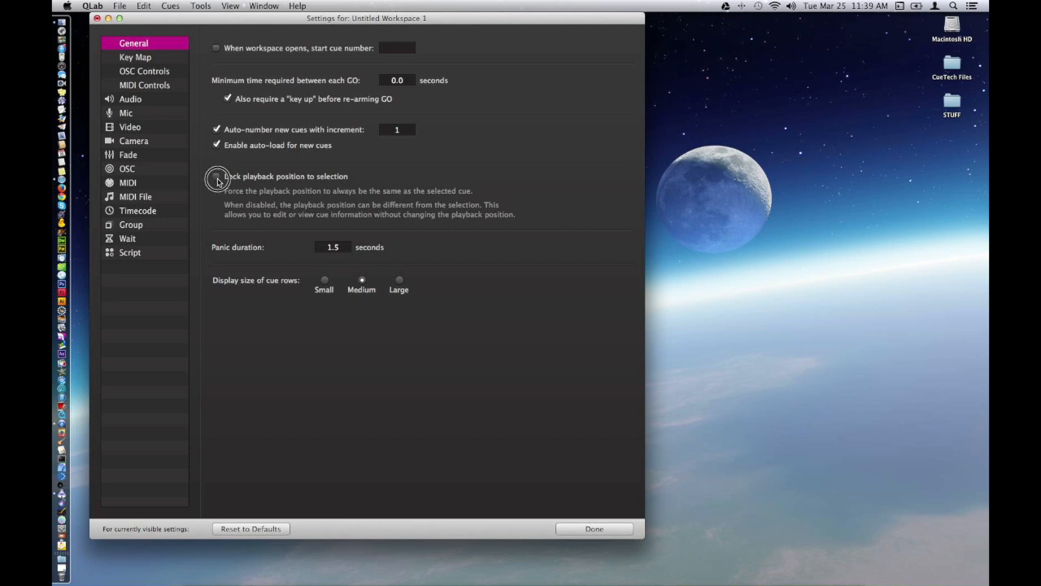
pyautogui.click(216, 175)
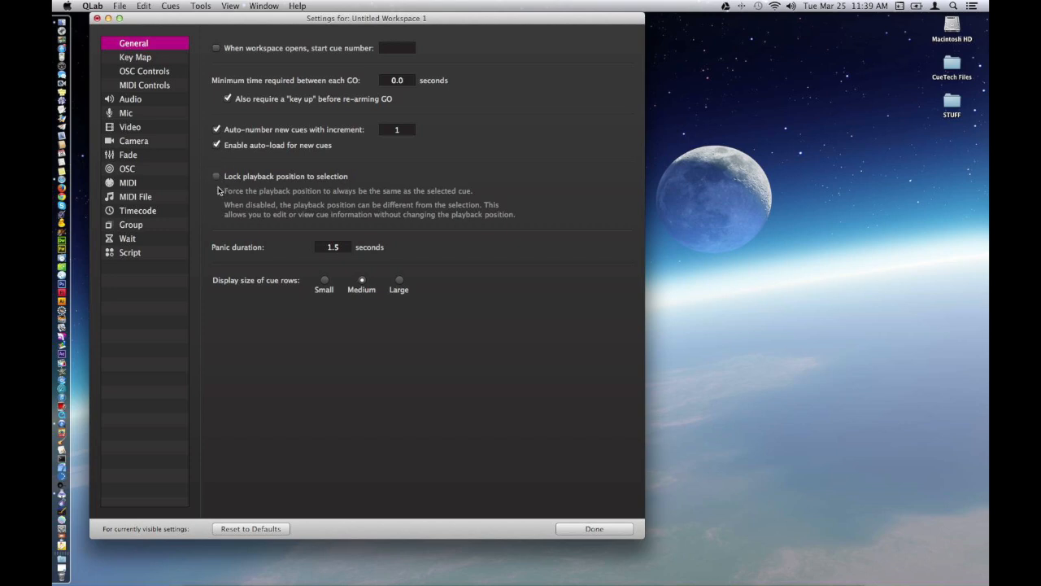
pyautogui.moveTo(553, 215)
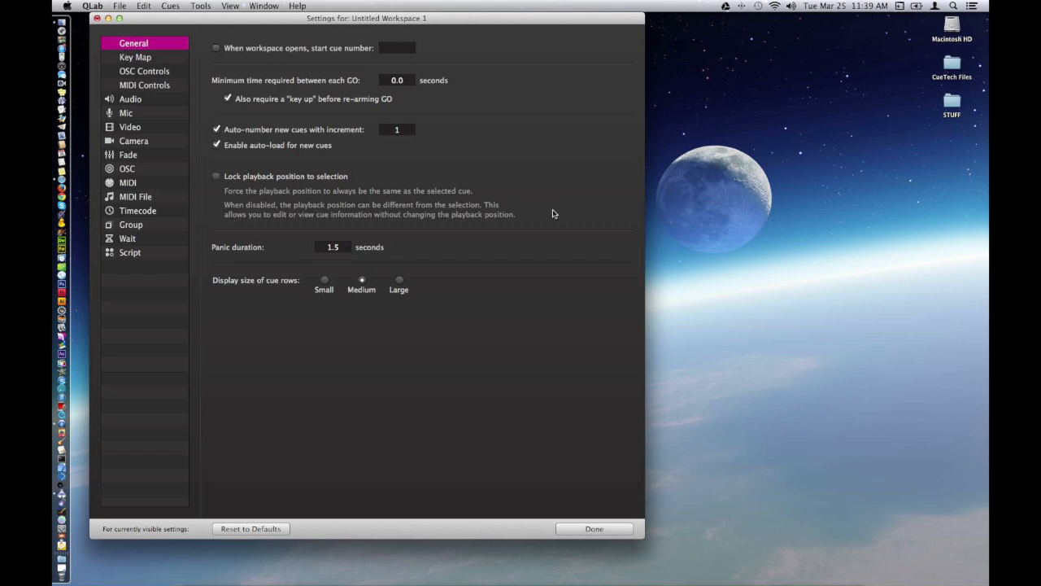
pyautogui.moveTo(537, 225)
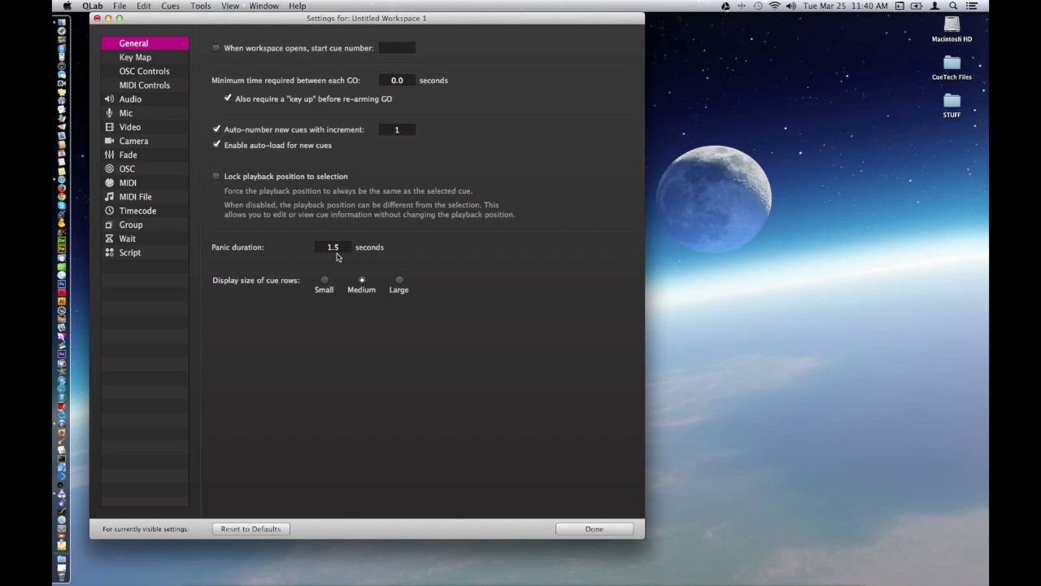
pyautogui.moveTo(433, 257)
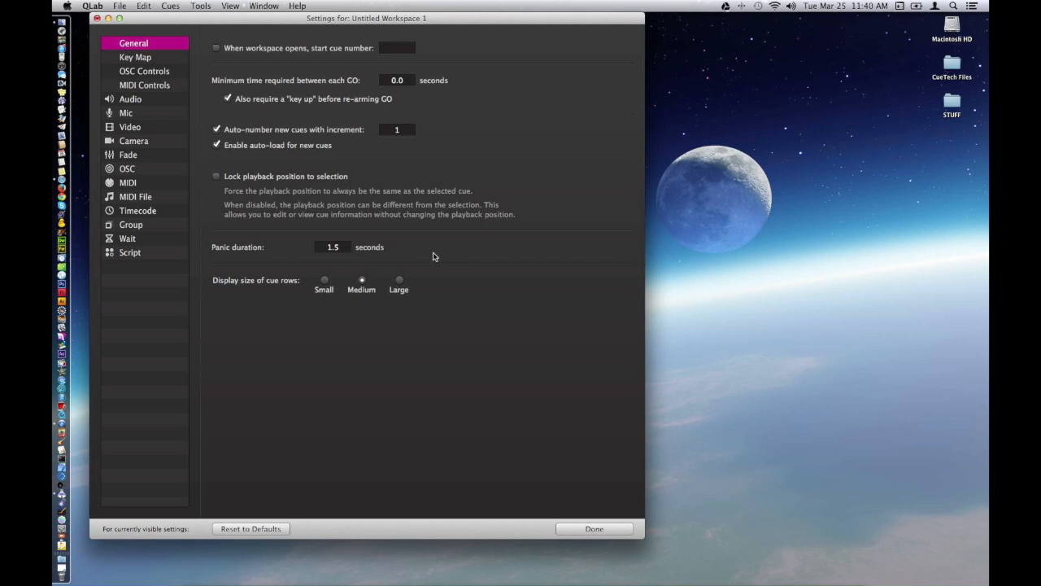
pyautogui.moveTo(398, 307)
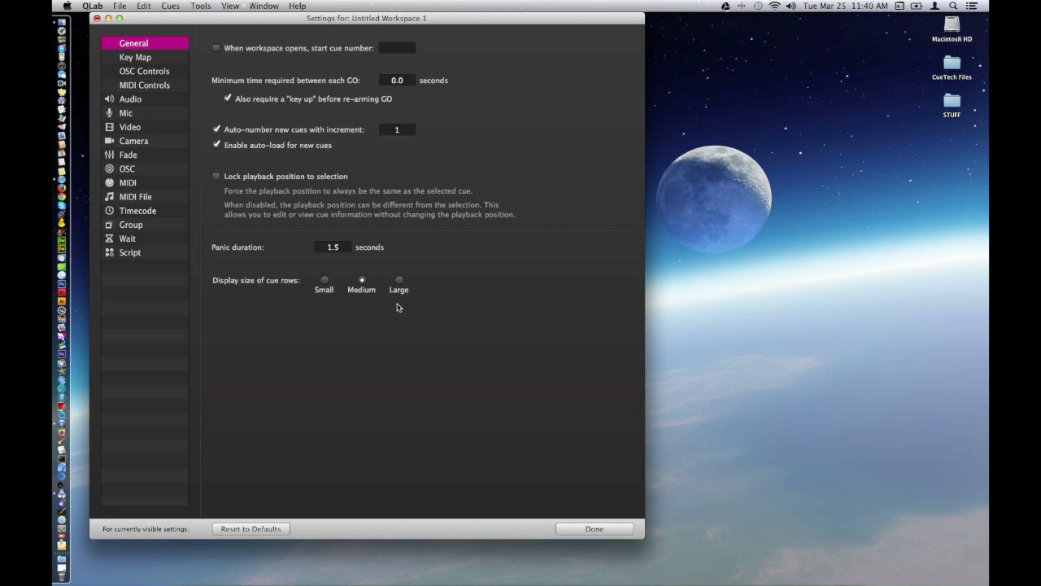
pyautogui.moveTo(303, 267)
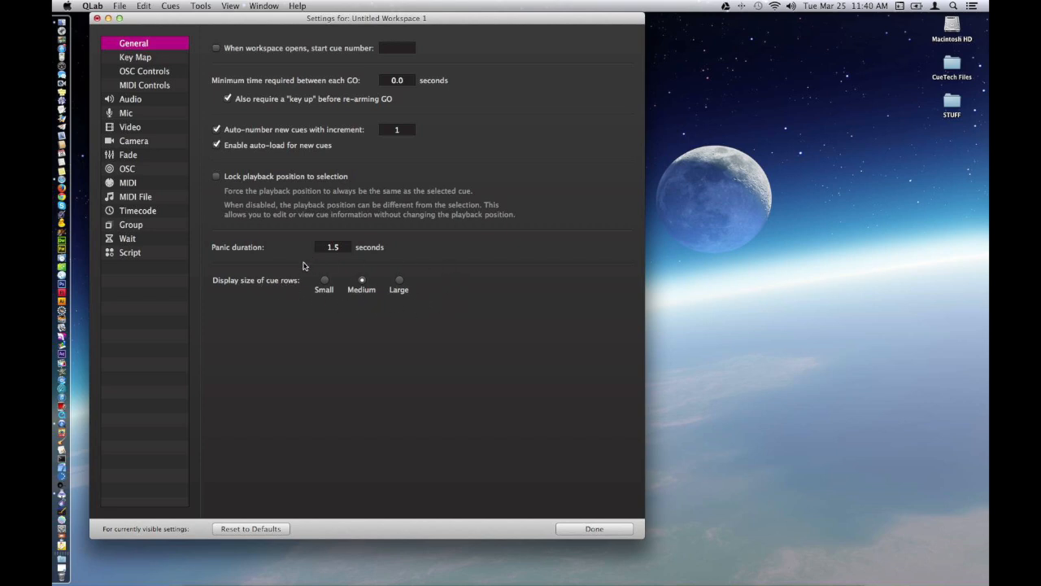
pyautogui.moveTo(604, 122)
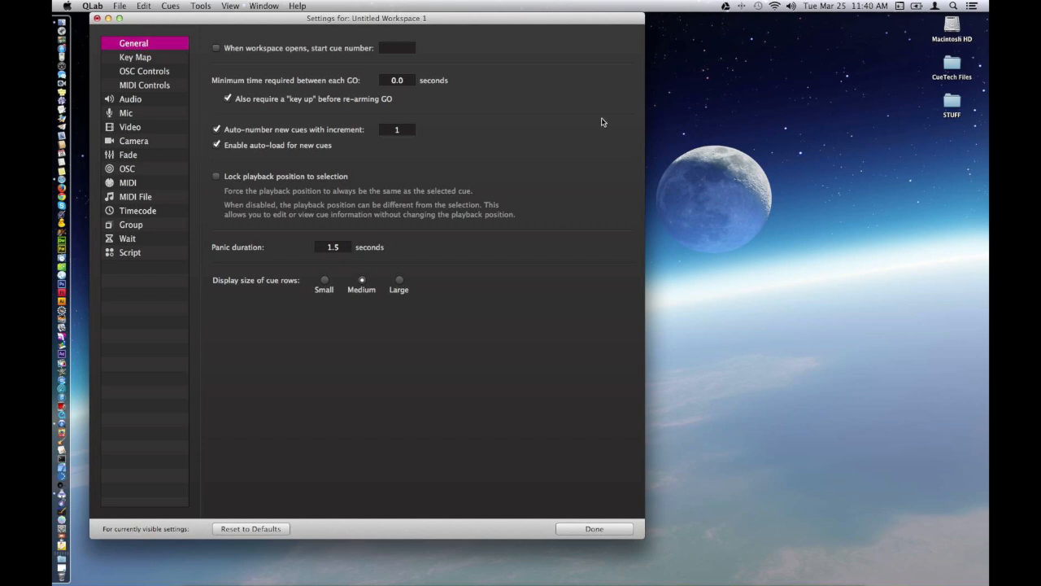
# View the Key Map hotkeys, then move to the OSC Controls settings page.
pyautogui.click(135, 57)
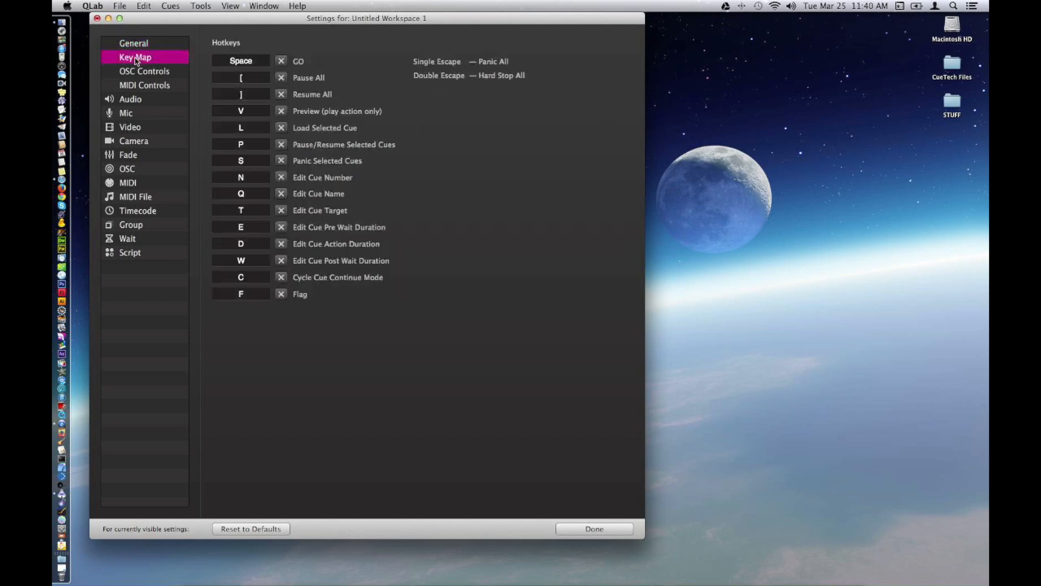
pyautogui.moveTo(246, 351)
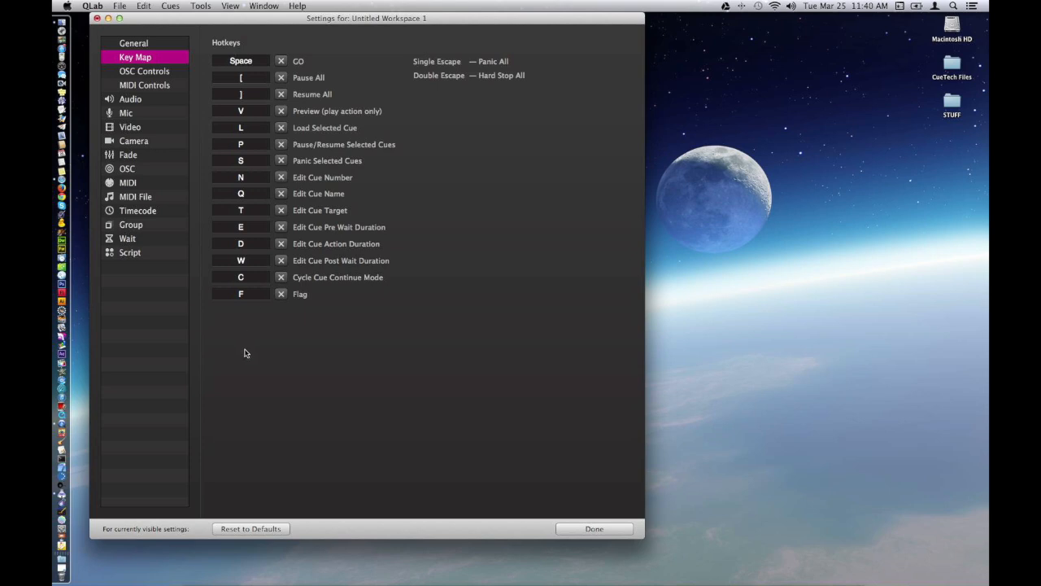
pyautogui.moveTo(331, 257)
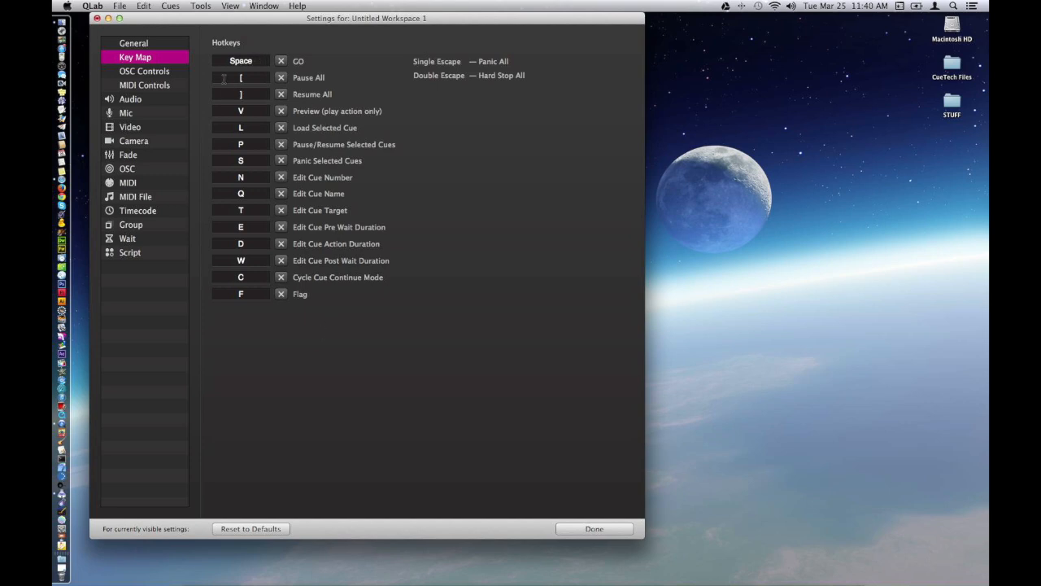
pyautogui.moveTo(224, 120)
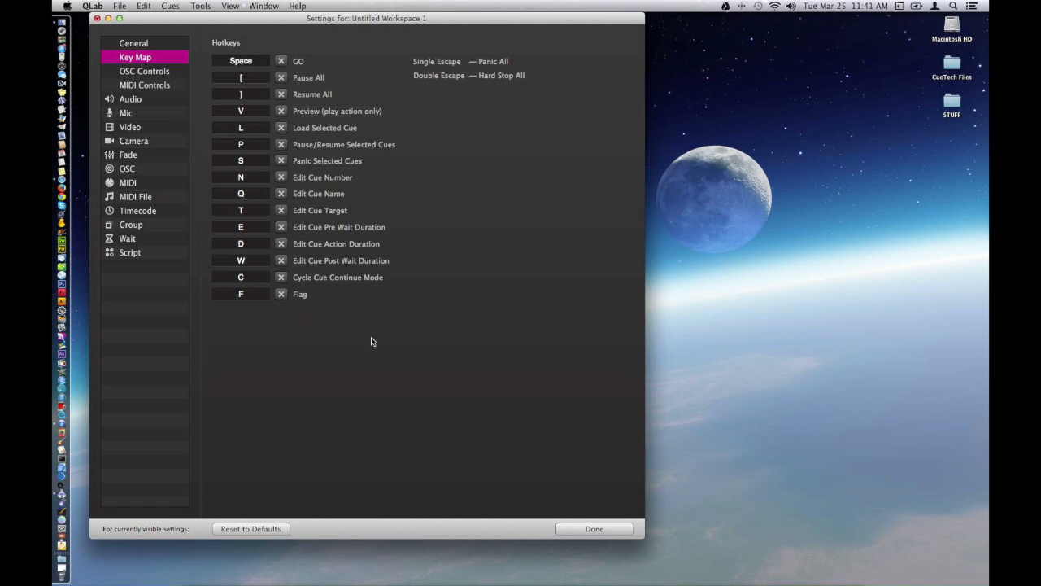
pyautogui.moveTo(280, 62)
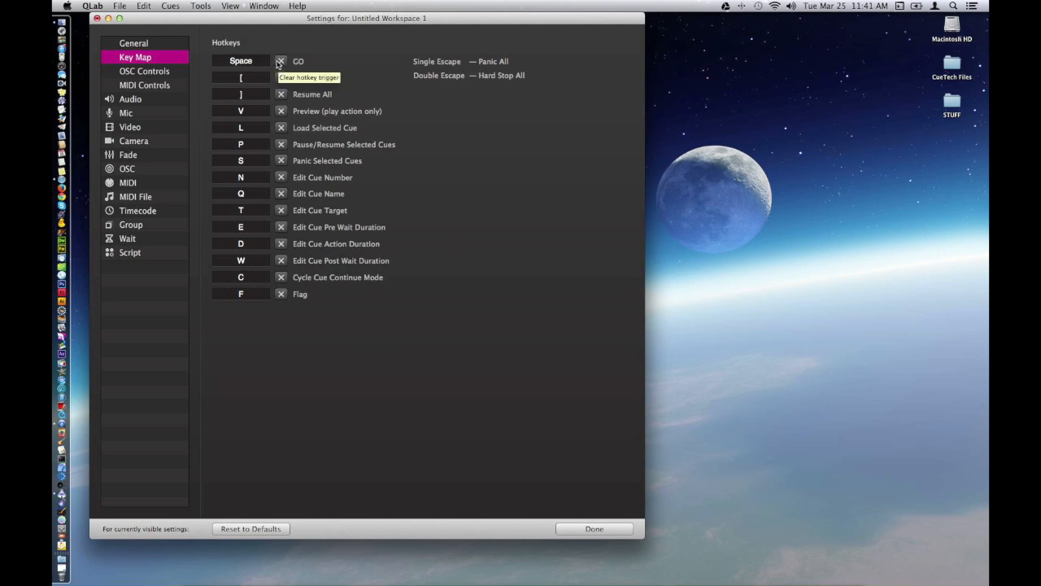
pyautogui.click(143, 71)
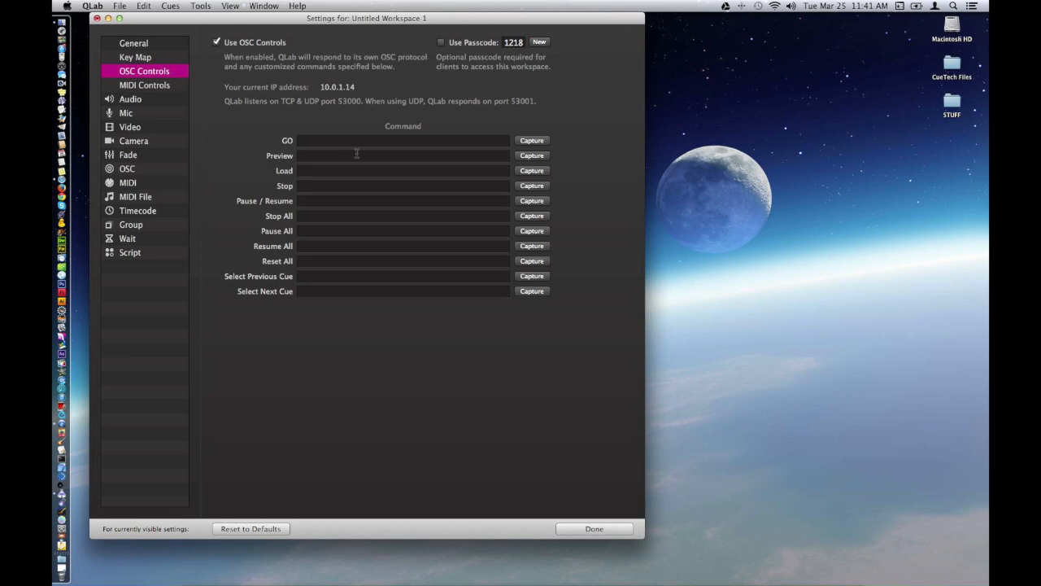
pyautogui.moveTo(319, 88)
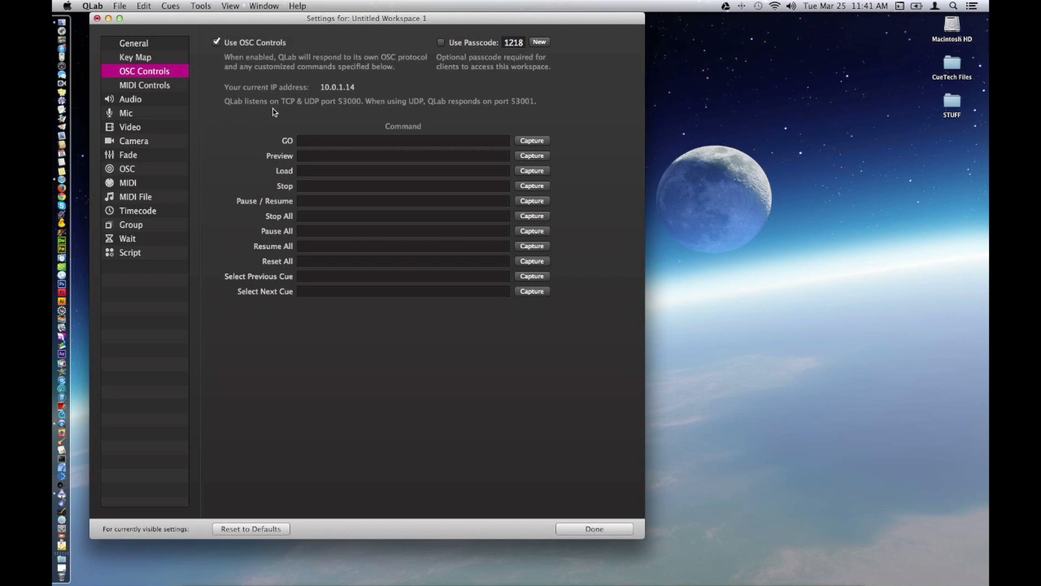
pyautogui.moveTo(363, 111)
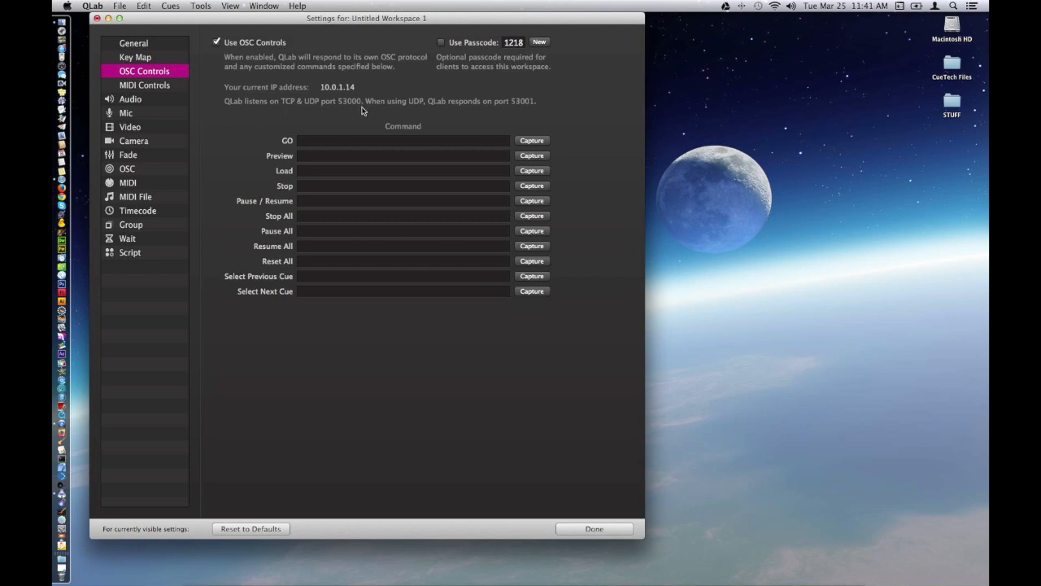
pyautogui.moveTo(510, 111)
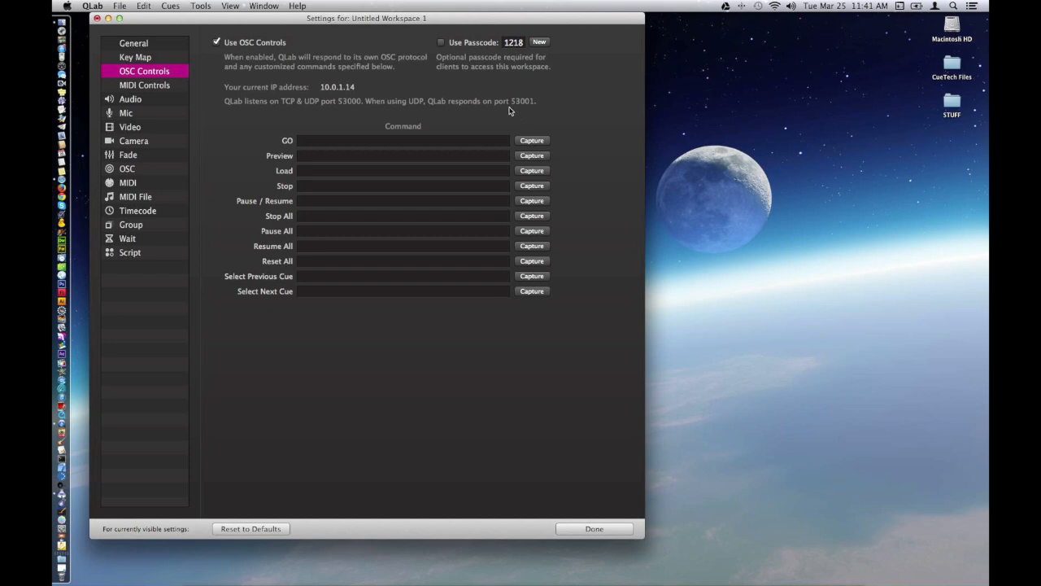
pyautogui.moveTo(524, 111)
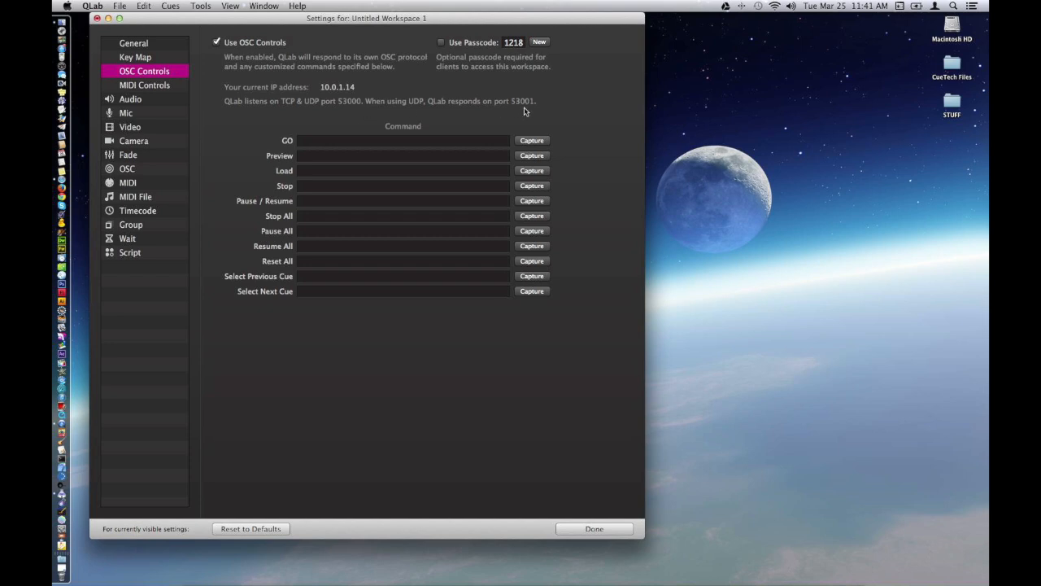
pyautogui.moveTo(556, 107)
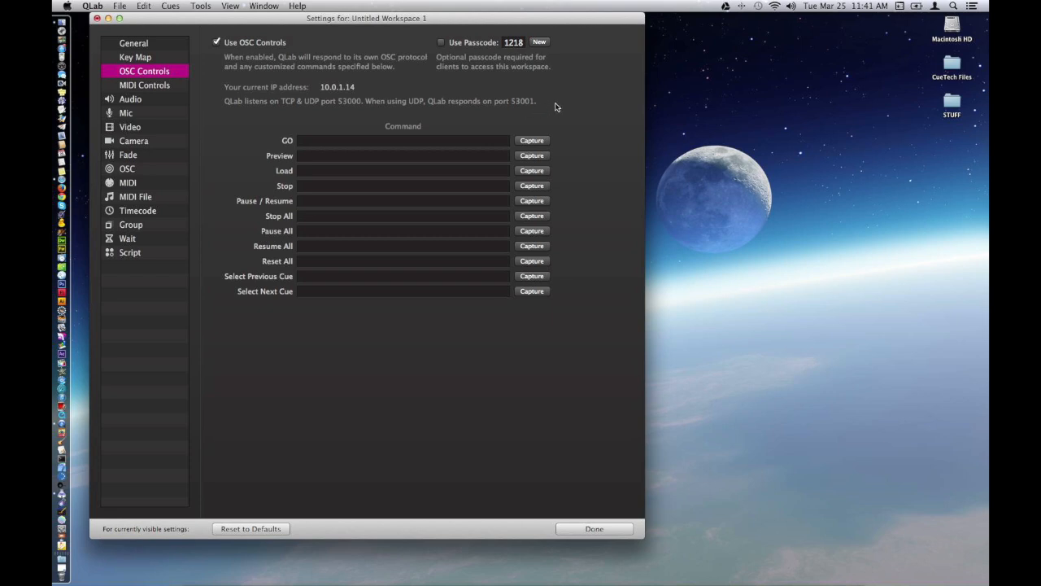
pyautogui.moveTo(364, 102)
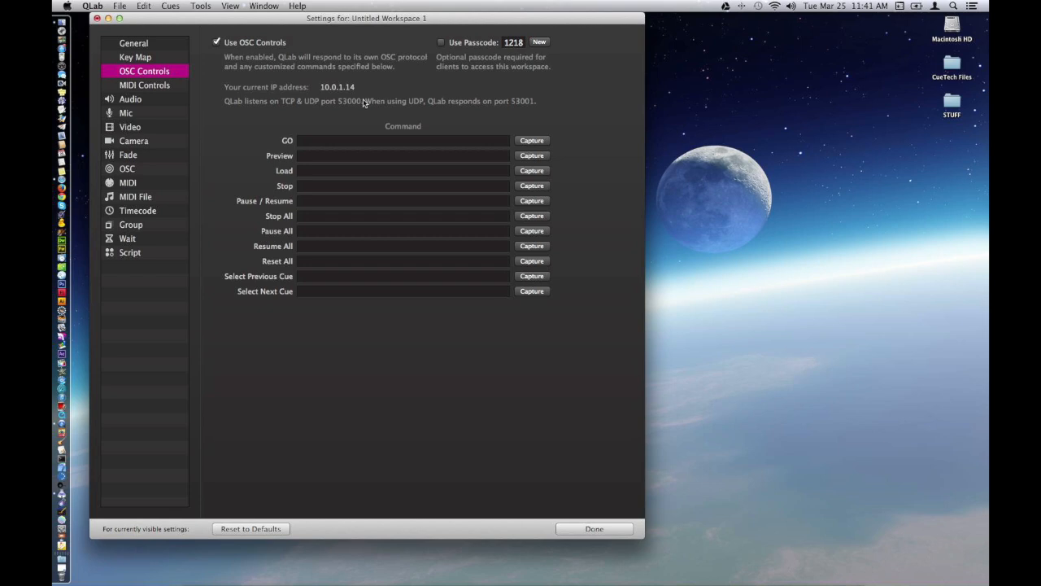
pyautogui.moveTo(566, 106)
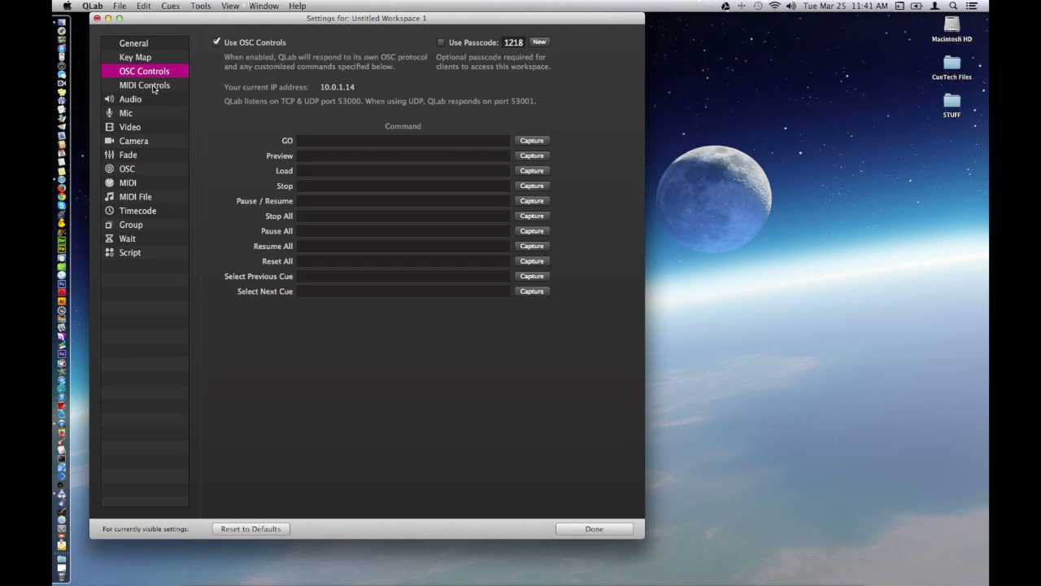
# Review MIDI Controls, peek at the GO message types unchanged, then show Audio settings.
pyautogui.click(145, 85)
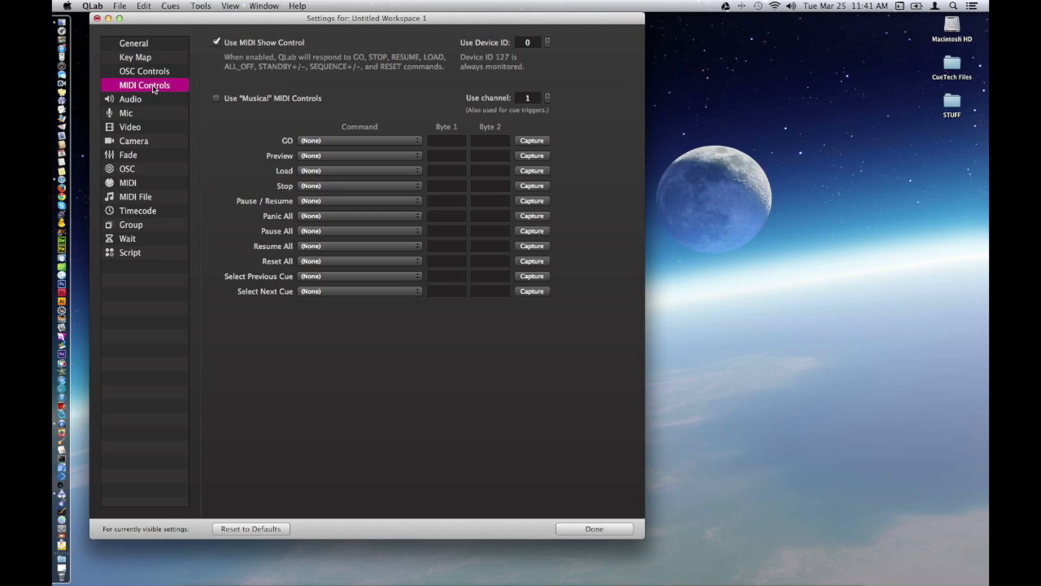
pyautogui.moveTo(277, 114)
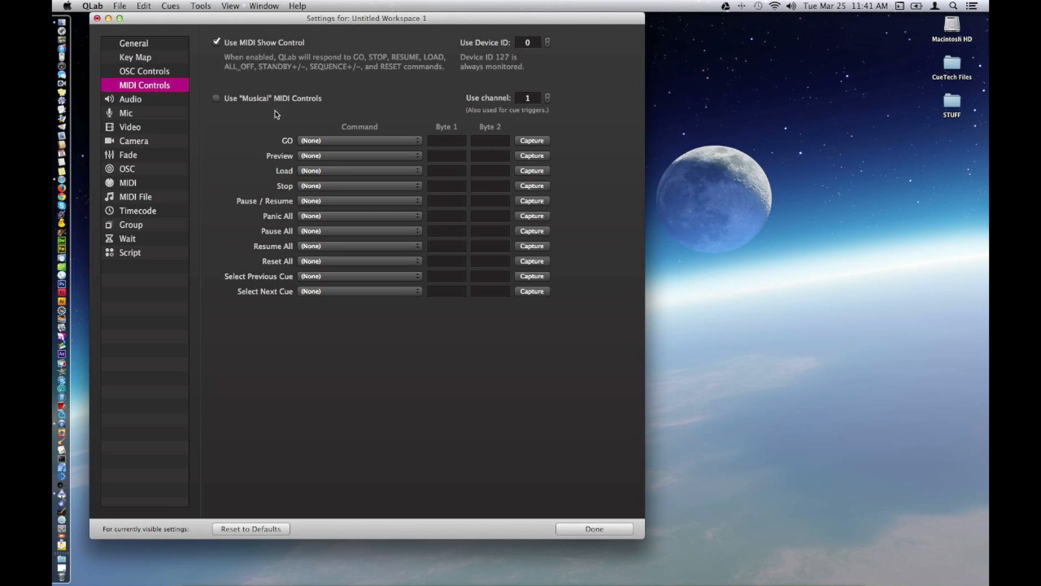
pyautogui.click(357, 140)
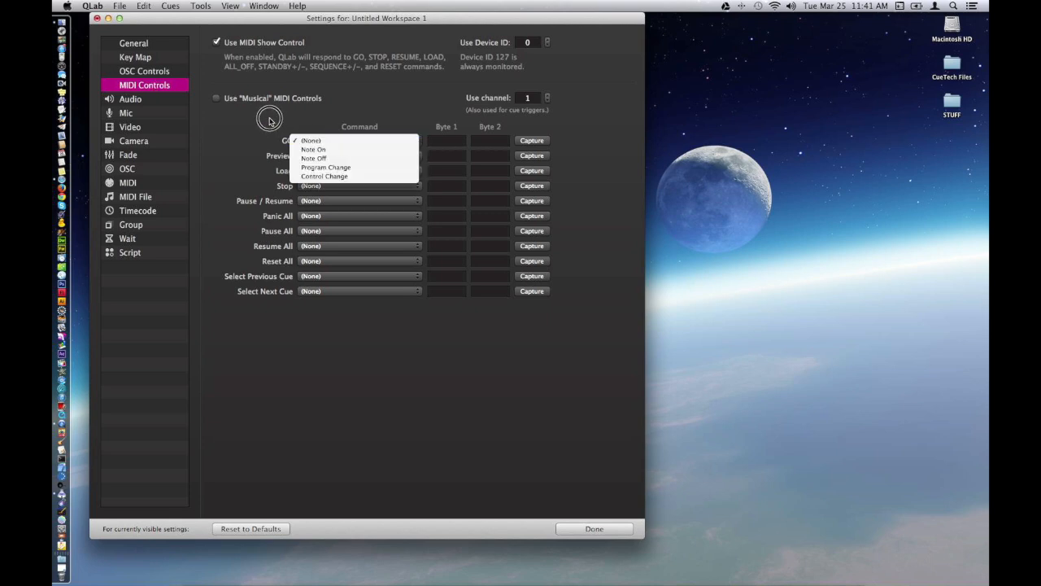
pyautogui.click(311, 140)
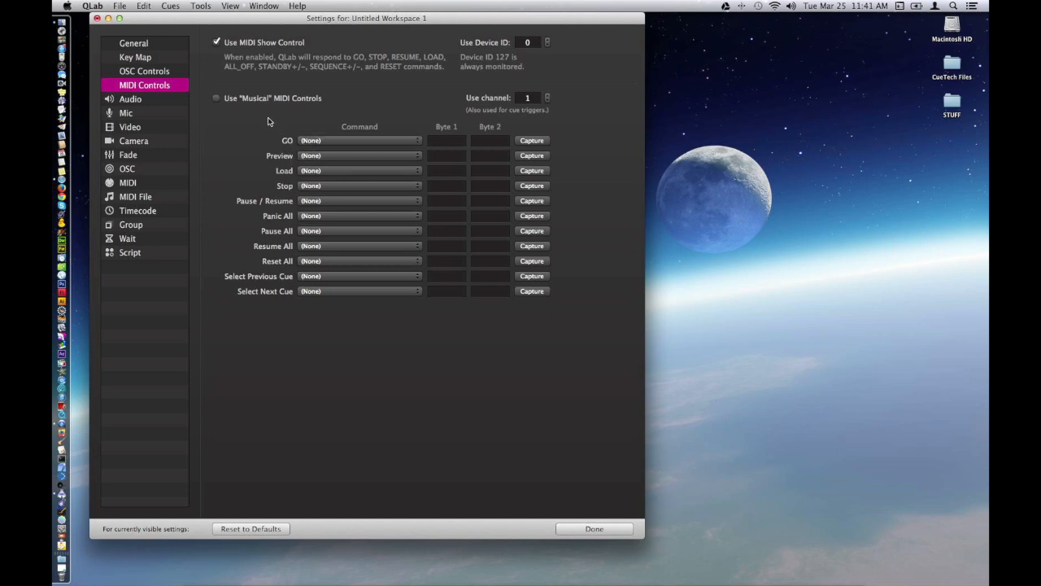
pyautogui.moveTo(230, 222)
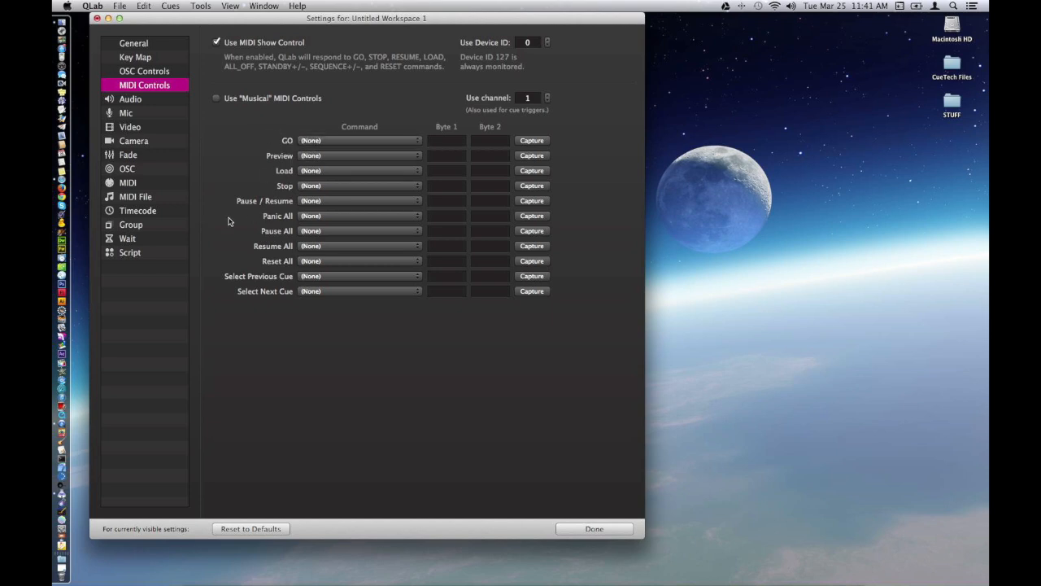
pyautogui.moveTo(221, 189)
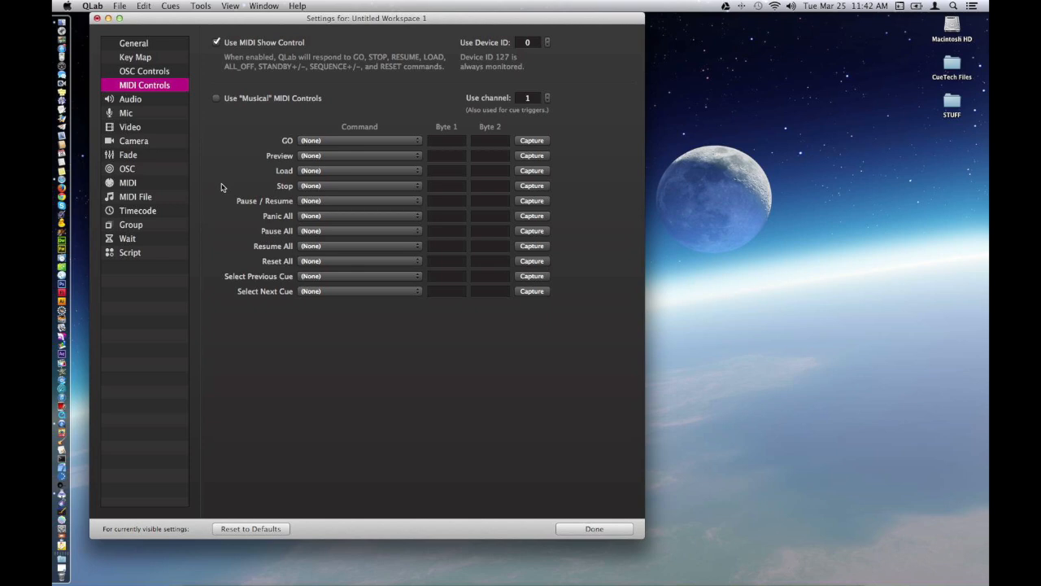
pyautogui.moveTo(189, 111)
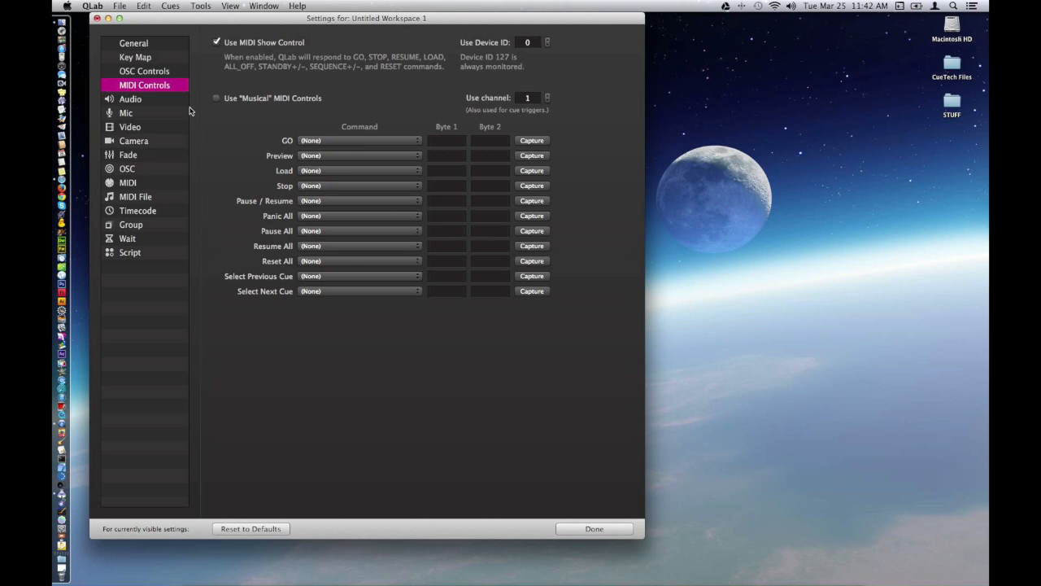
pyautogui.click(130, 99)
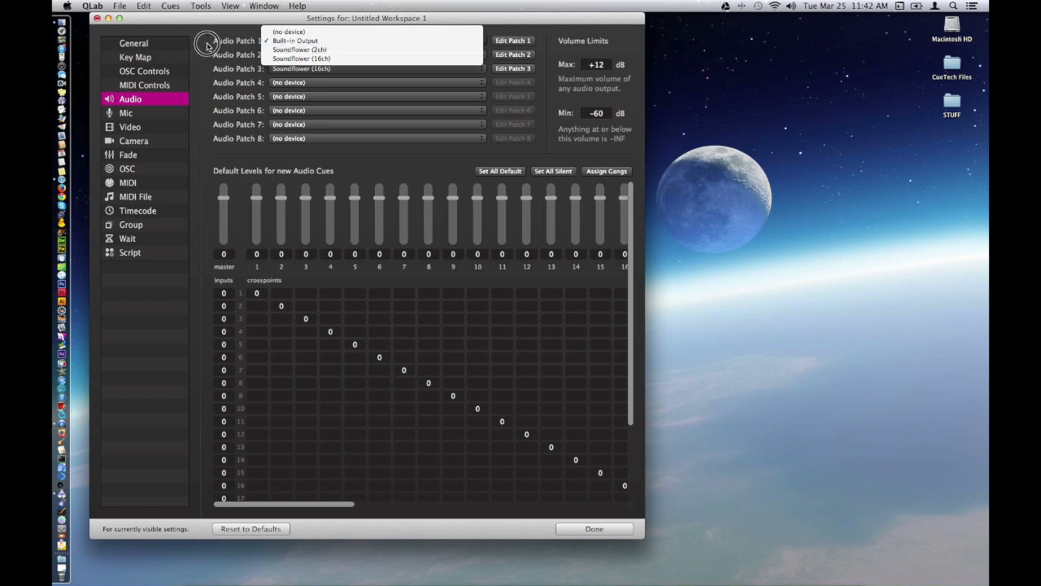
# Keep Audio Patch 1 on Built-in Output and clear the Soundflower patches to no device.
pyautogui.click(296, 40)
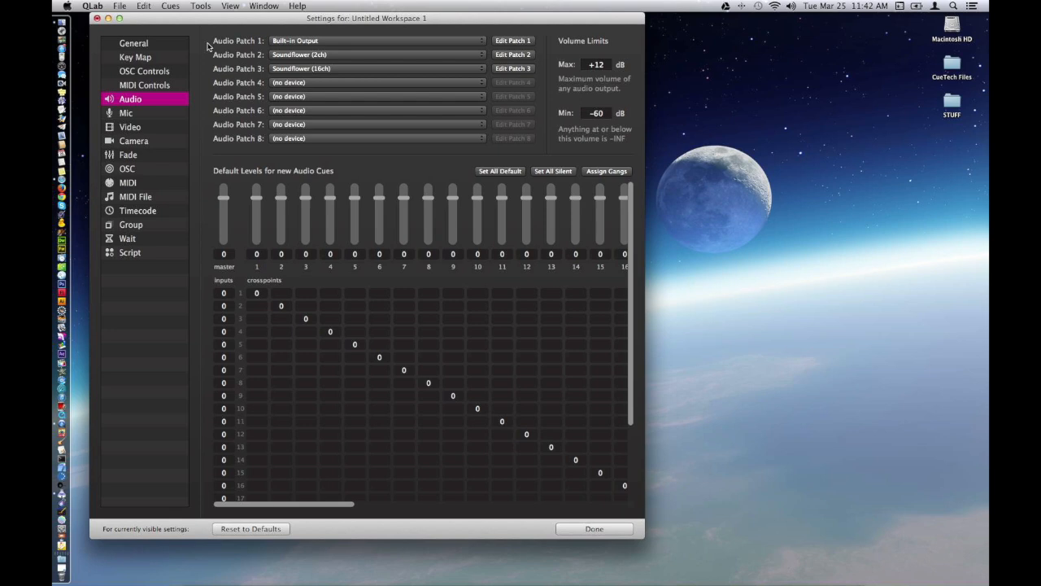
pyautogui.click(378, 55)
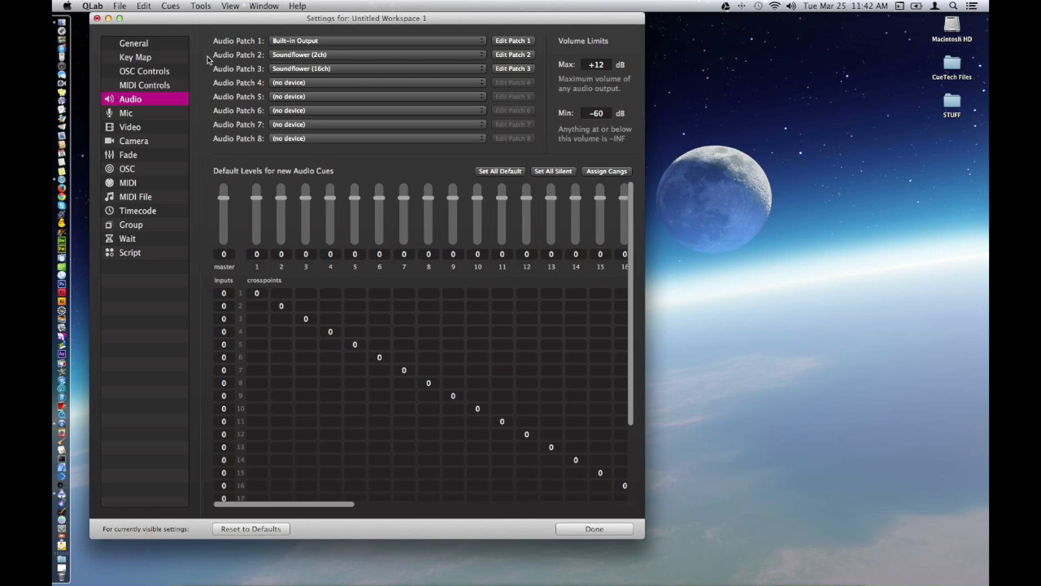
pyautogui.moveTo(324, 77)
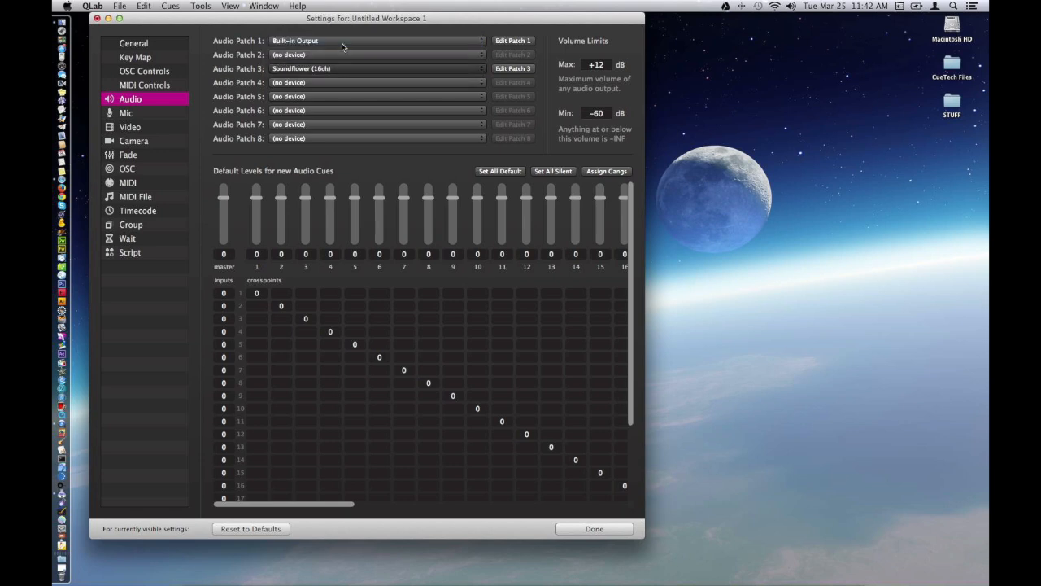
pyautogui.click(378, 68)
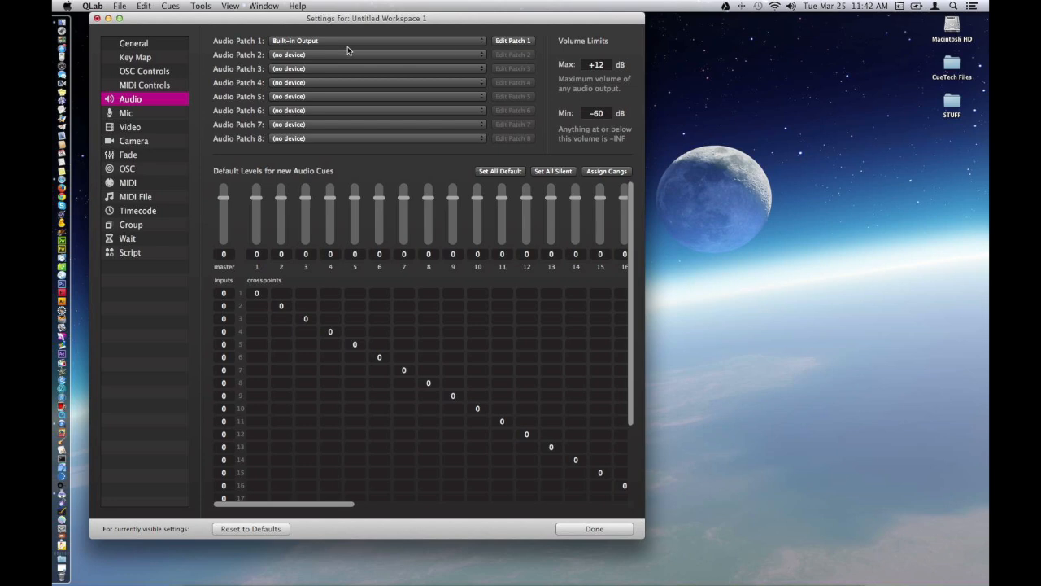
pyautogui.moveTo(511, 43)
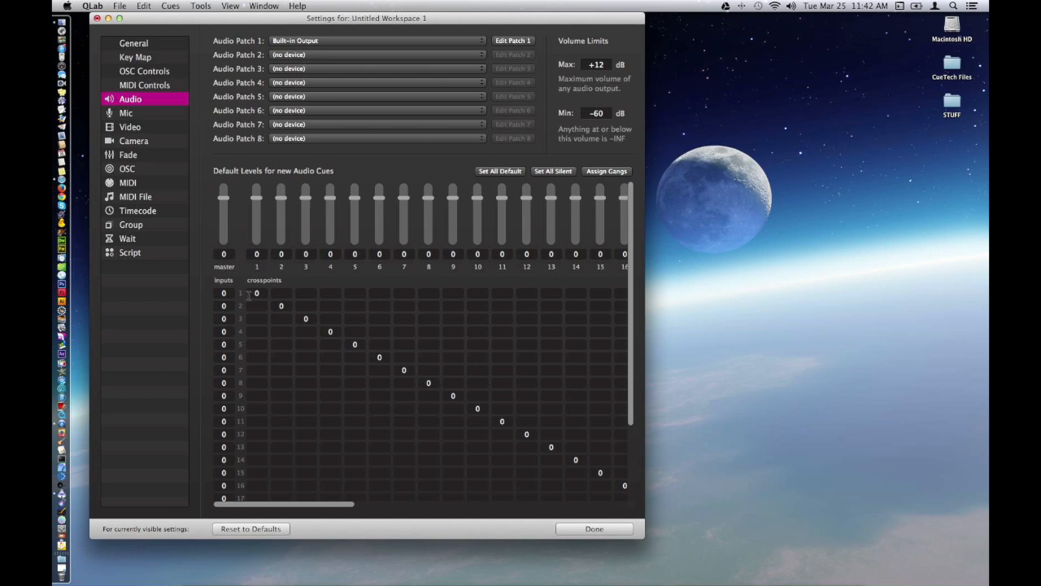
pyautogui.moveTo(485, 410)
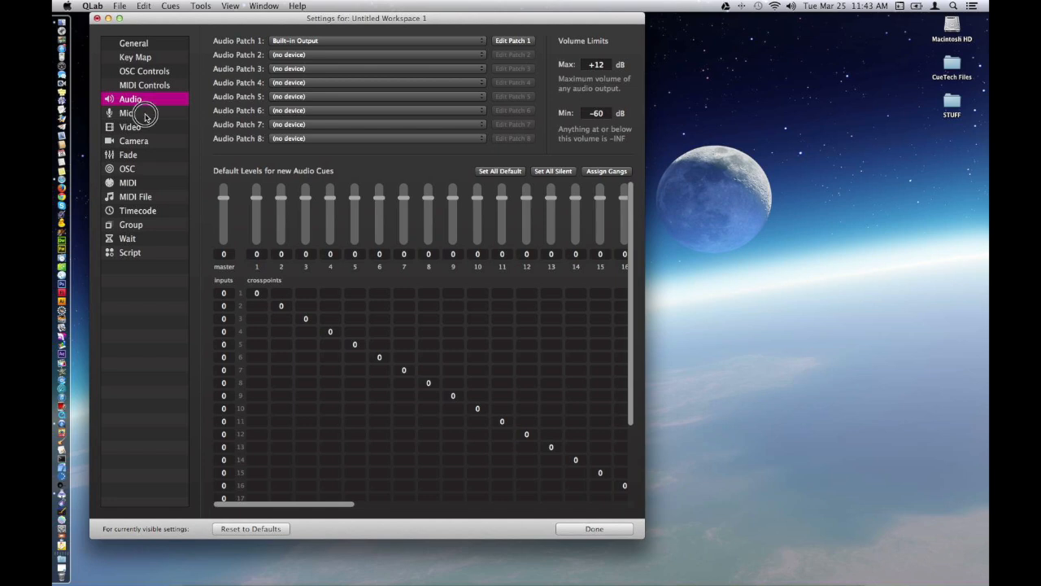
# Show the Mic settings and leave Mic Patch 1 on its Soundflower device.
pyautogui.click(127, 113)
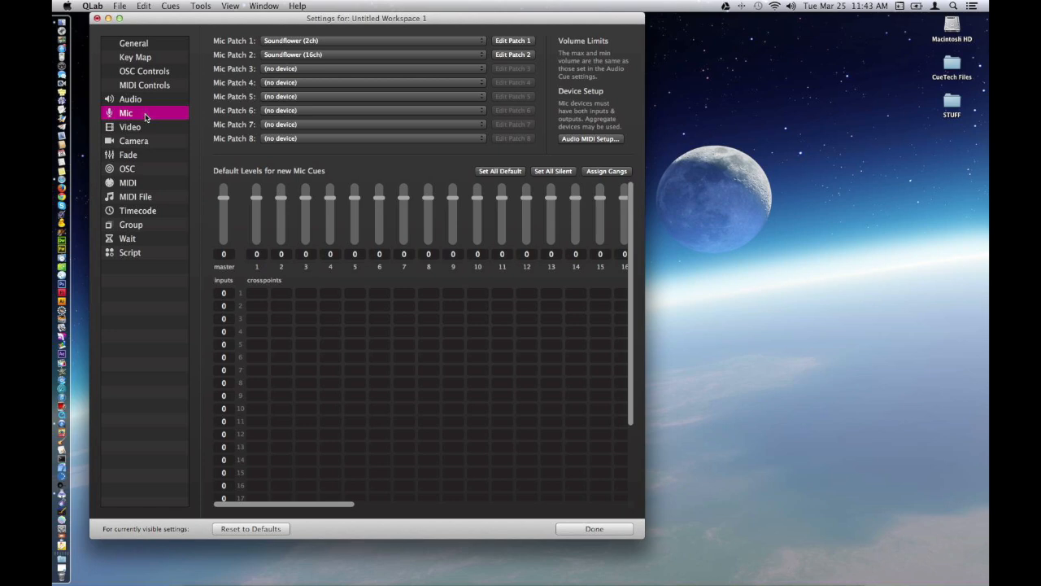
pyautogui.moveTo(205, 111)
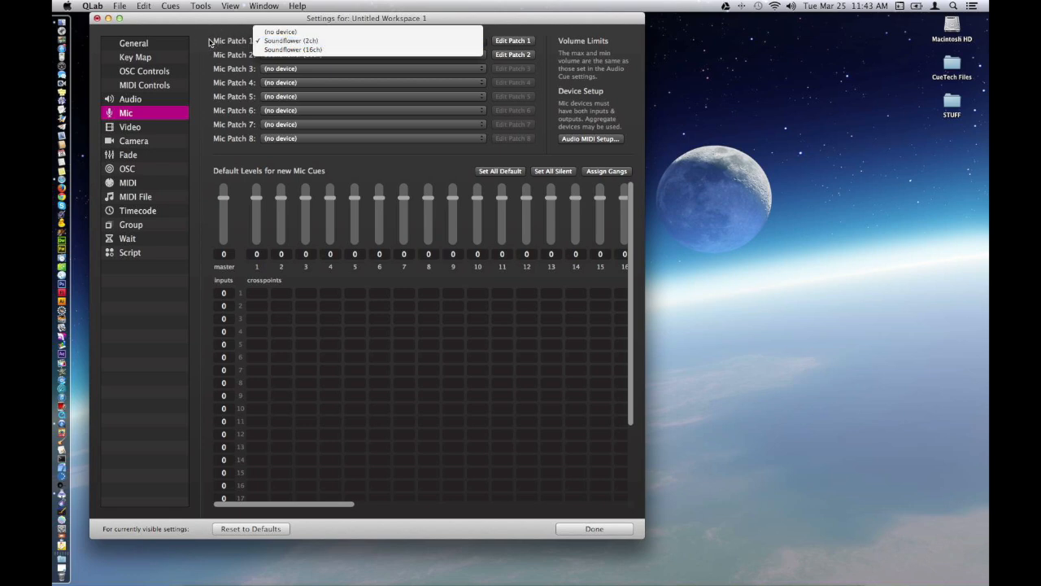
pyautogui.click(289, 41)
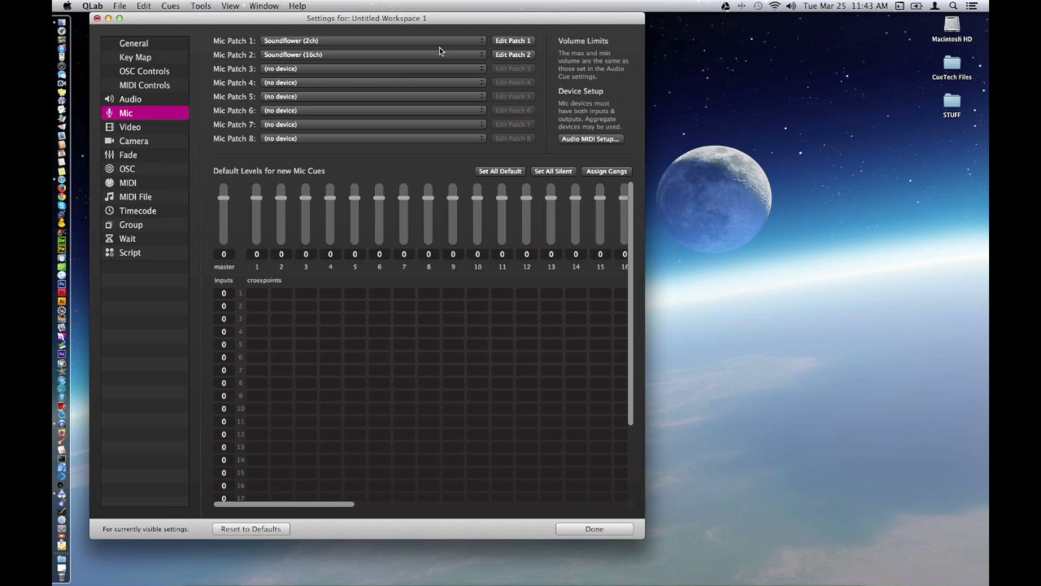
pyautogui.moveTo(332, 295)
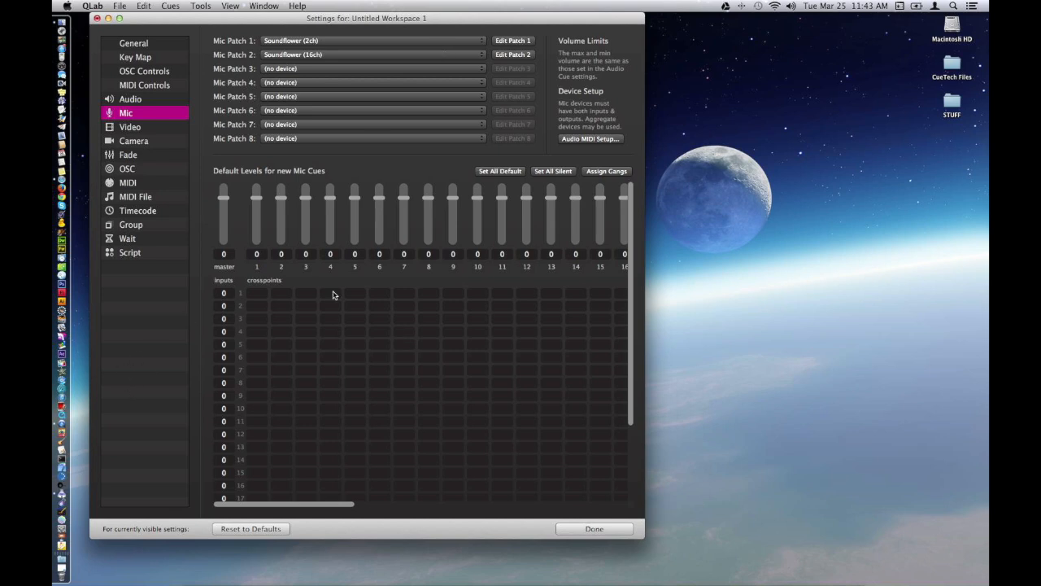
pyautogui.moveTo(140, 127)
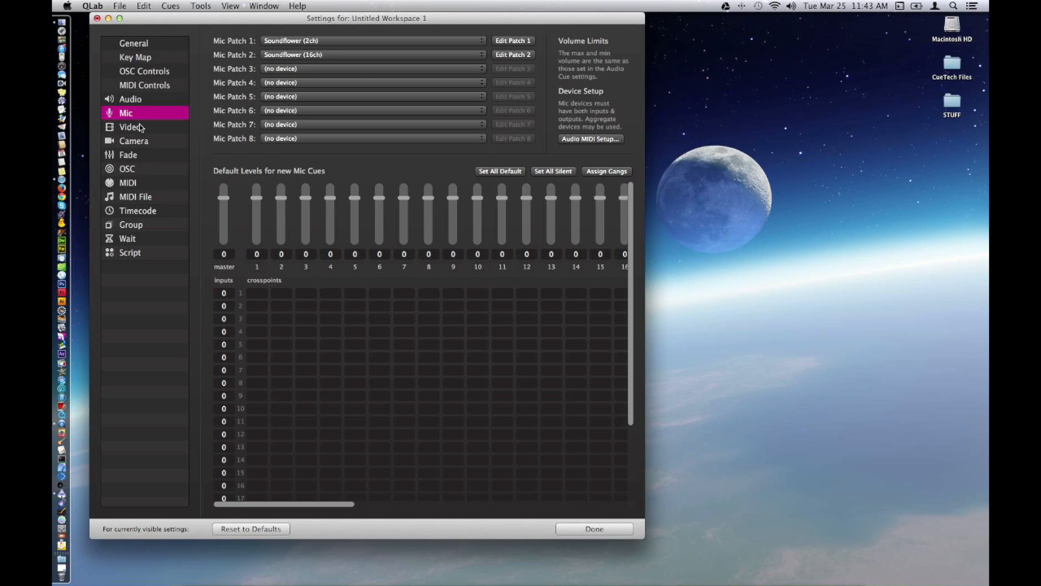
# Review the Video surfaces (MacBook Pro 17", My Projector), then move to the Camera patch settings.
pyautogui.click(130, 127)
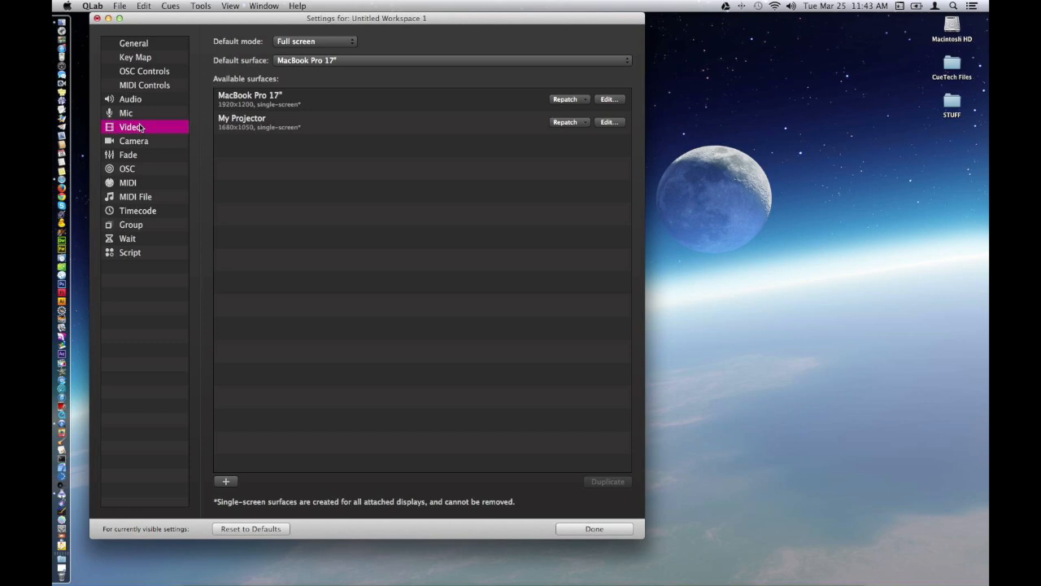
pyautogui.moveTo(335, 137)
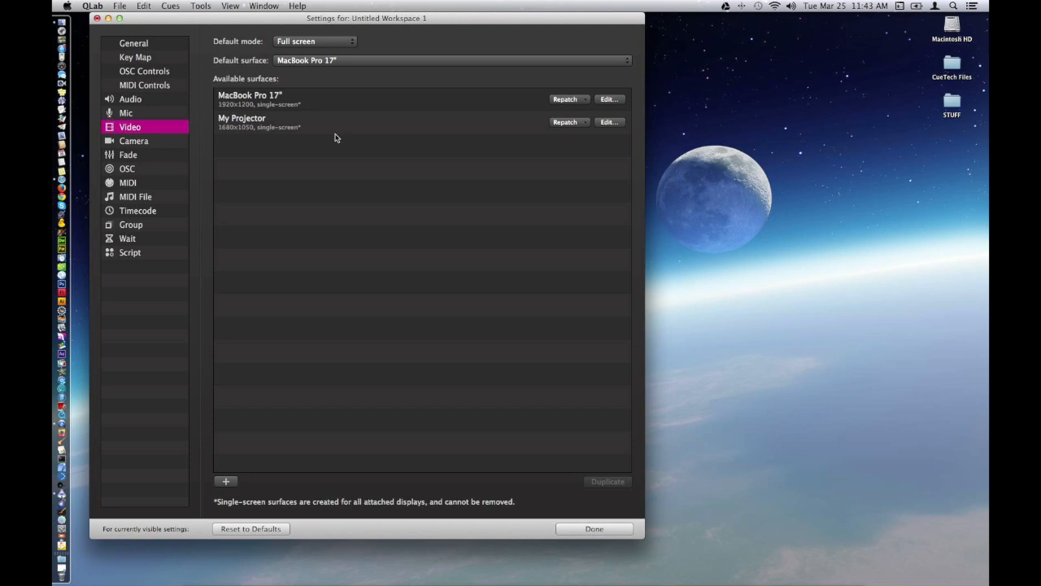
pyautogui.moveTo(341, 101)
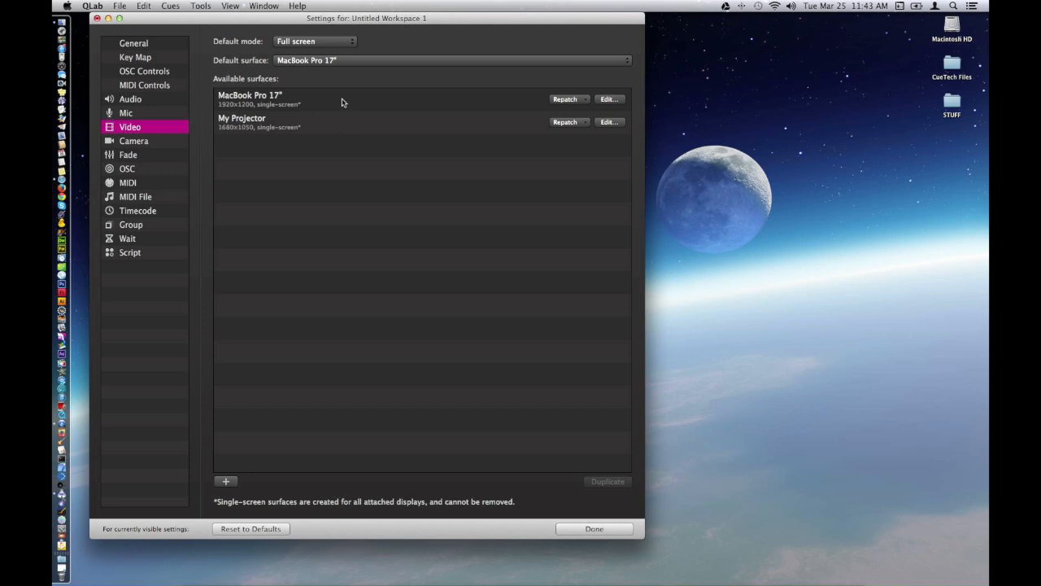
pyautogui.moveTo(309, 103)
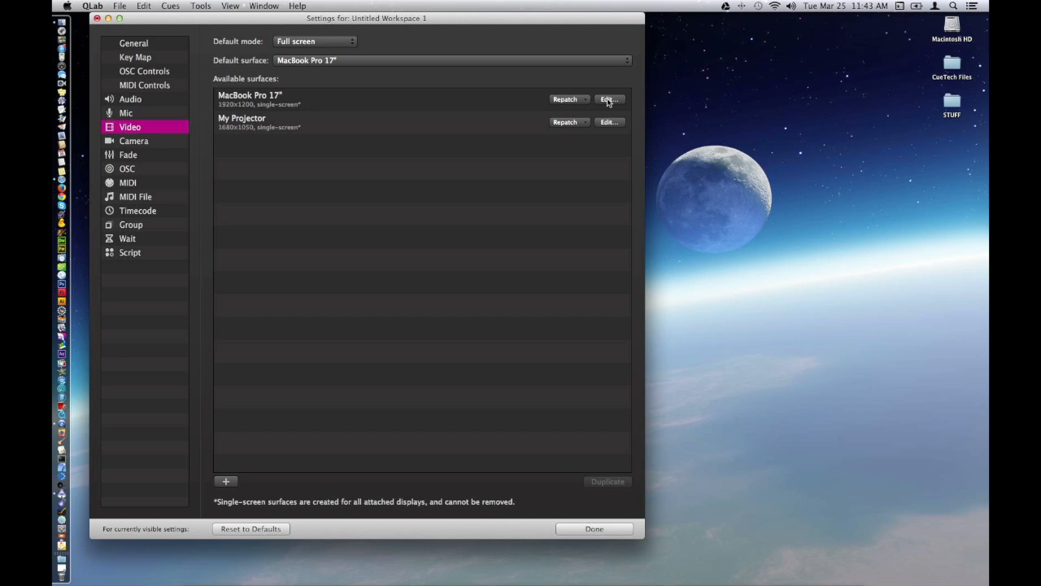
pyautogui.moveTo(345, 124)
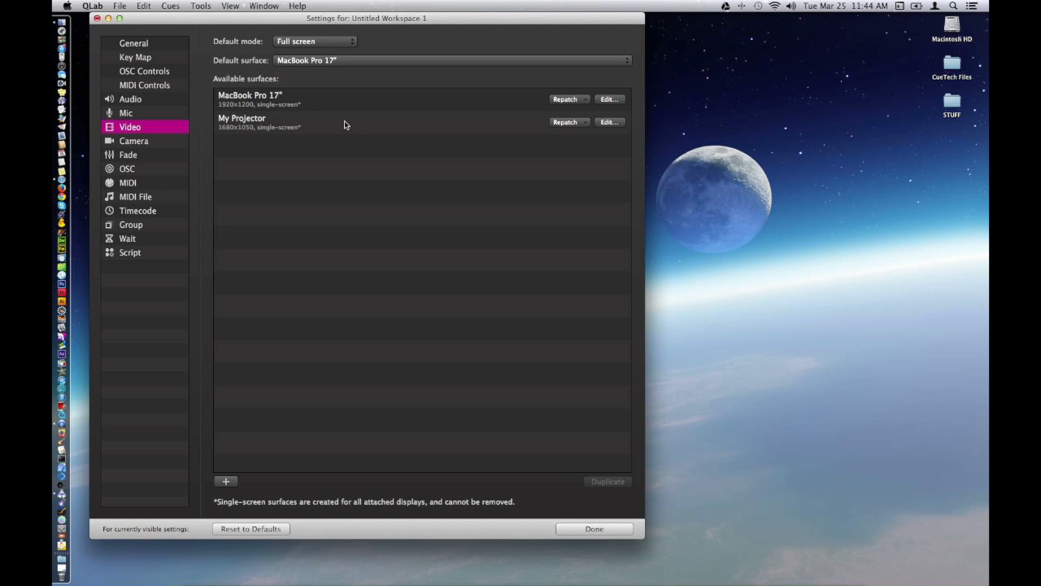
pyautogui.moveTo(166, 143)
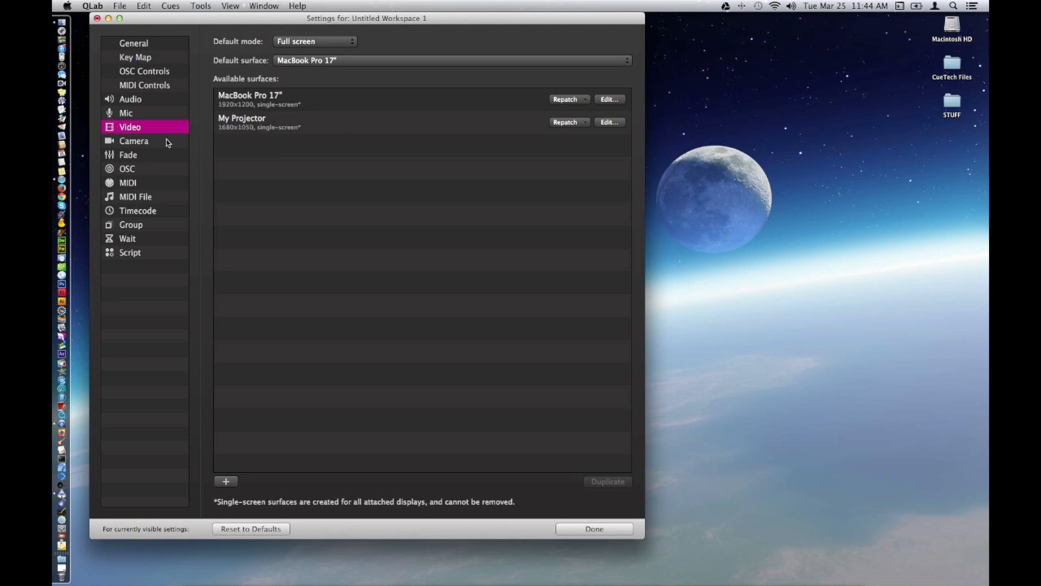
pyautogui.click(133, 140)
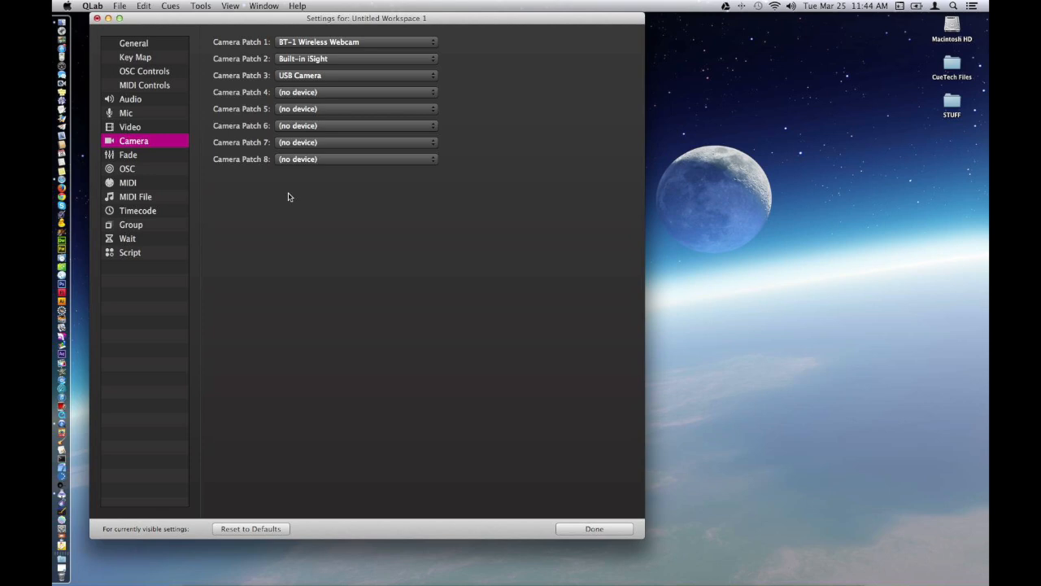
pyautogui.moveTo(373, 43)
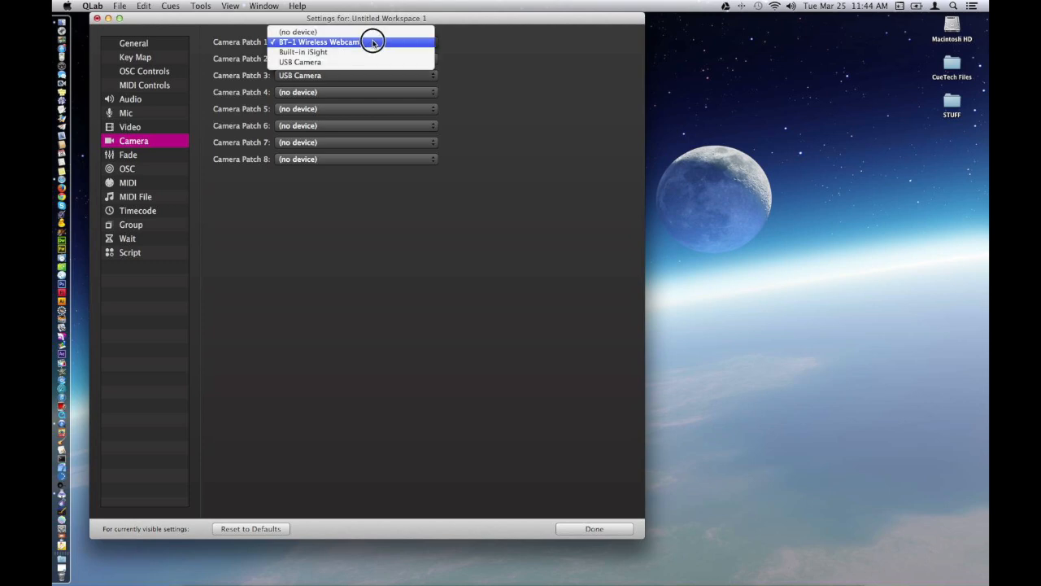
# Keep BT-1 Wireless Webcam on camera patch 1 and move on to the Fade defaults page.
pyautogui.click(319, 42)
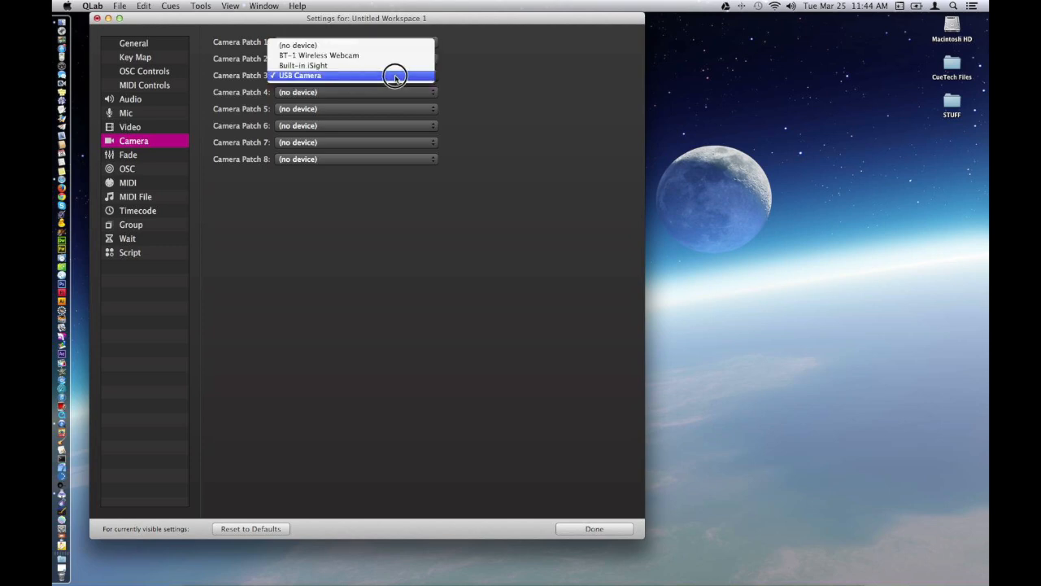
pyautogui.moveTo(501, 75)
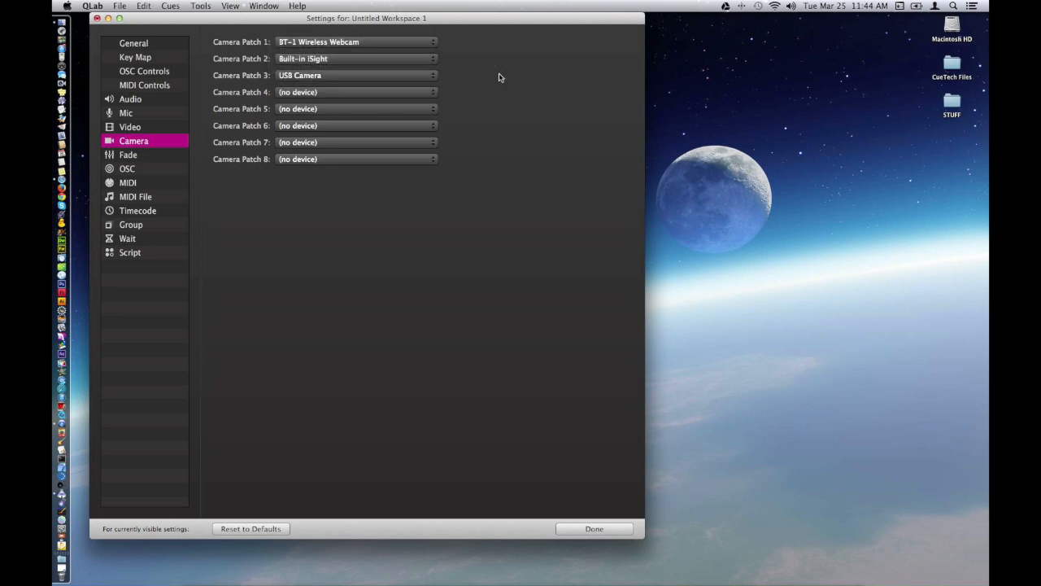
pyautogui.moveTo(345, 118)
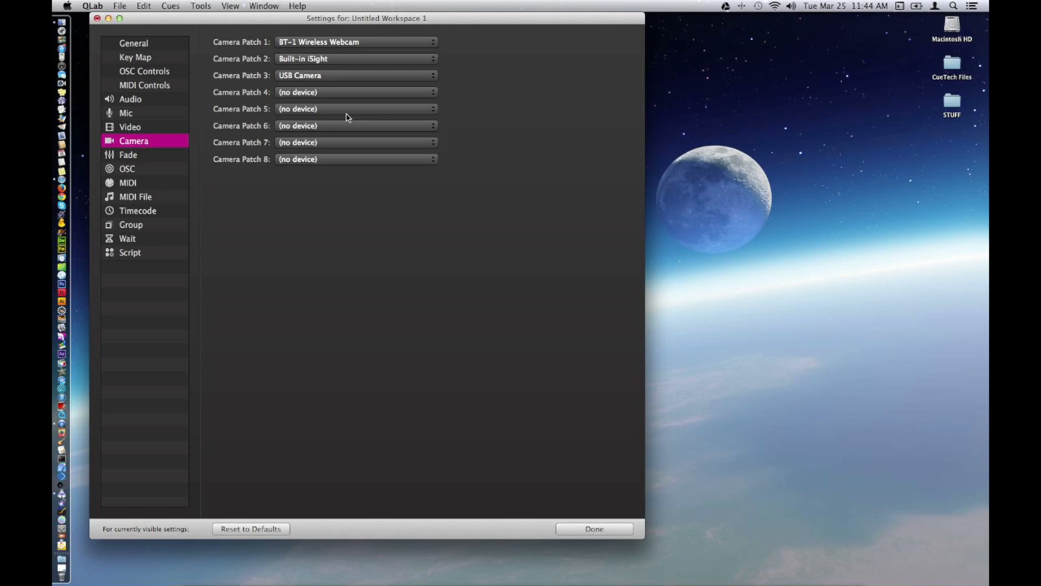
pyautogui.moveTo(143, 159)
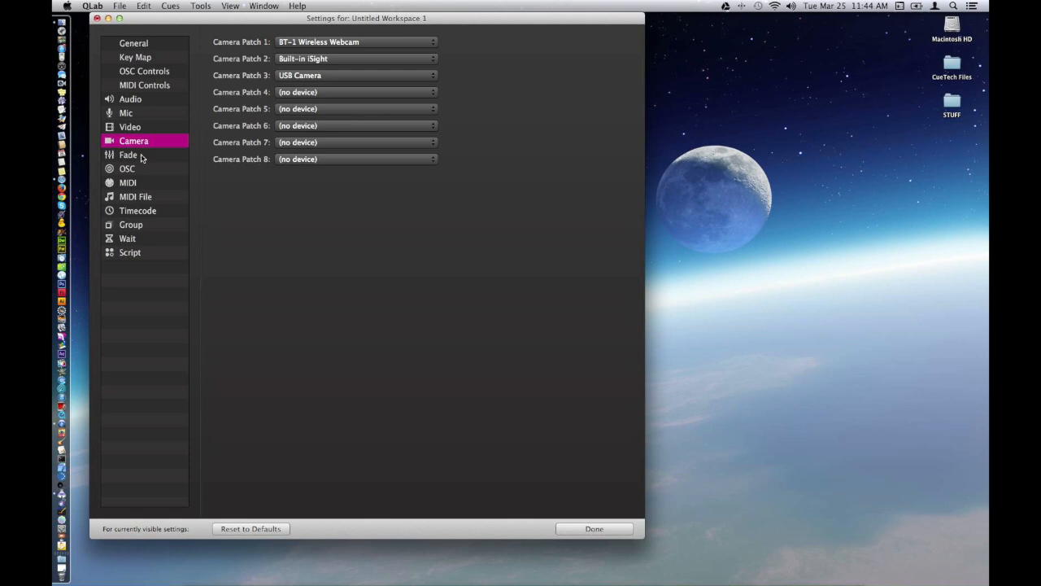
pyautogui.click(127, 154)
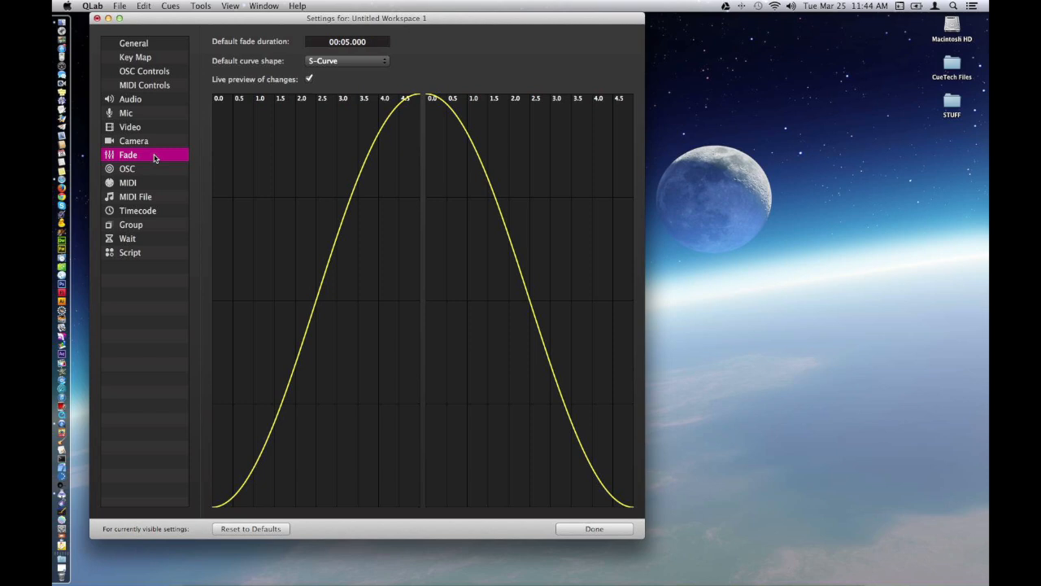
pyautogui.moveTo(146, 171)
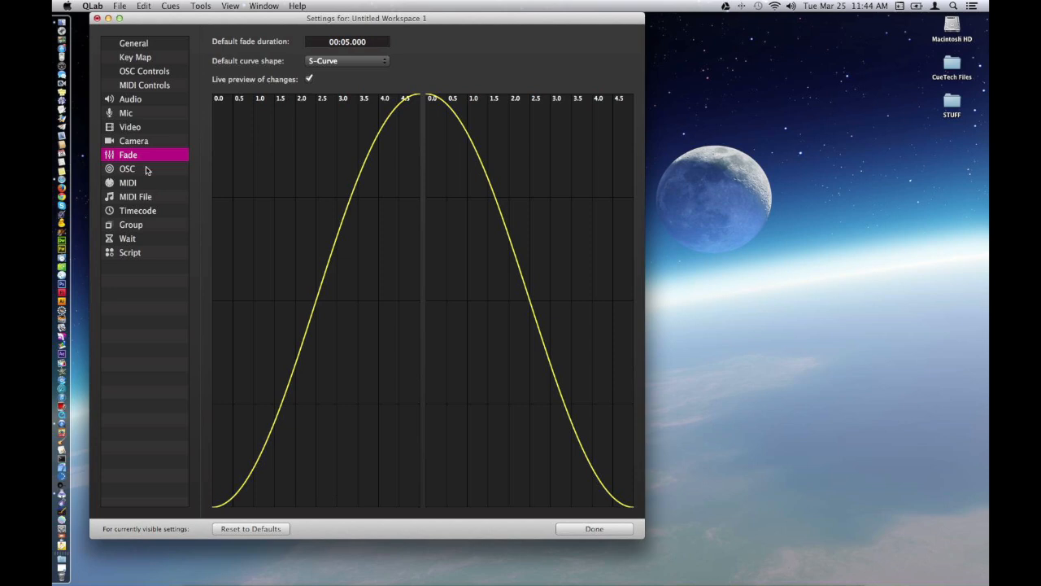
# Pass through the OSC patch page (localhost, port 53000) to reach the MIDI patch settings.
pyautogui.click(127, 167)
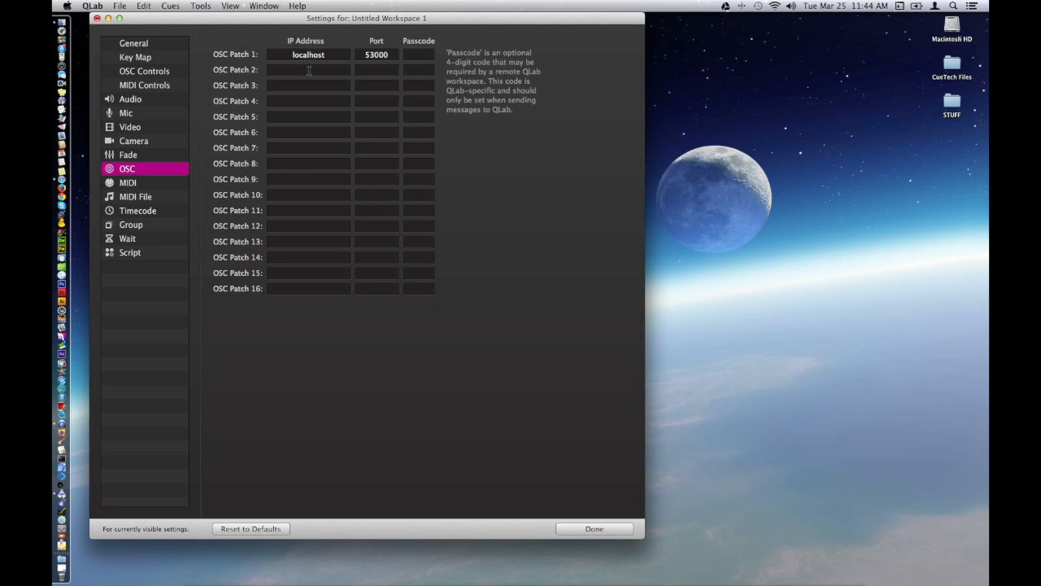
pyautogui.moveTo(320, 91)
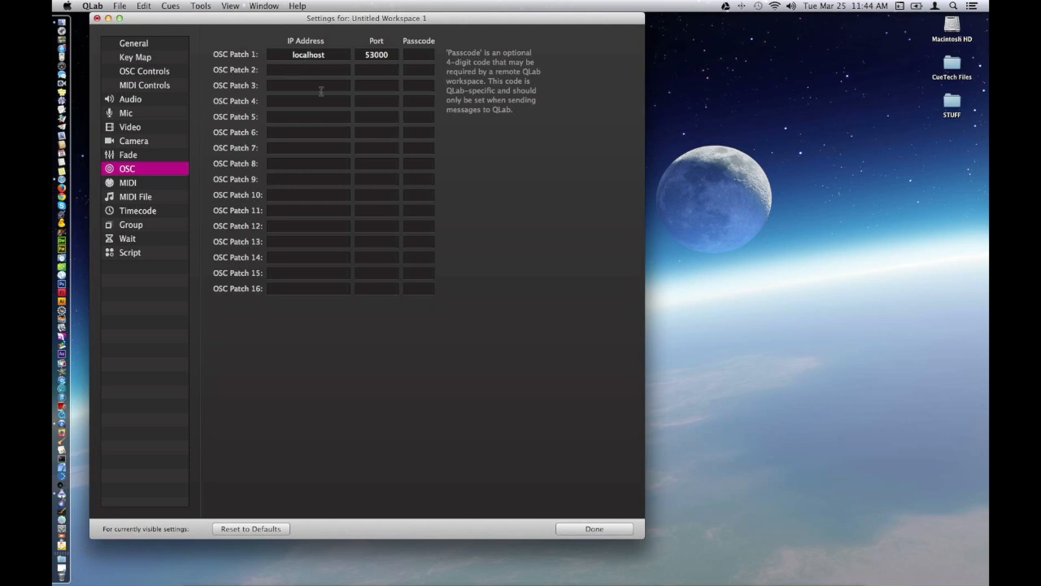
pyautogui.click(127, 182)
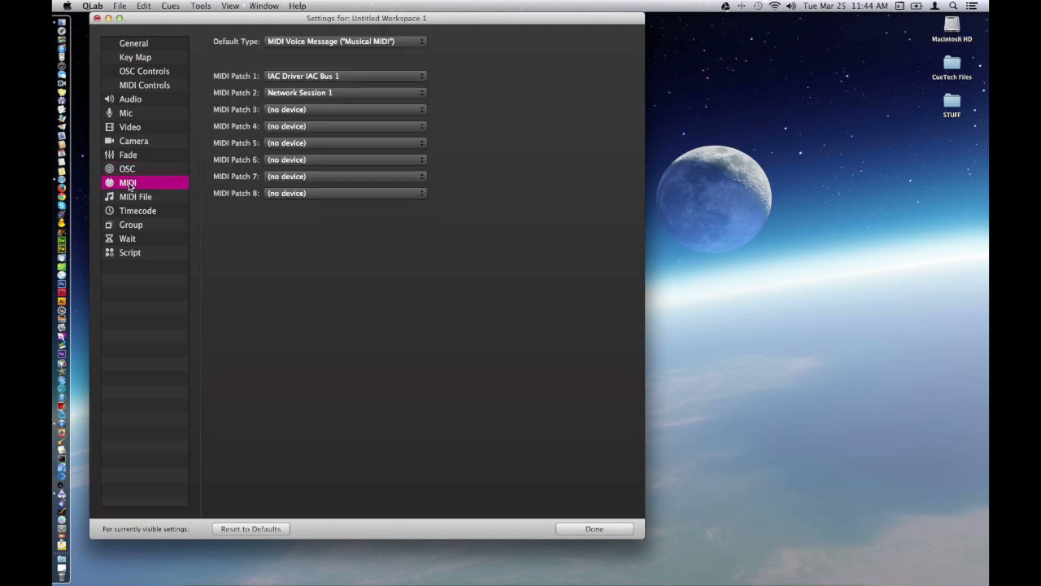
pyautogui.moveTo(364, 68)
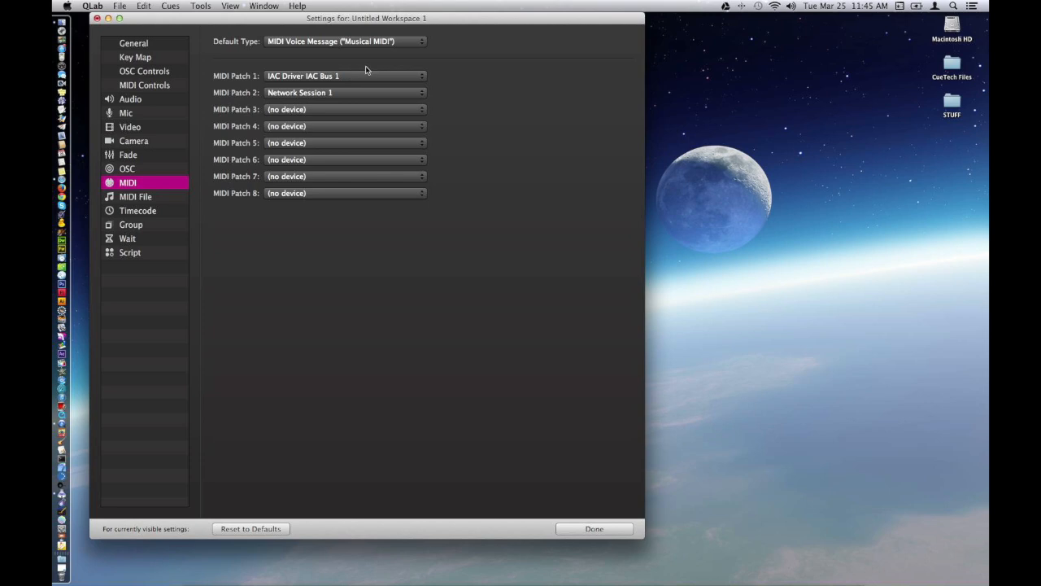
pyautogui.moveTo(514, 75)
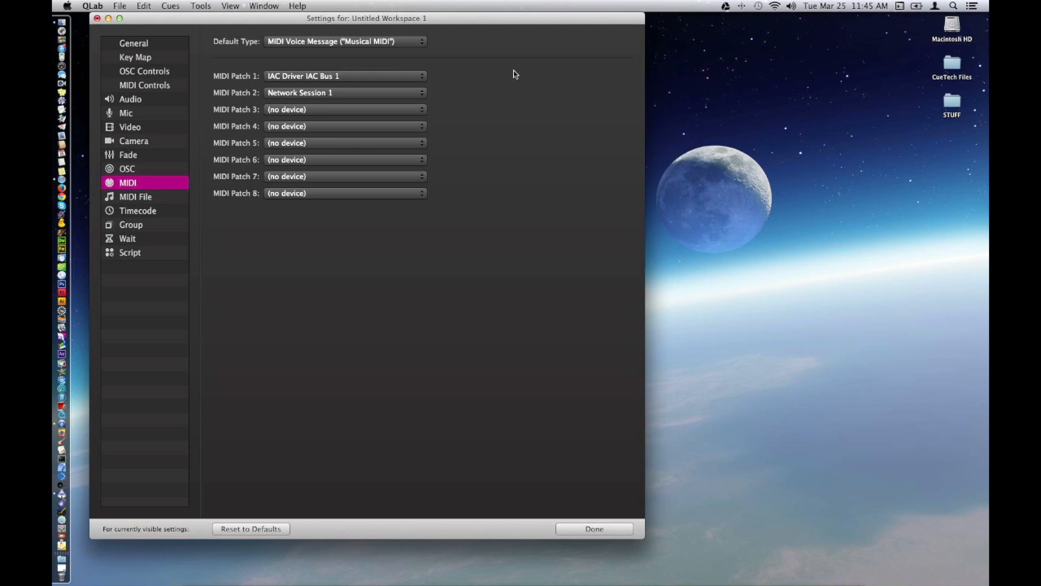
pyautogui.moveTo(368, 78)
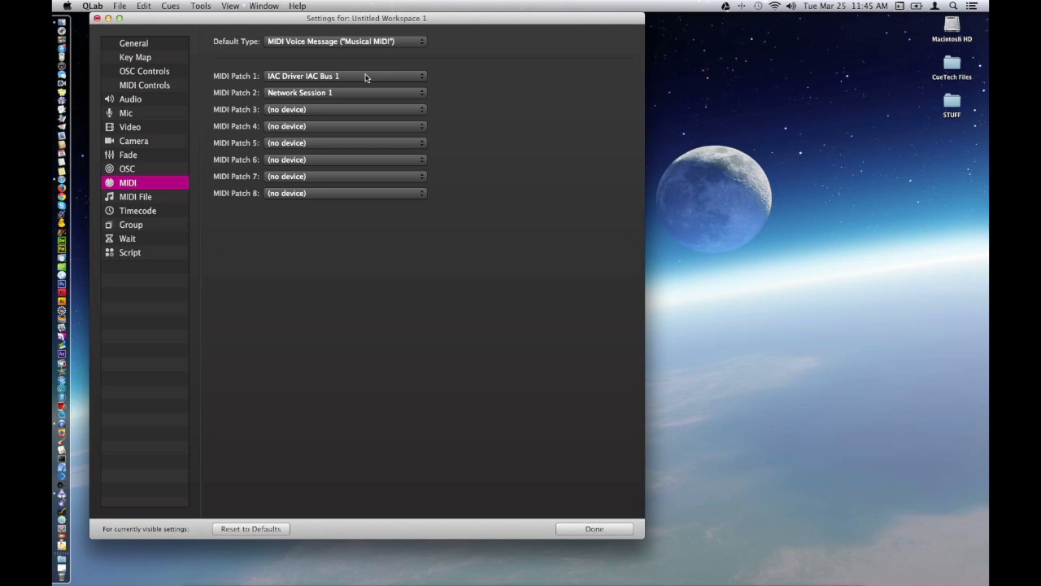
pyautogui.moveTo(488, 78)
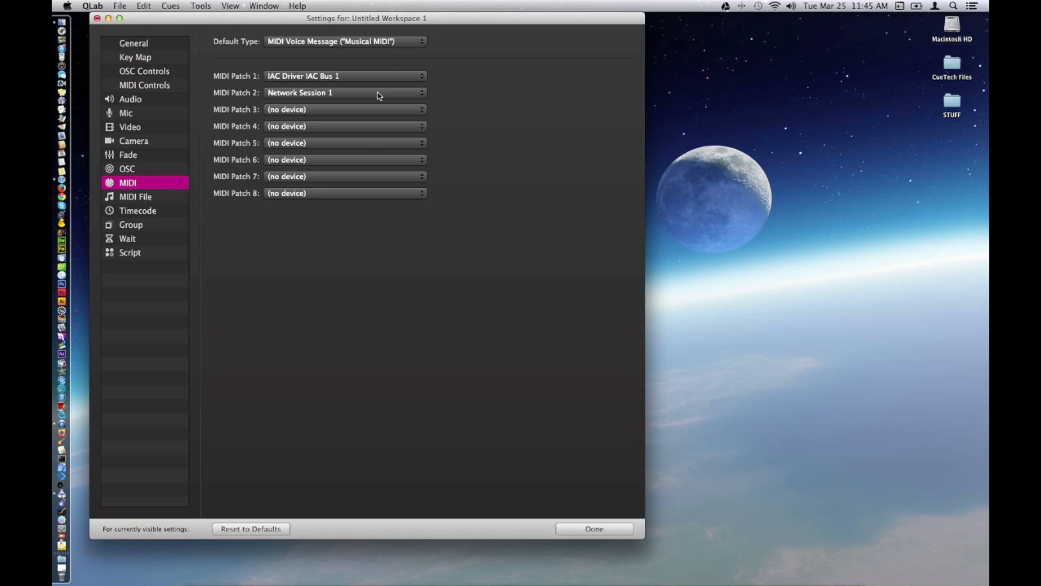
pyautogui.moveTo(475, 101)
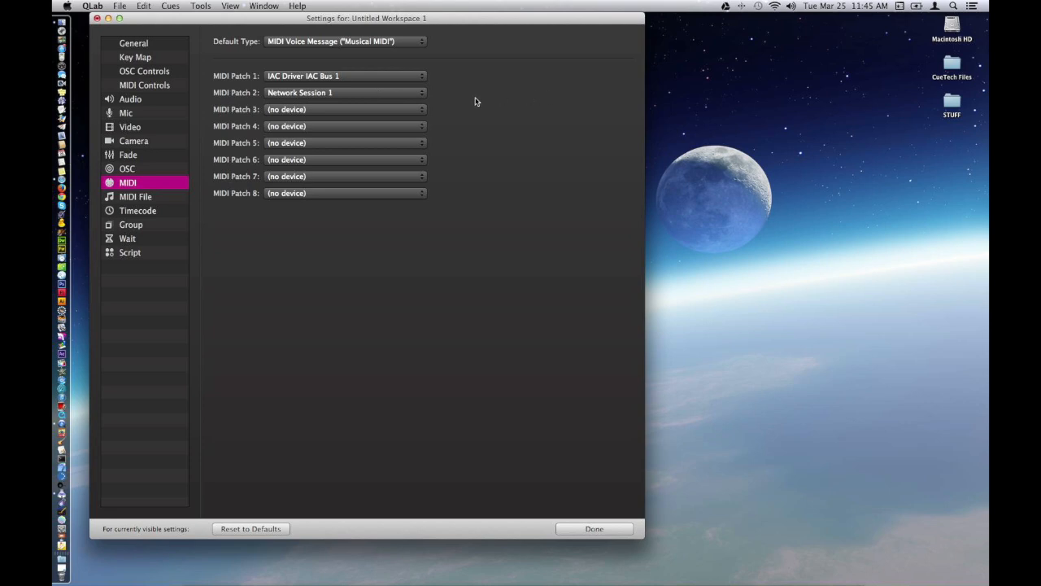
pyautogui.moveTo(157, 206)
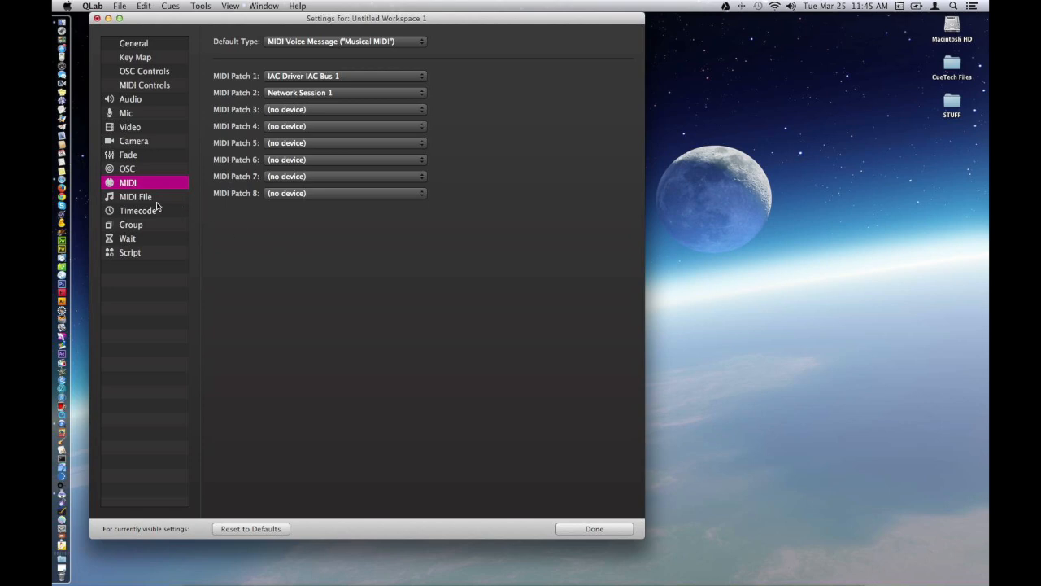
# Show the MIDI File patch page with IAC Driver and Network Session 1 patches.
pyautogui.click(137, 195)
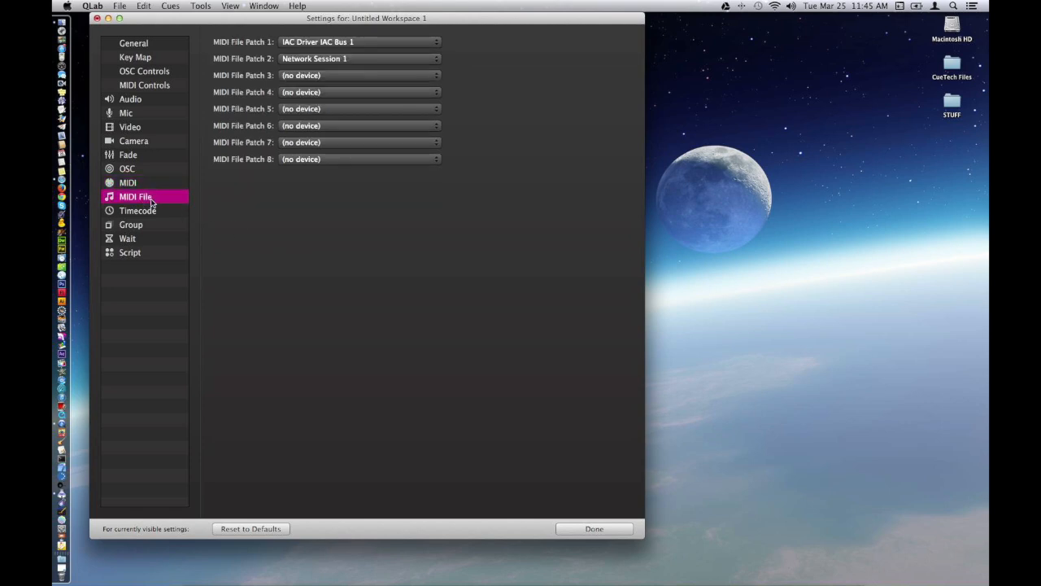
pyautogui.moveTo(459, 44)
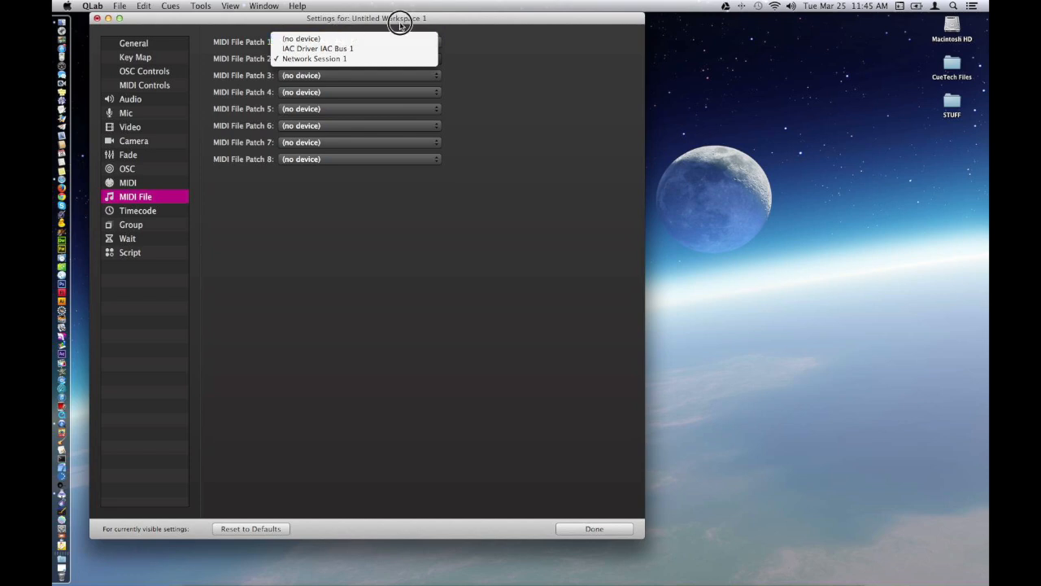
pyautogui.moveTo(536, 56)
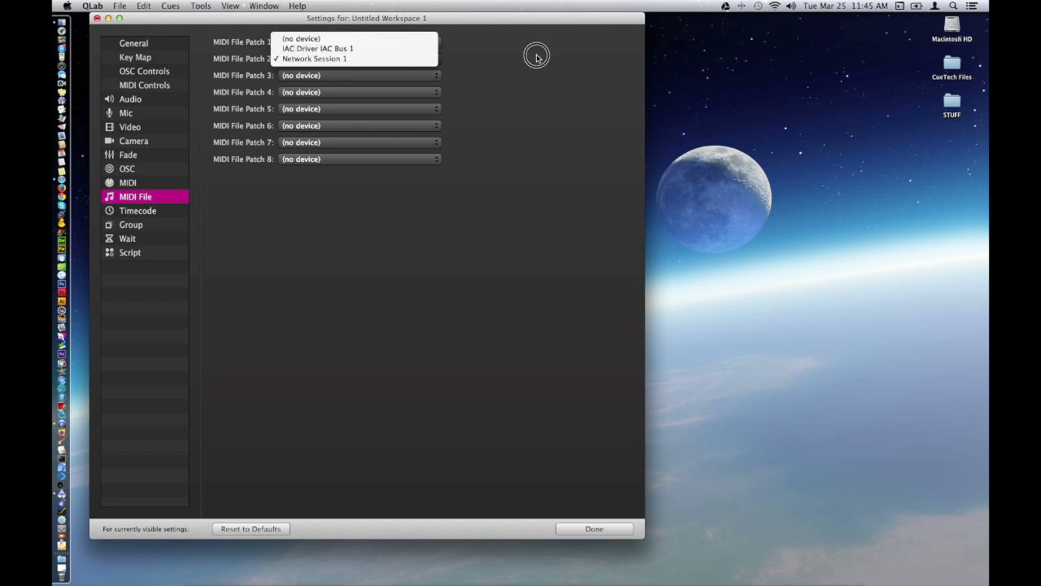
# Assign IAC Driver IAC Bus 1 to MIDI File Patch 1 and move to the Timecode defaults.
pyautogui.click(315, 49)
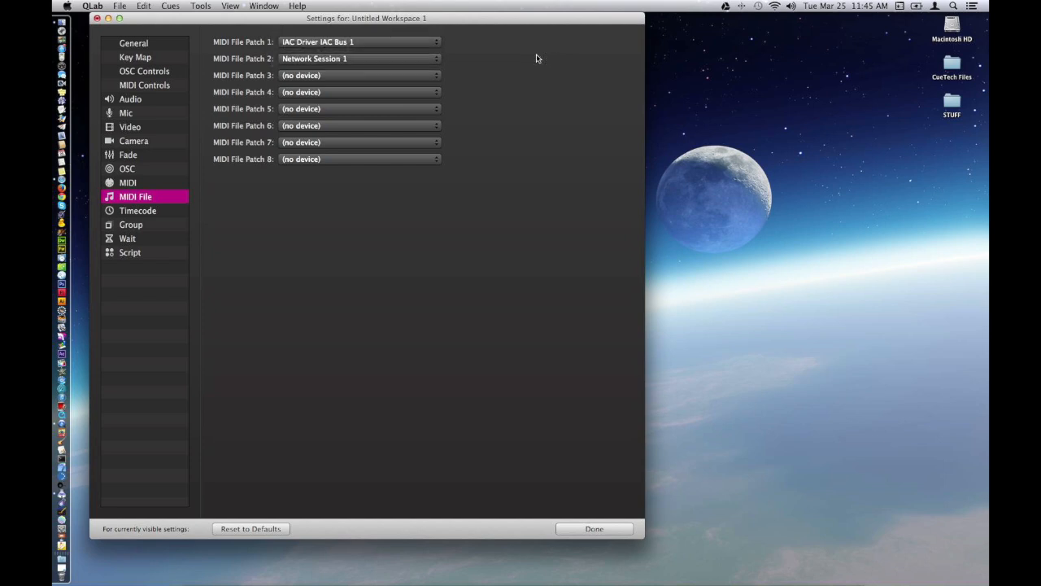
pyautogui.moveTo(147, 215)
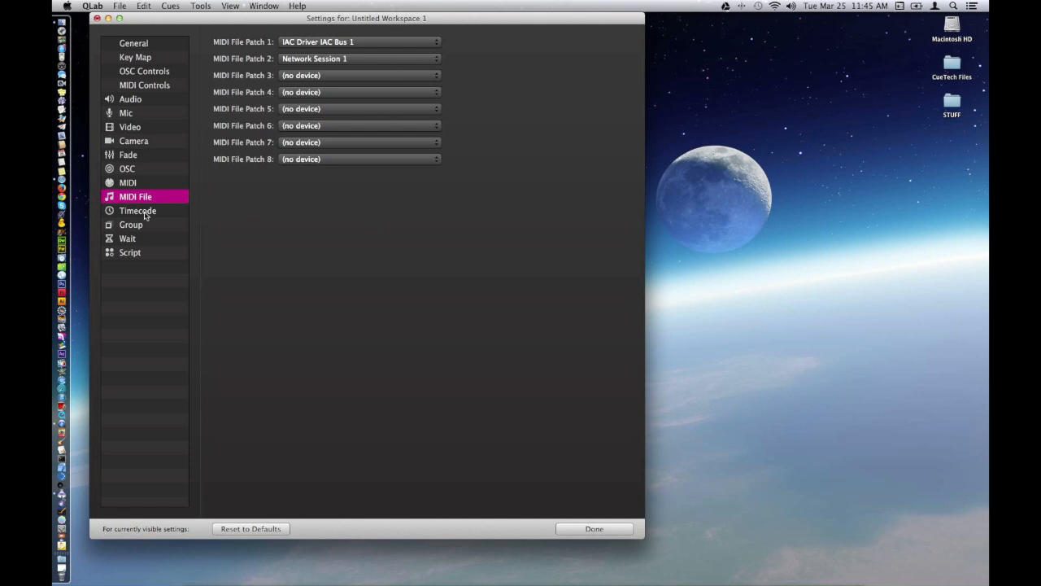
pyautogui.click(137, 212)
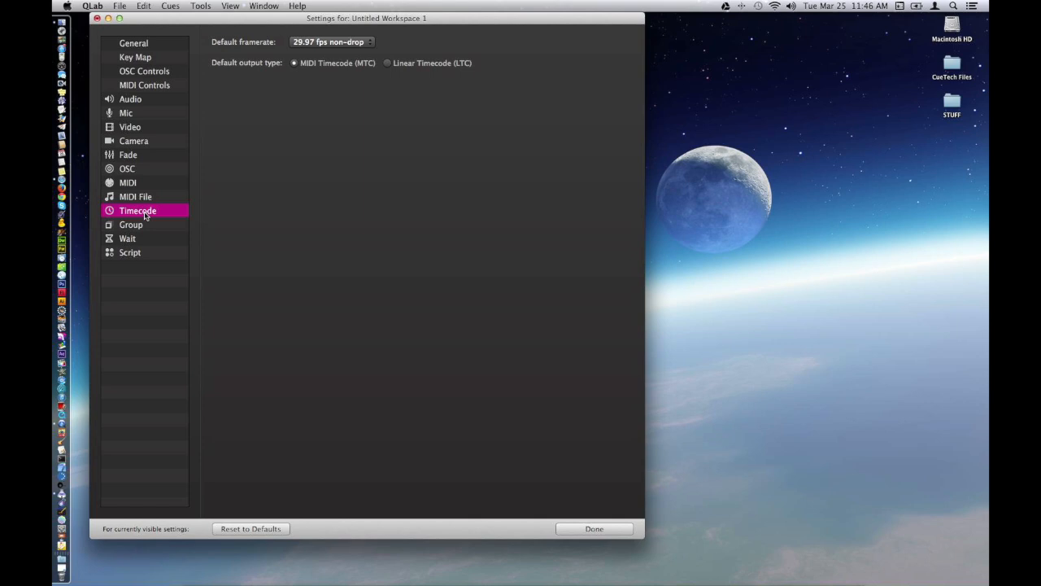
pyautogui.moveTo(150, 234)
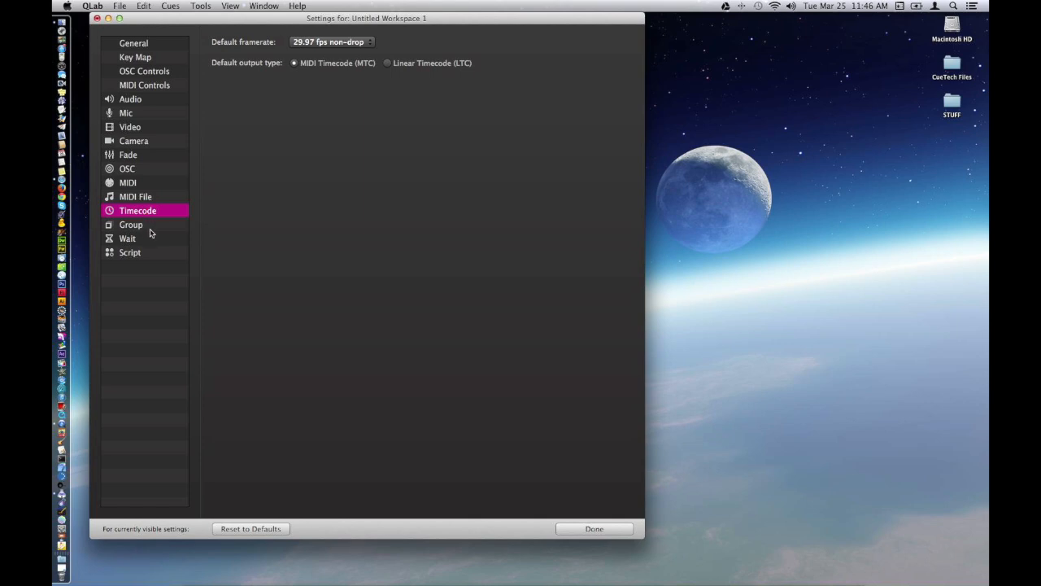
# Review the Group cue default modes, then show the Wait page's 5-second default duration.
pyautogui.click(130, 224)
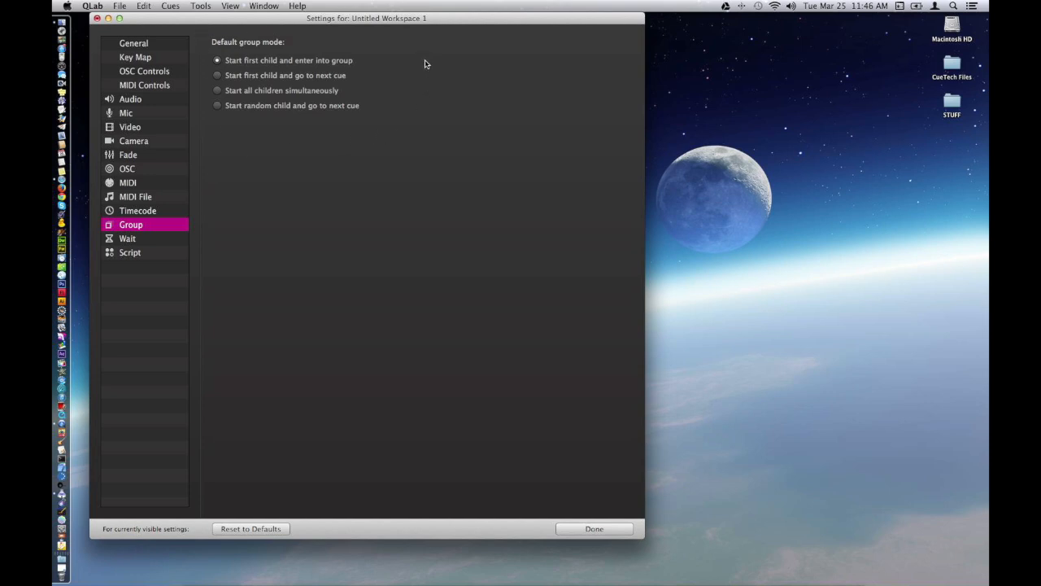
pyautogui.moveTo(205, 43)
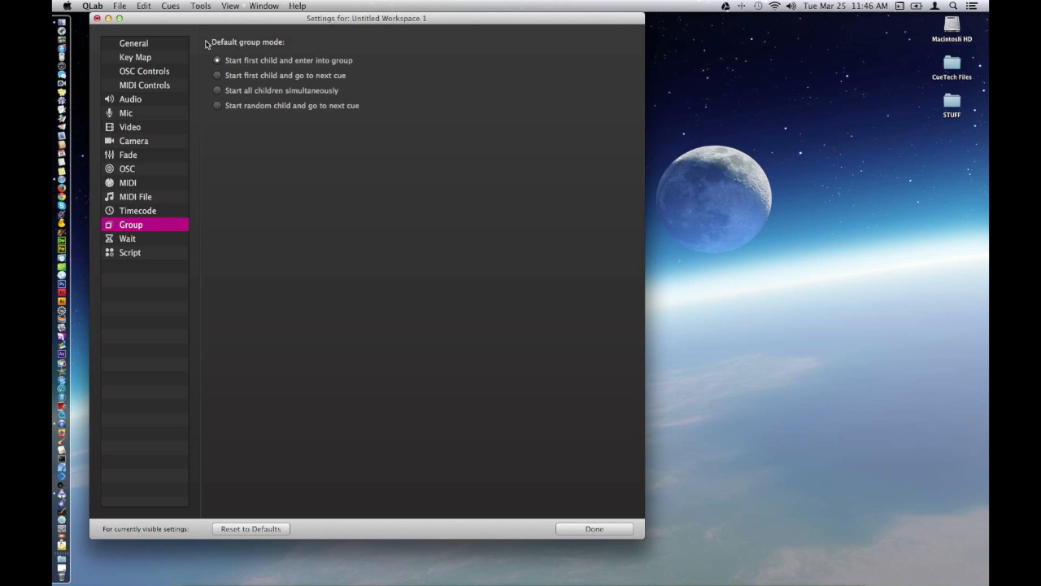
pyautogui.moveTo(231, 67)
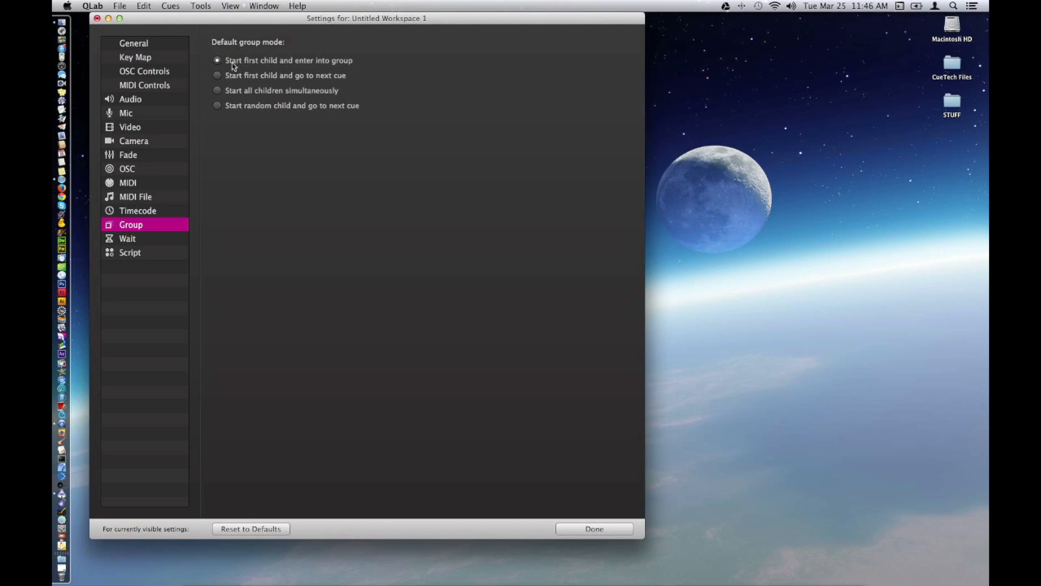
pyautogui.moveTo(311, 71)
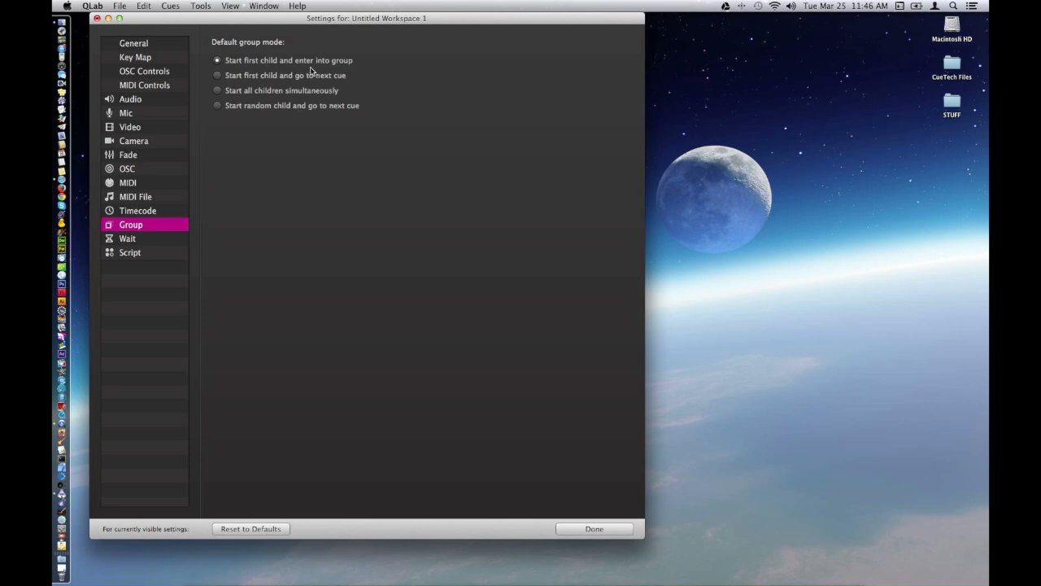
pyautogui.moveTo(377, 68)
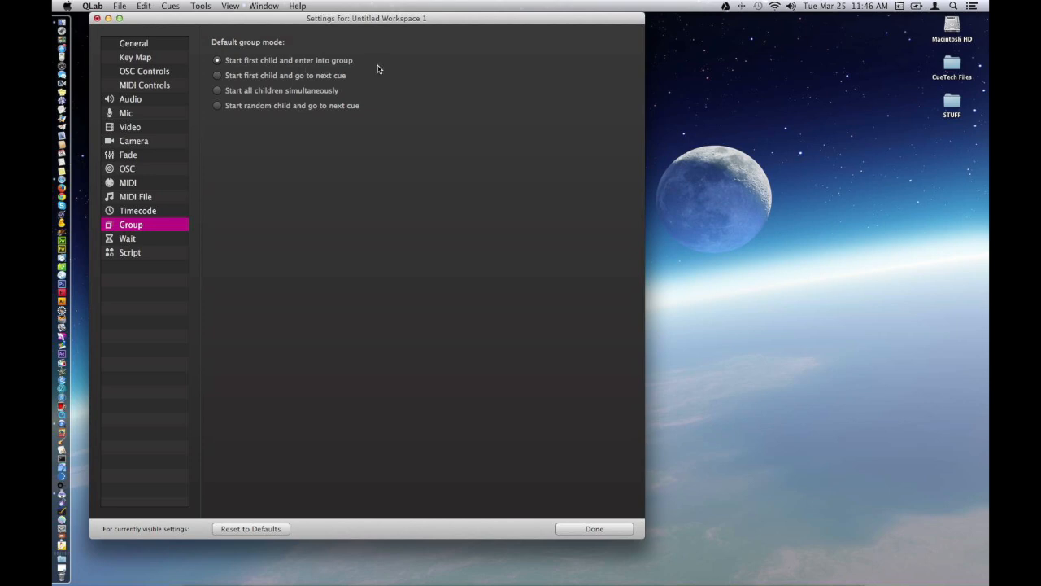
pyautogui.moveTo(244, 145)
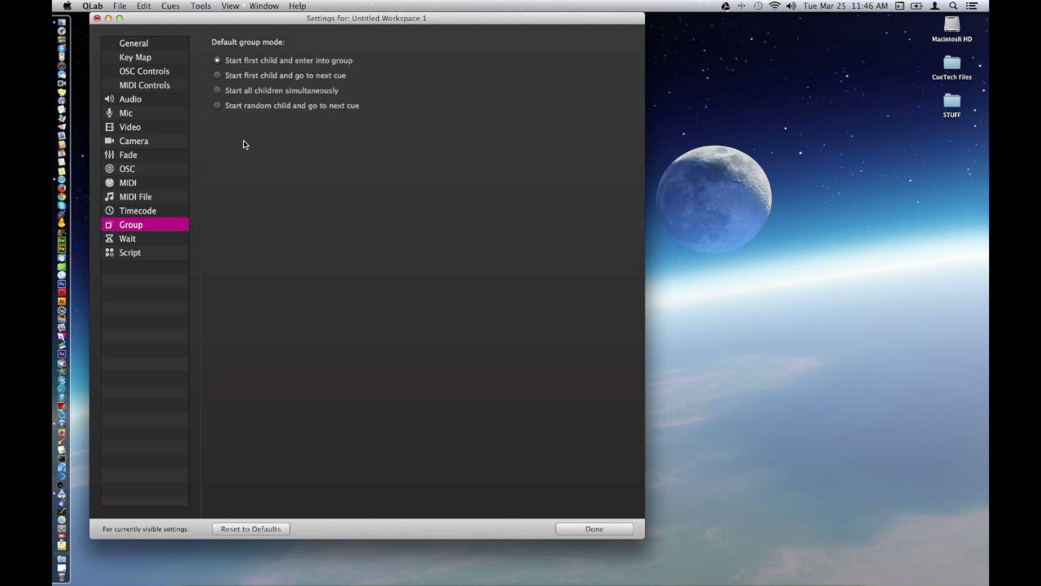
pyautogui.moveTo(247, 136)
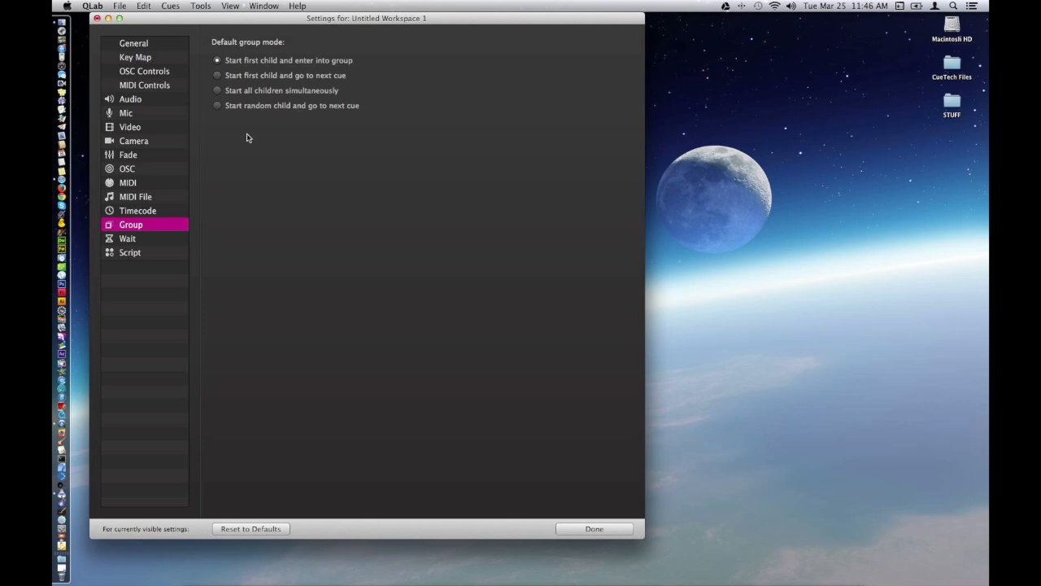
pyautogui.moveTo(394, 115)
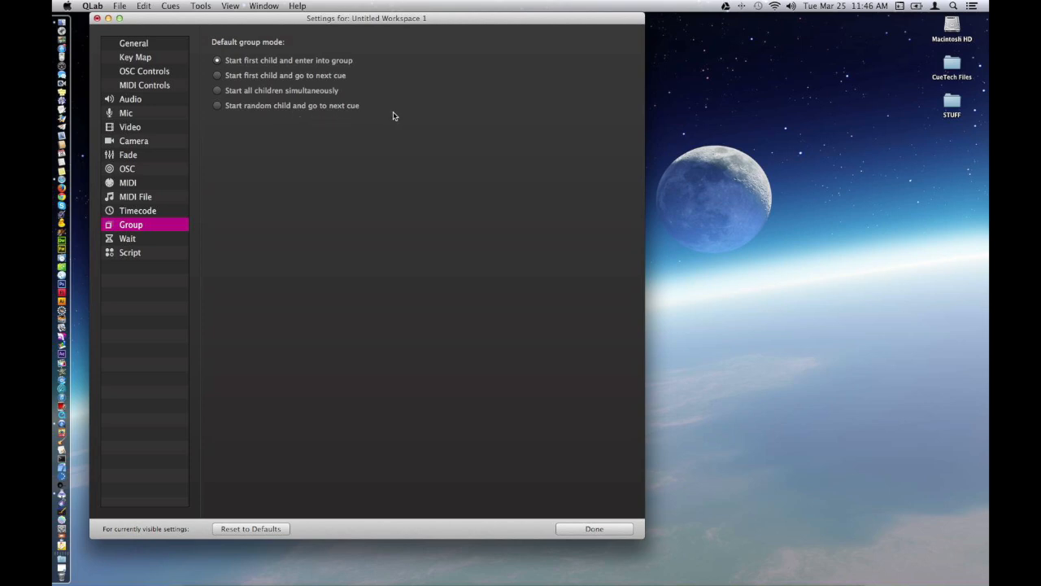
pyautogui.moveTo(231, 156)
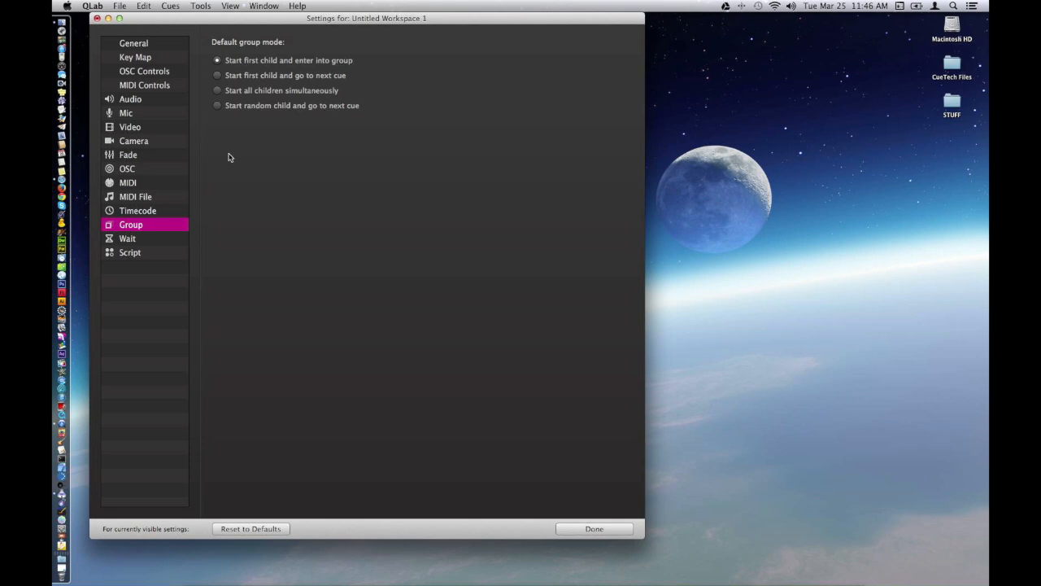
pyautogui.moveTo(276, 200)
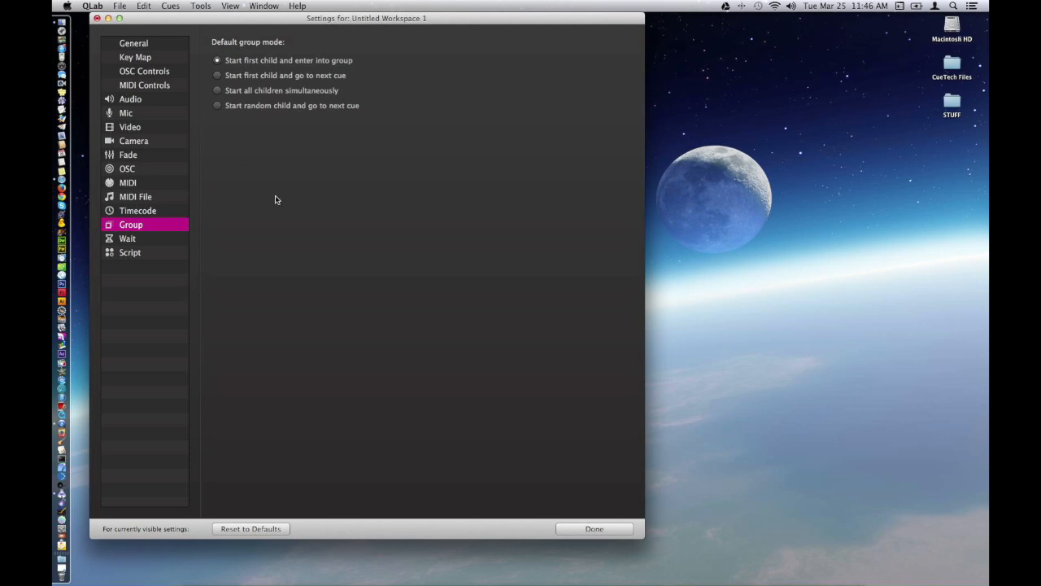
pyautogui.moveTo(158, 243)
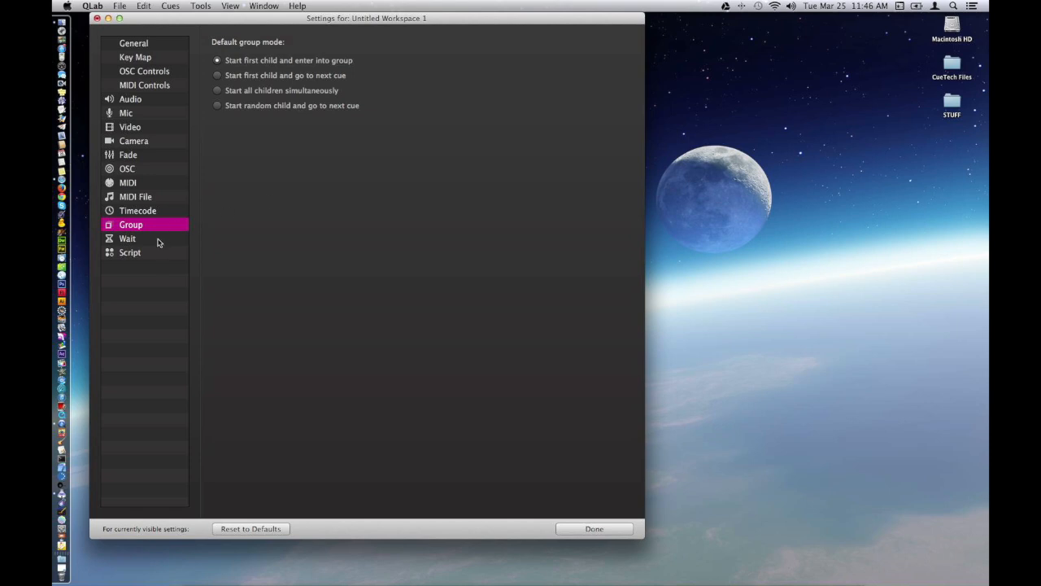
pyautogui.click(127, 237)
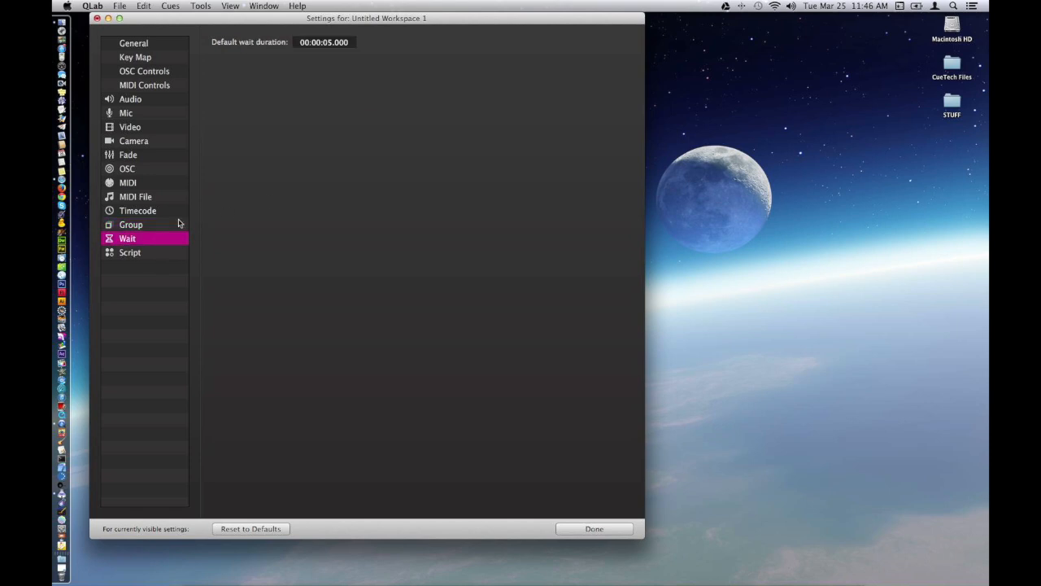
pyautogui.moveTo(256, 158)
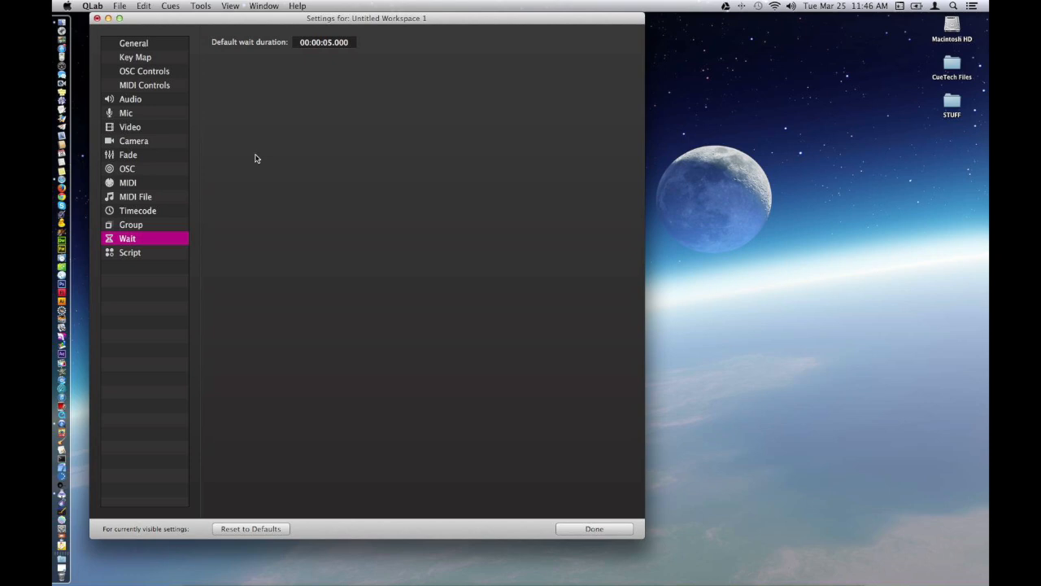
pyautogui.moveTo(150, 254)
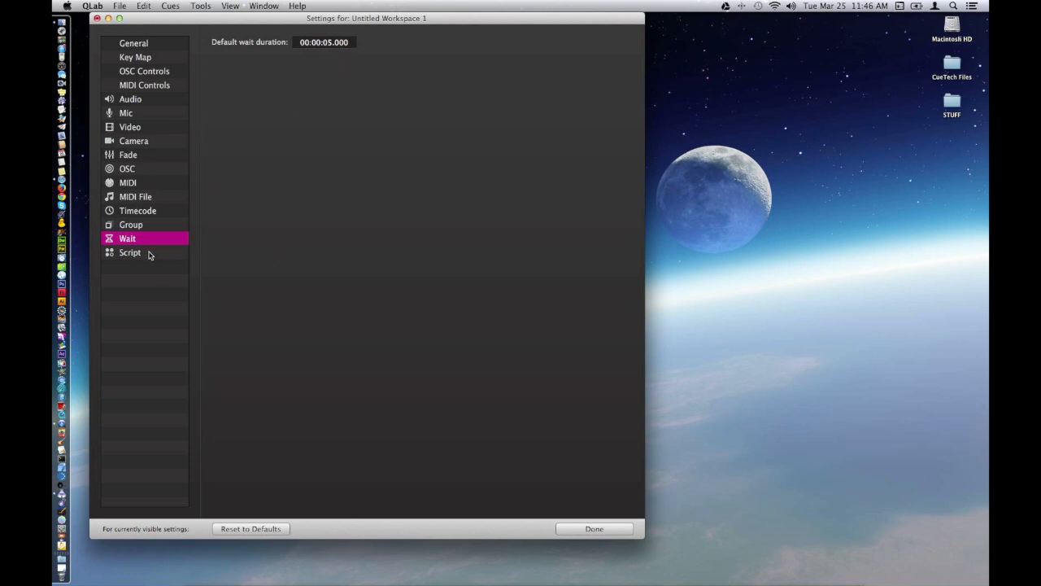
# Add an 'Active' Media Script comment on its own line in the default AppleScript.
pyautogui.click(130, 252)
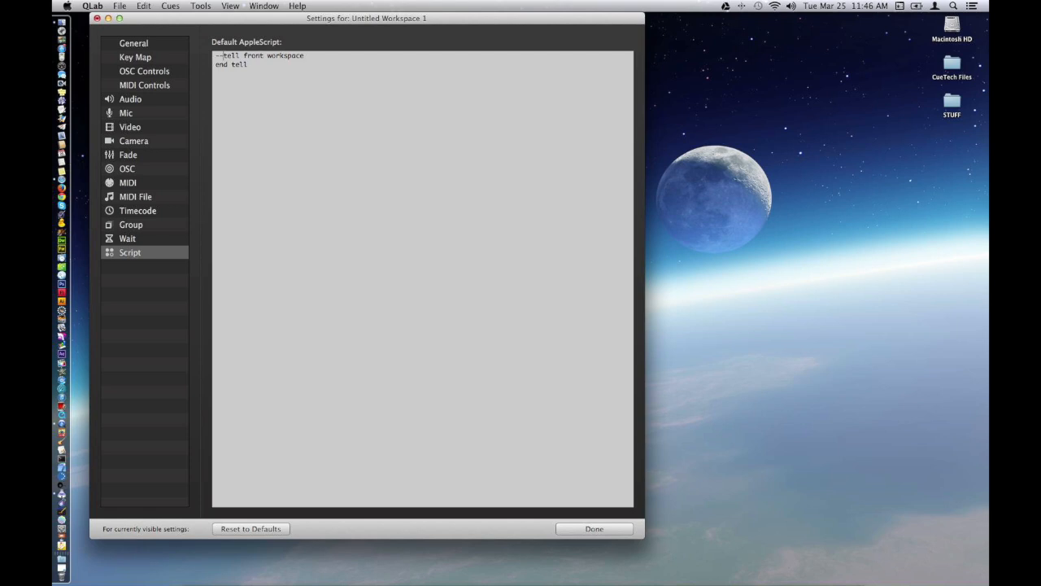
pyautogui.write('Active Media Script')
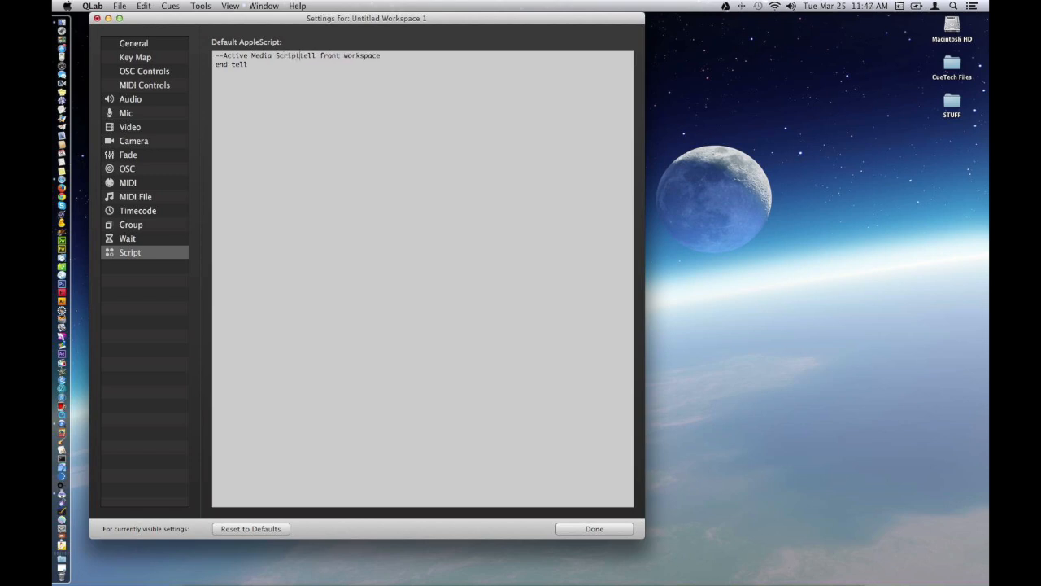
pyautogui.press('Return')
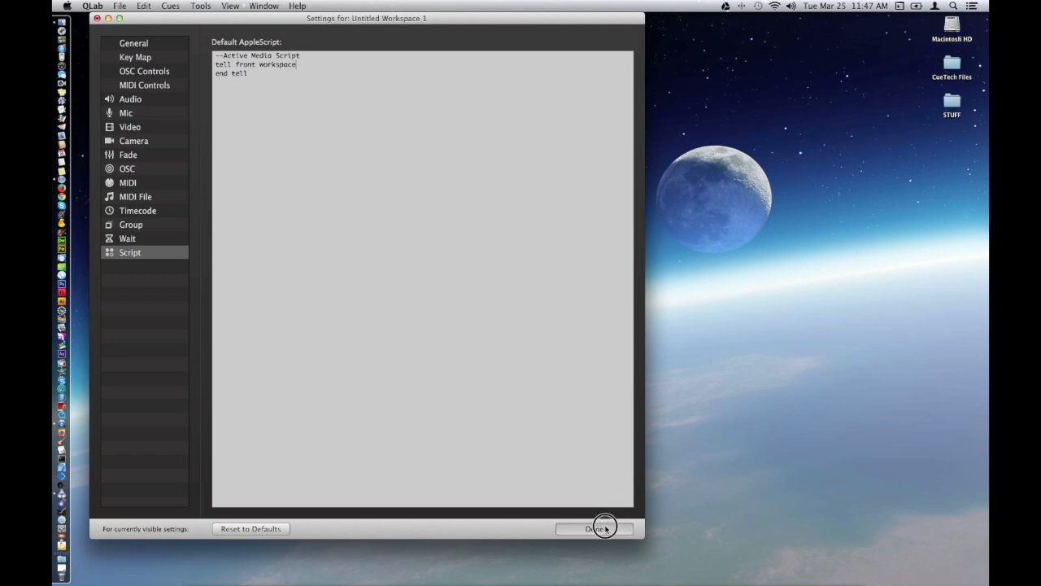
pyautogui.click(130, 252)
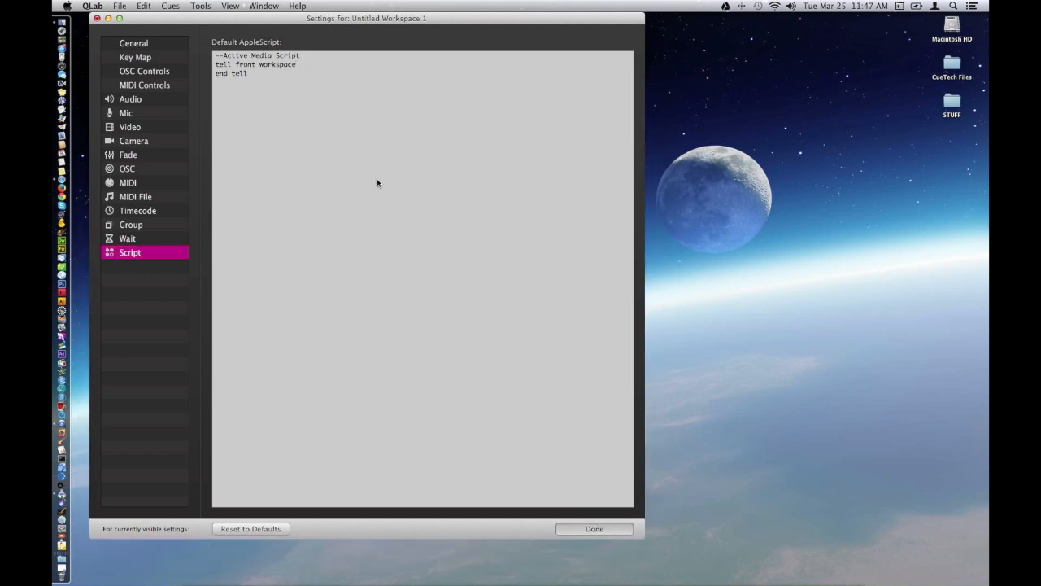
# Close Settings with Done, returning to the empty Main Cue List.
pyautogui.click(594, 529)
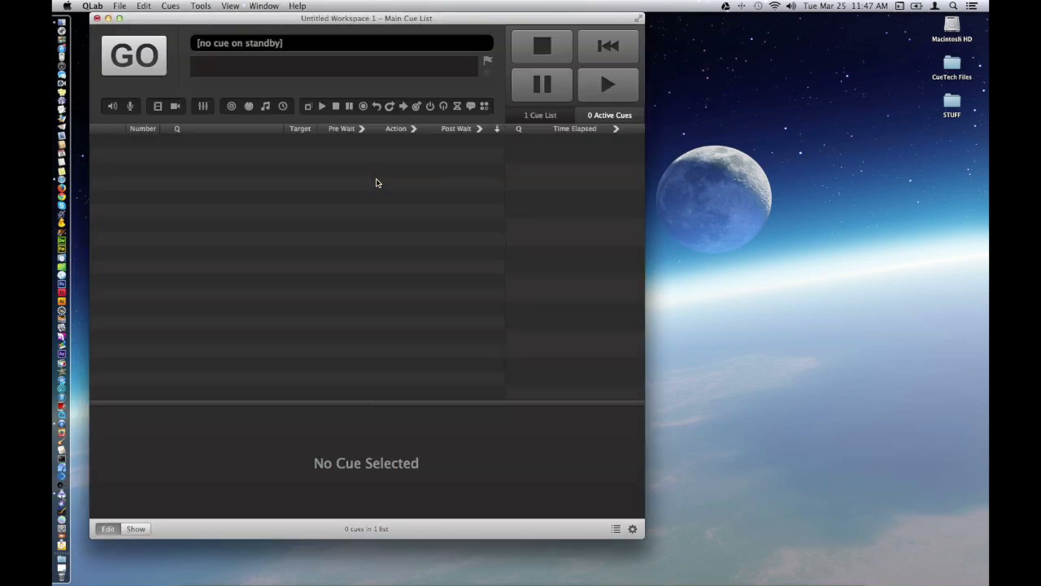